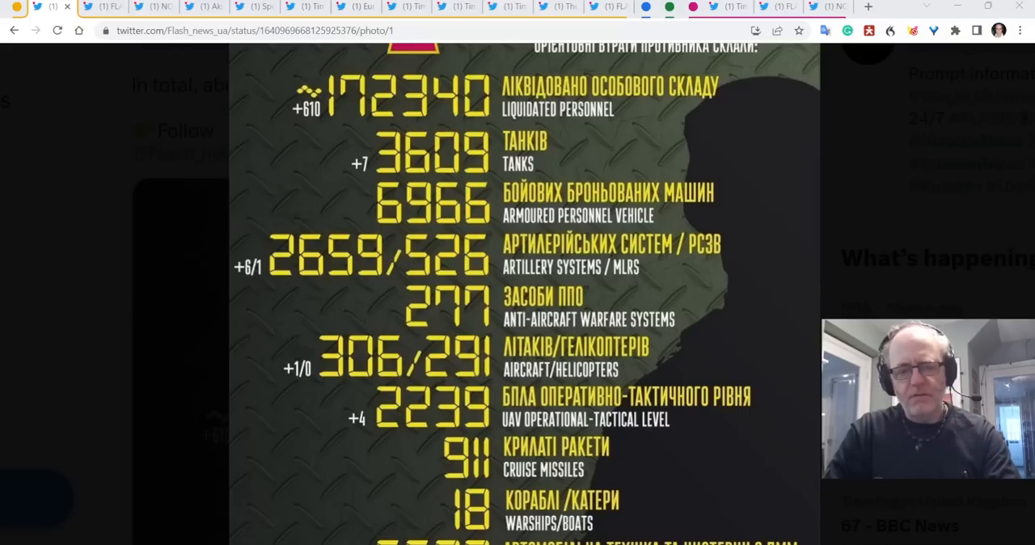
mouse_move(935, 243)
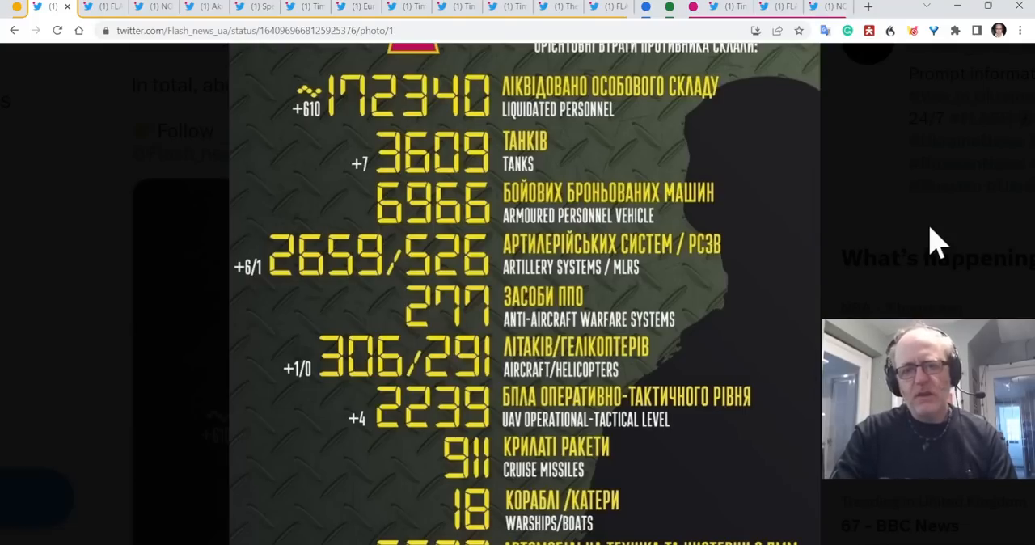
mouse_move(498, 81)
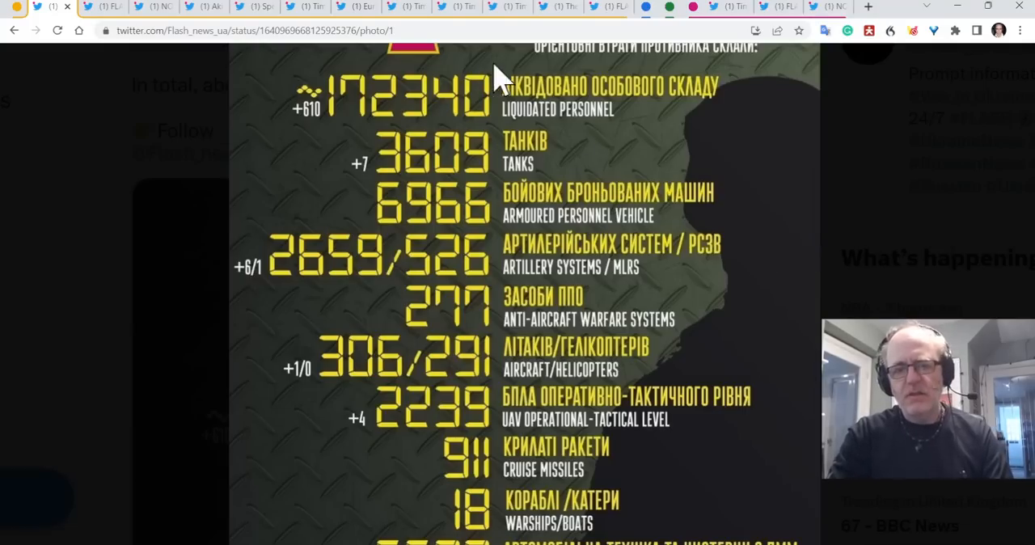
mouse_move(311, 89)
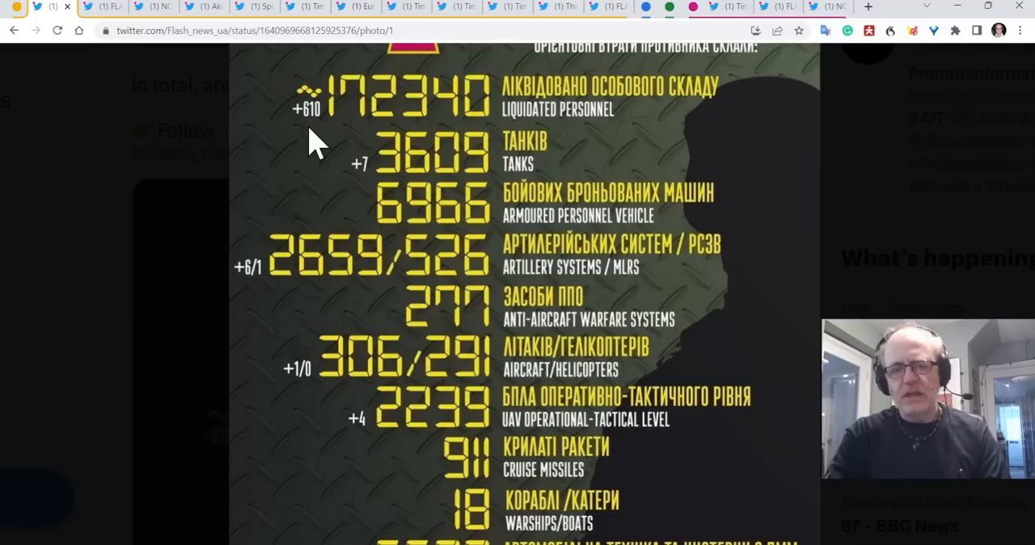
mouse_move(346, 142)
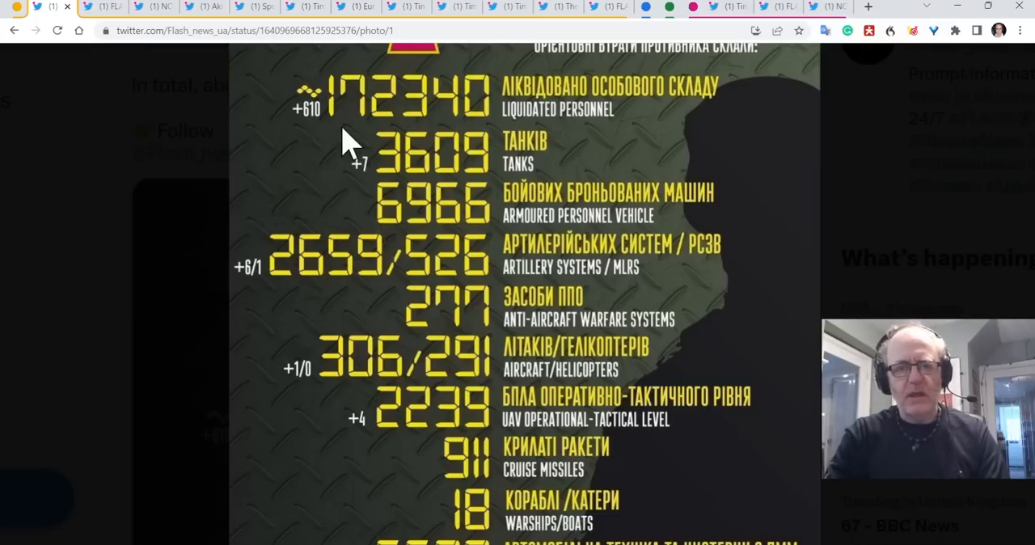
mouse_move(307, 250)
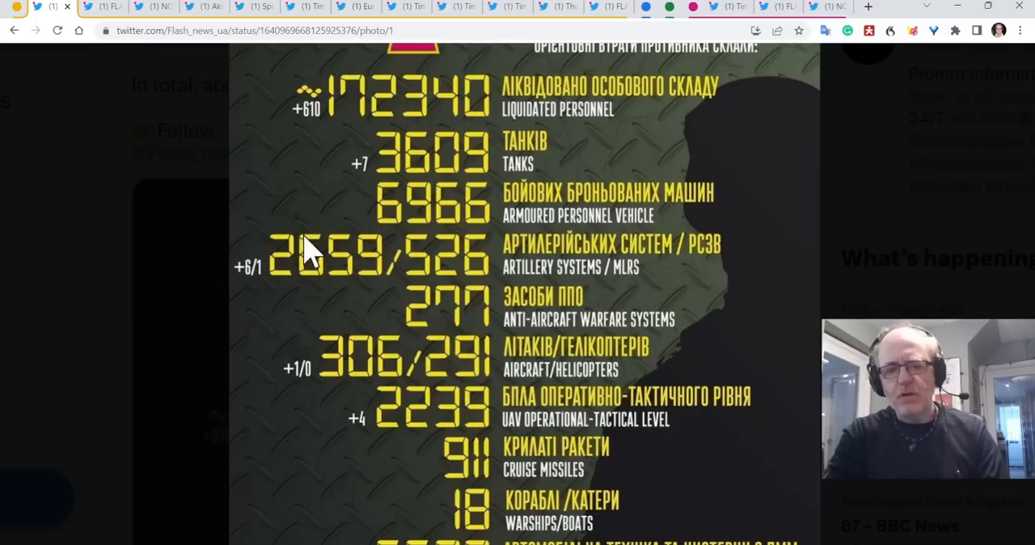
Scroll the Russian losses infographic down to its lower tallies of vehicles, fuel tanks and equipment.
scroll(down, 3)
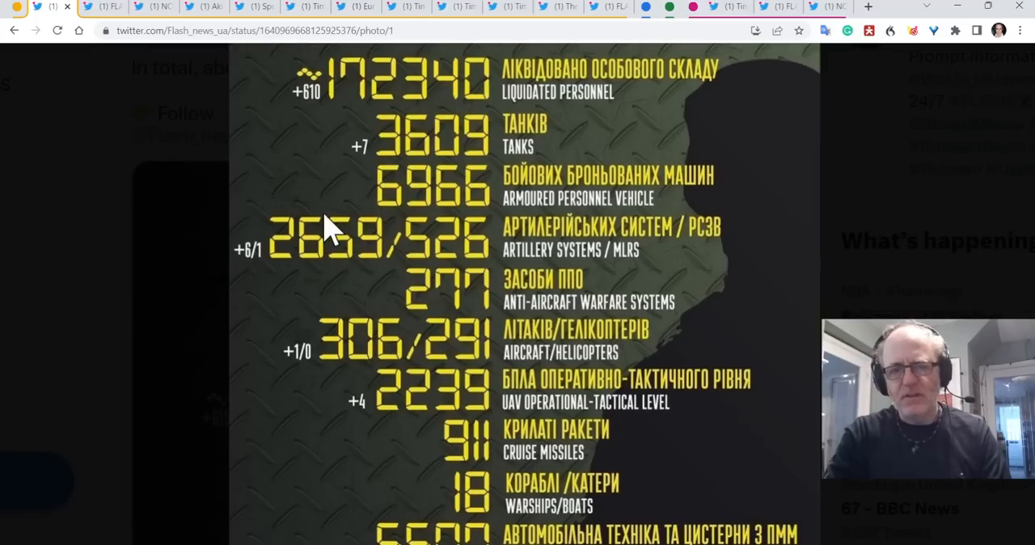
mouse_move(352, 153)
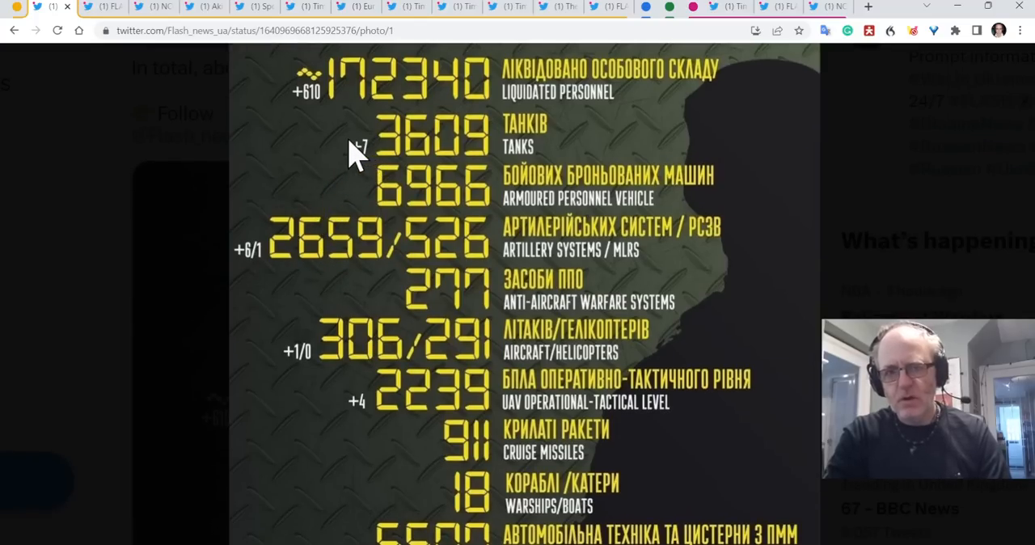
mouse_move(332, 210)
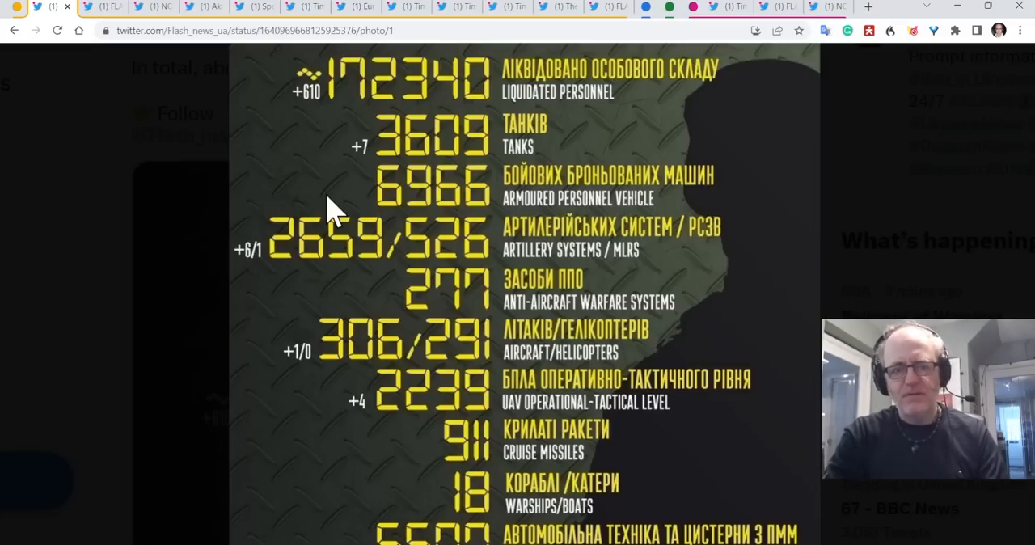
mouse_move(324, 316)
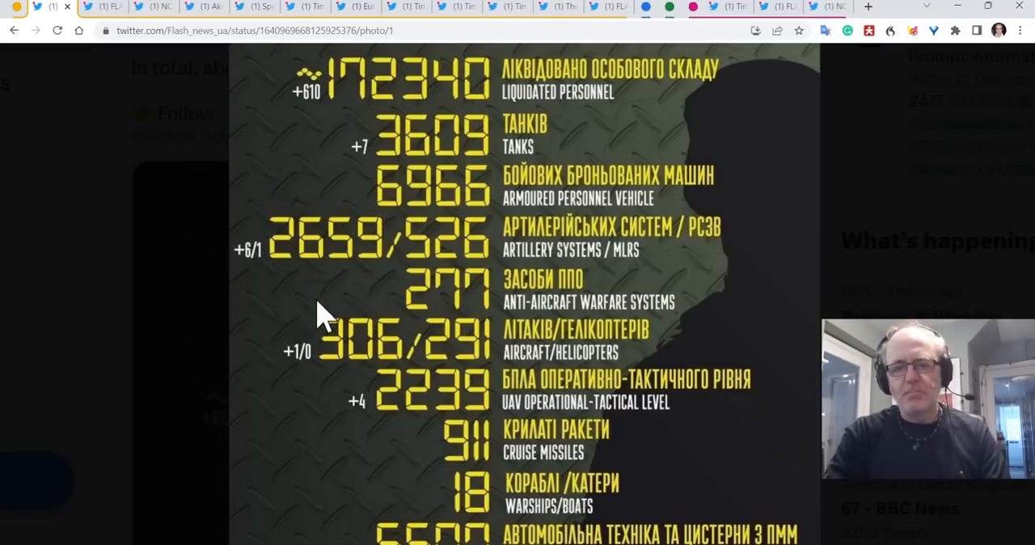
scroll(down, 3)
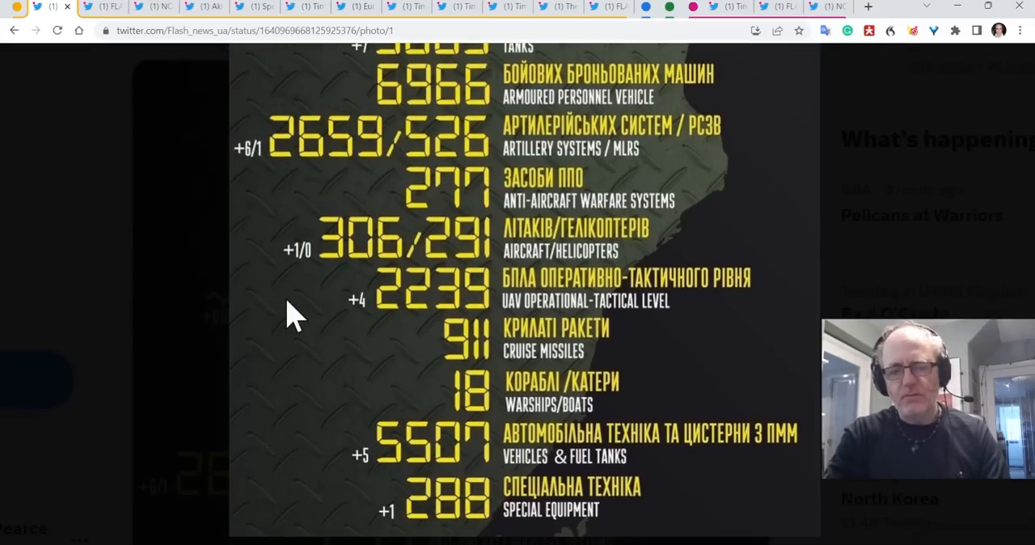
mouse_move(324, 418)
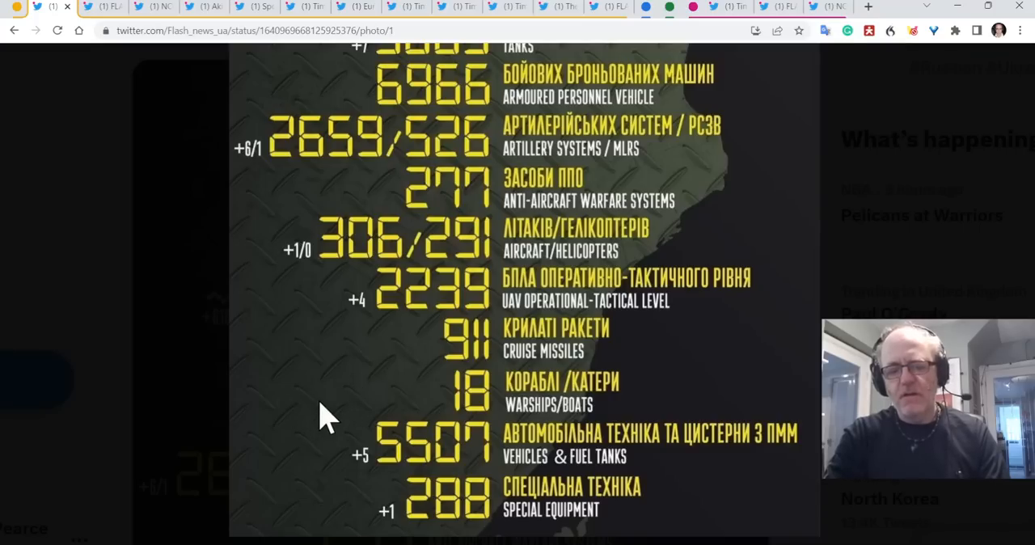
mouse_move(473, 453)
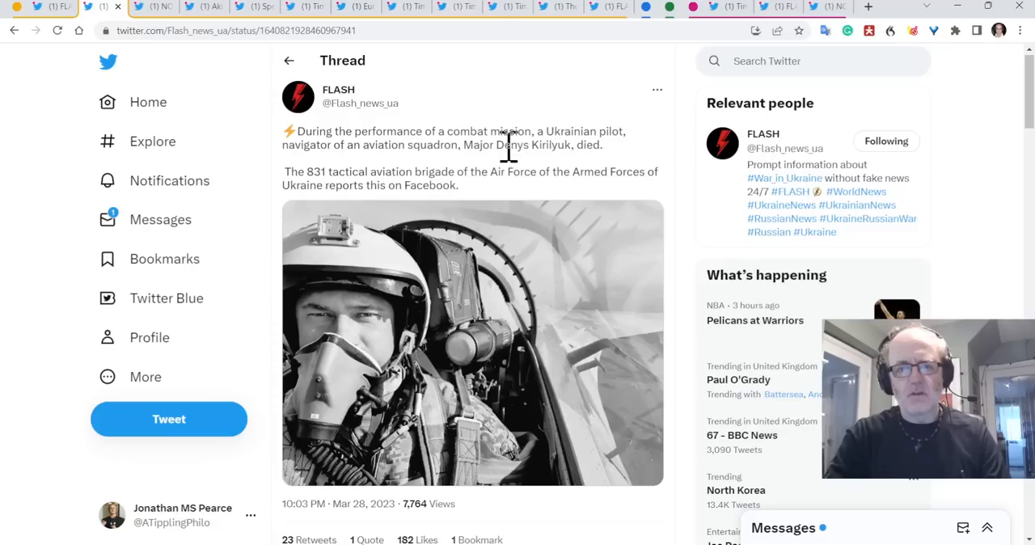
mouse_move(517, 172)
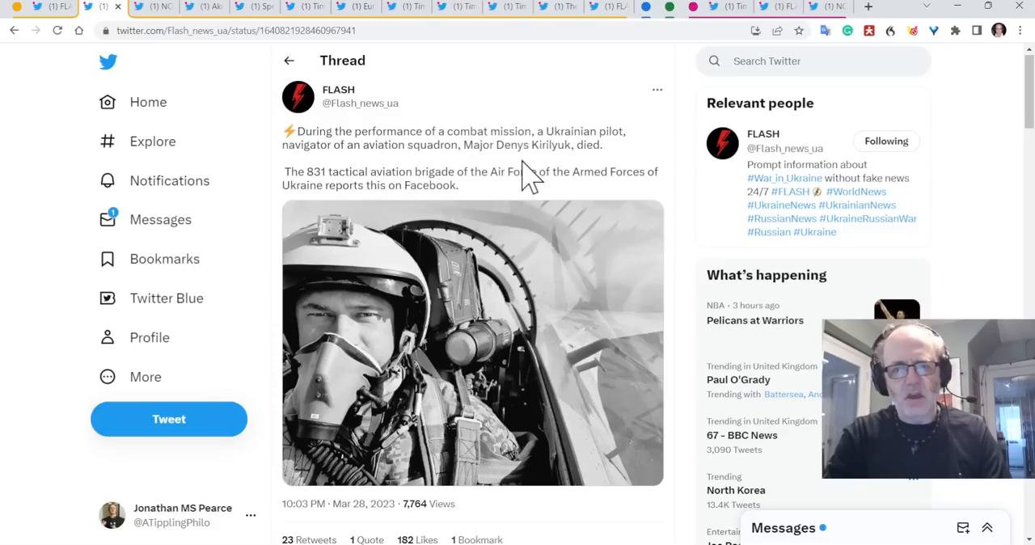
mouse_move(456, 148)
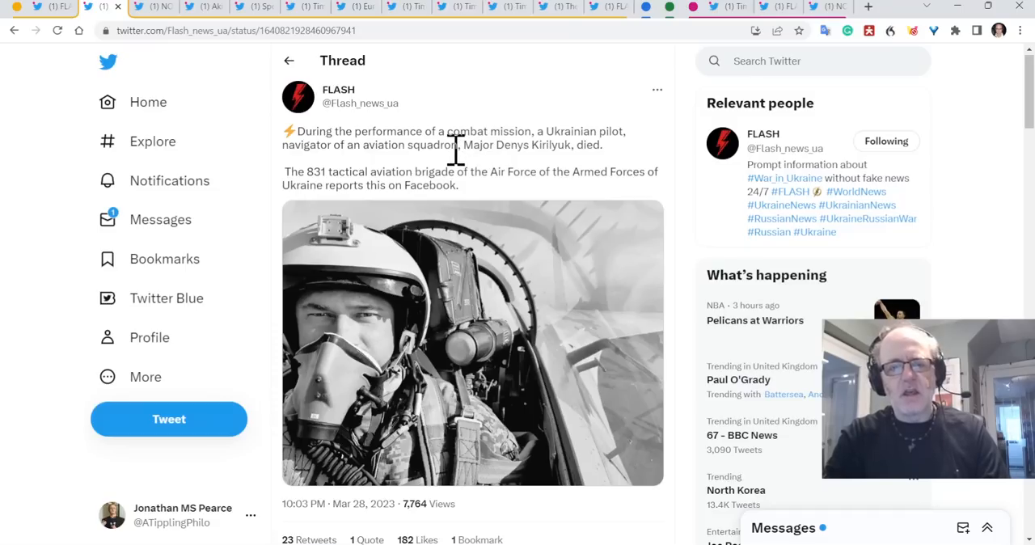
mouse_move(380, 214)
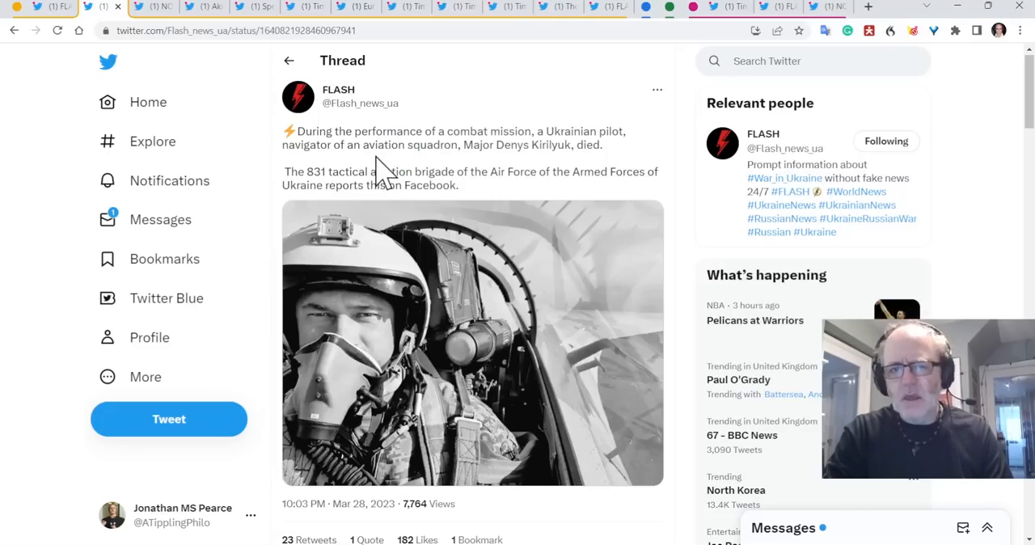
mouse_move(472, 153)
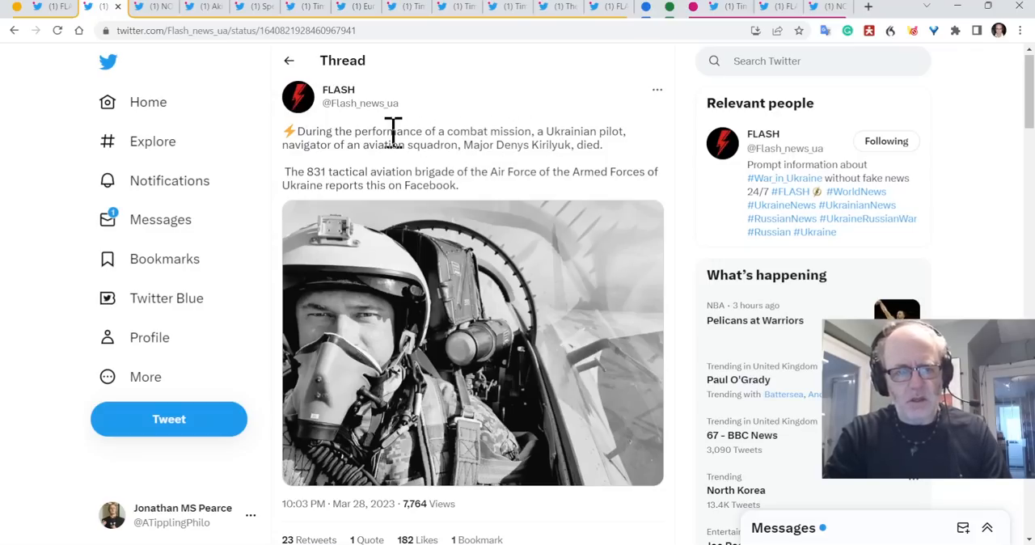
Scroll down the pilot thread toward the attached cockpit photo.
scroll(down, 3)
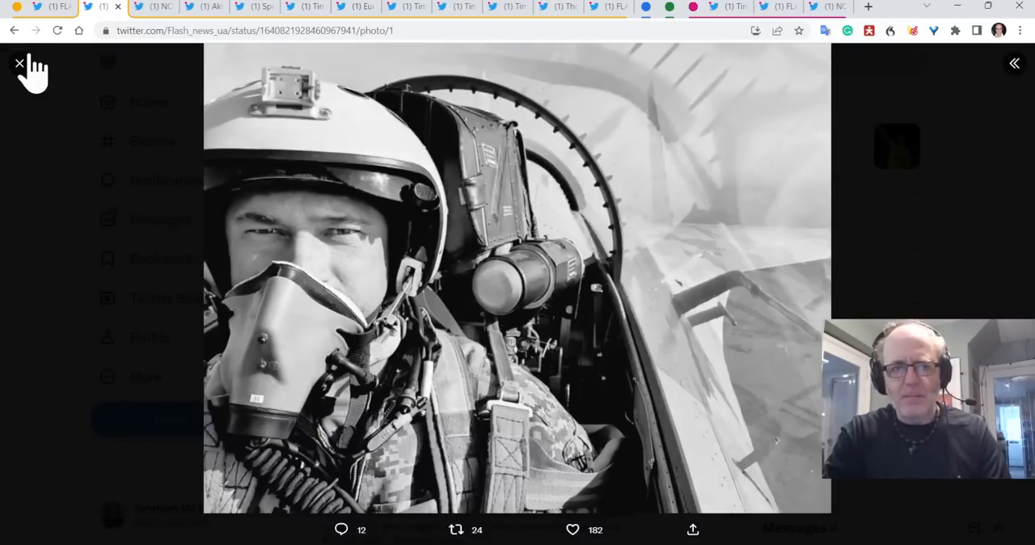
Close the full-size cockpit photo to return to the pilot thread.
click(20, 64)
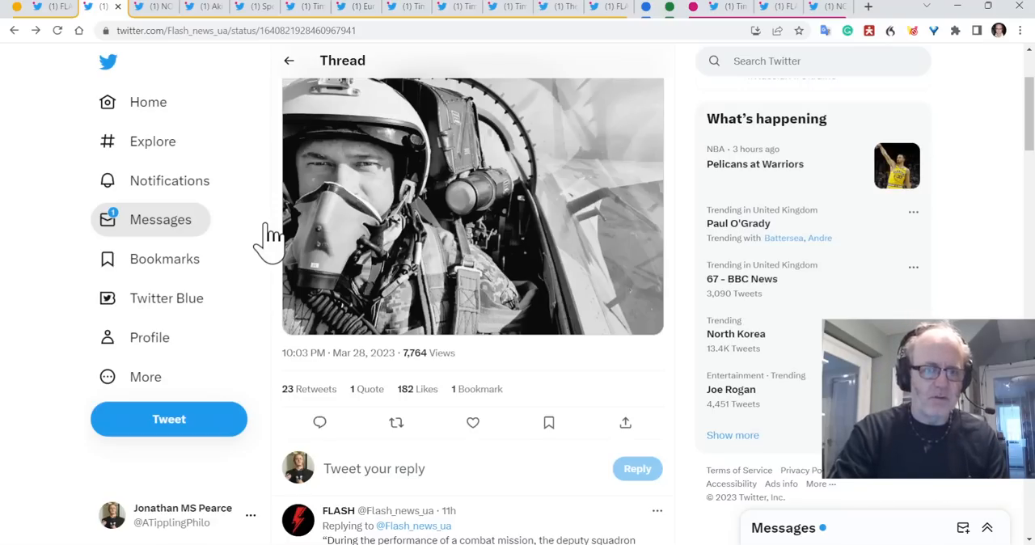
Read through the pilot thread replies, then move to the Su-24M shot down near Bakhmut tweet.
scroll(down, 3)
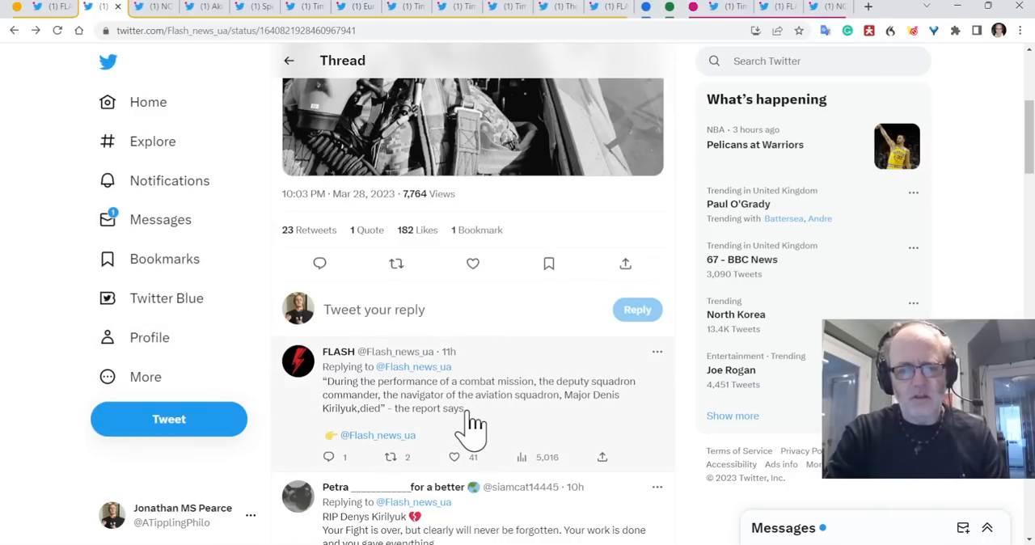
scroll(down, 3)
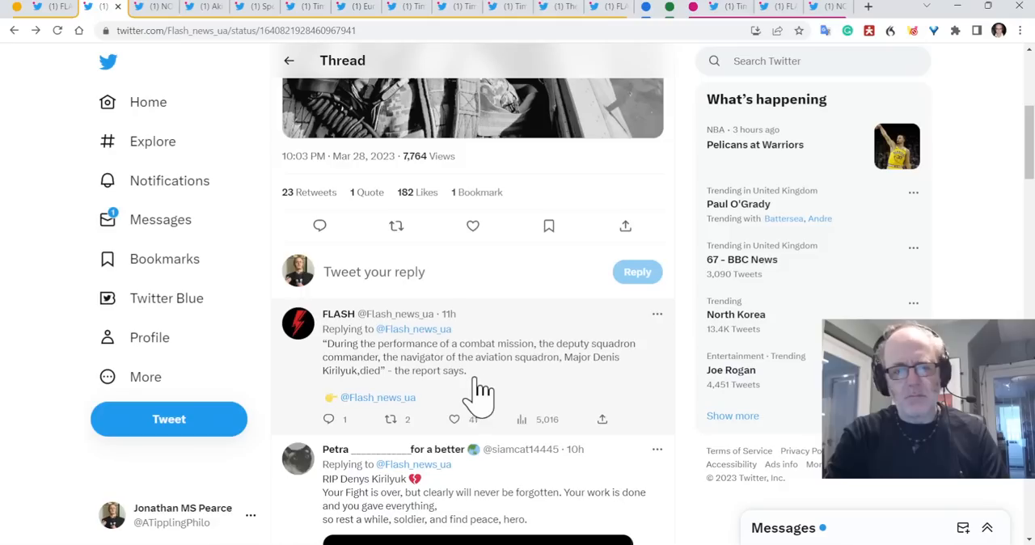
scroll(down, 3)
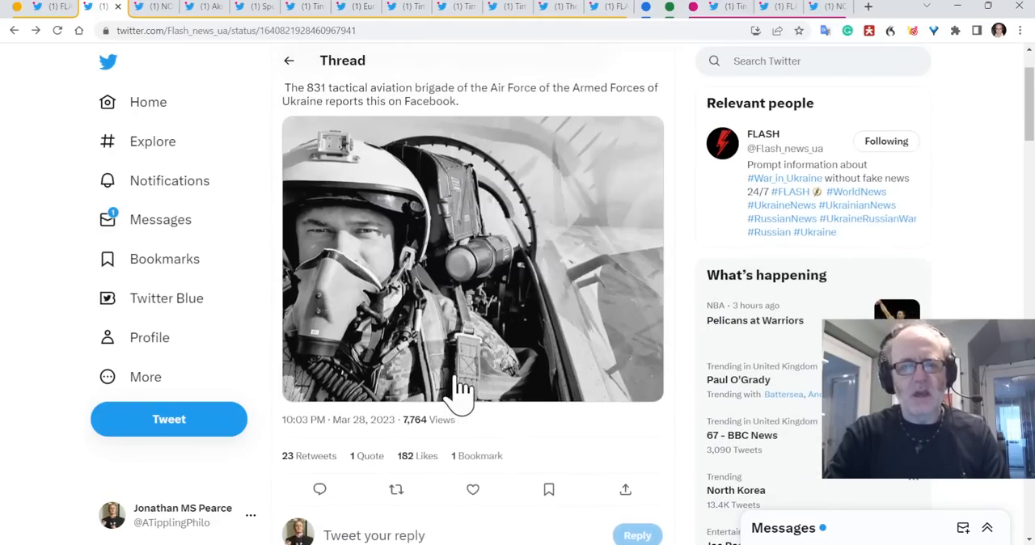
click(158, 6)
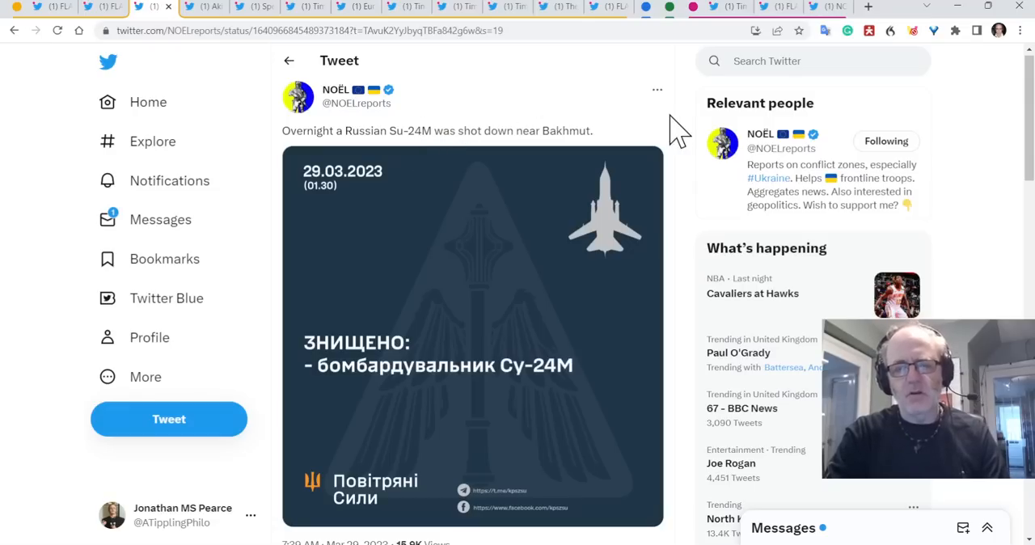
mouse_move(670, 149)
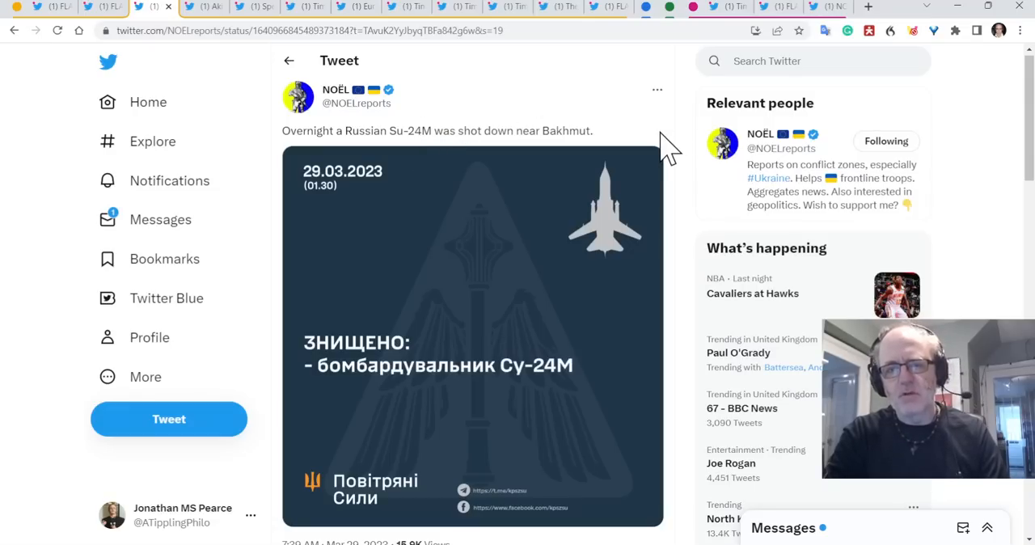
scroll(down, 3)
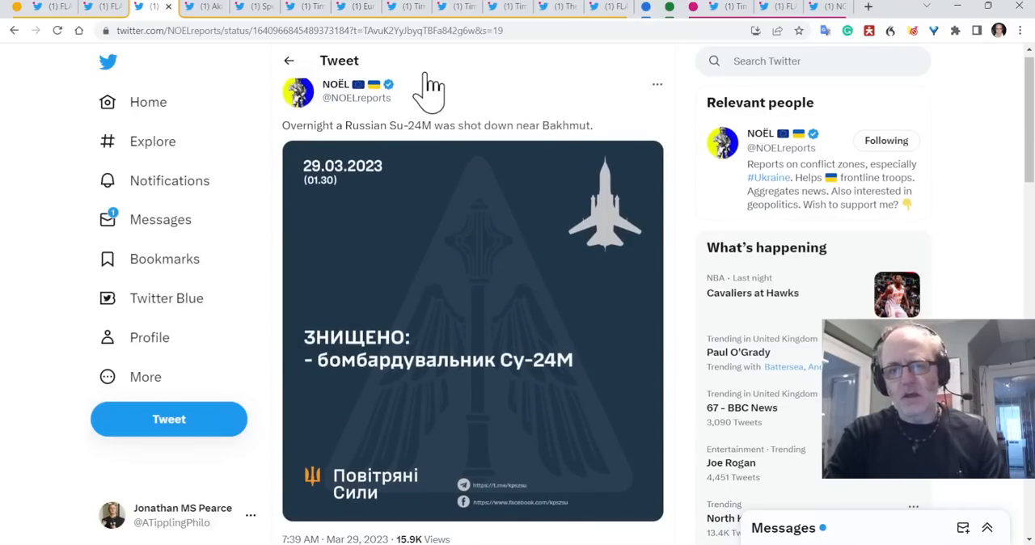
mouse_move(461, 89)
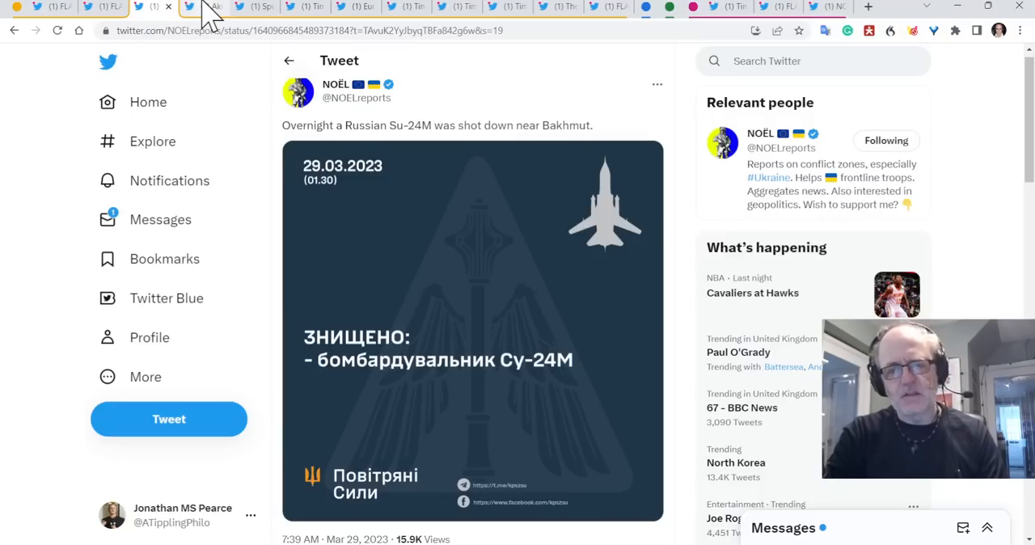
click(197, 7)
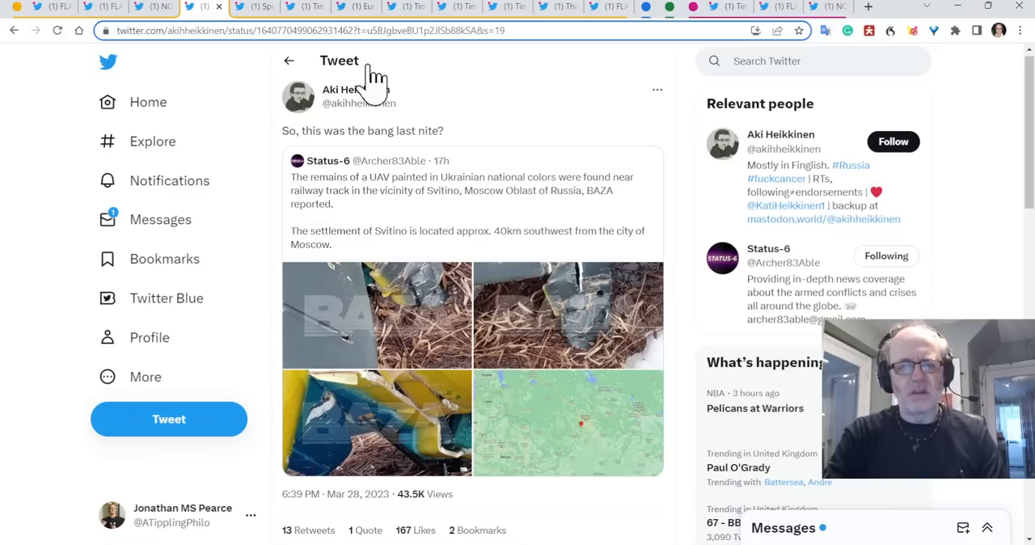
mouse_move(589, 113)
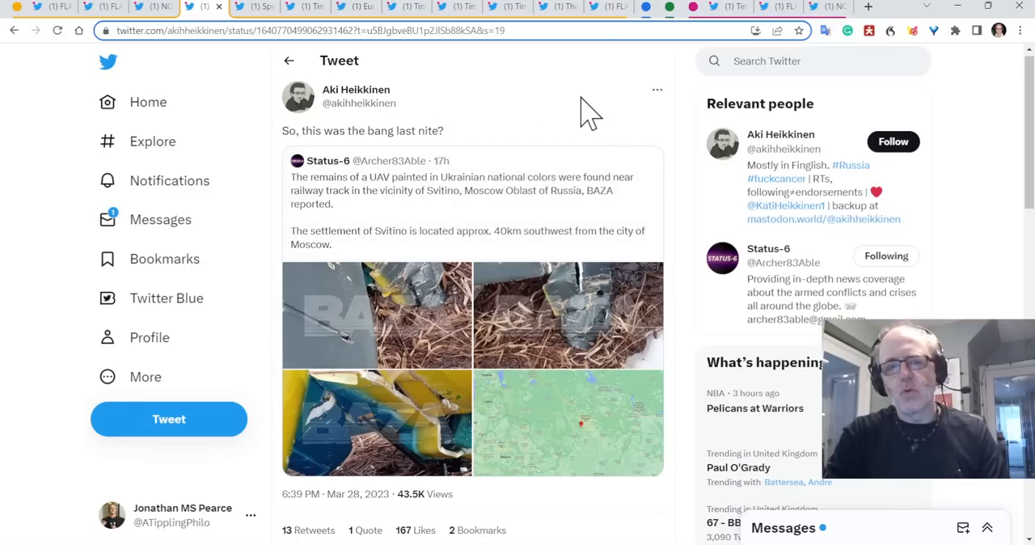
mouse_move(531, 97)
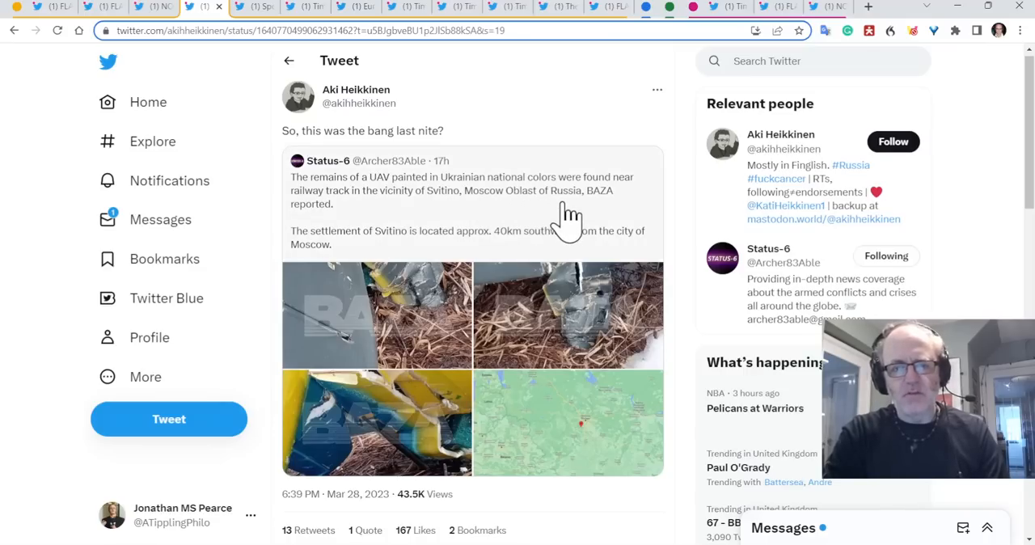
mouse_move(526, 194)
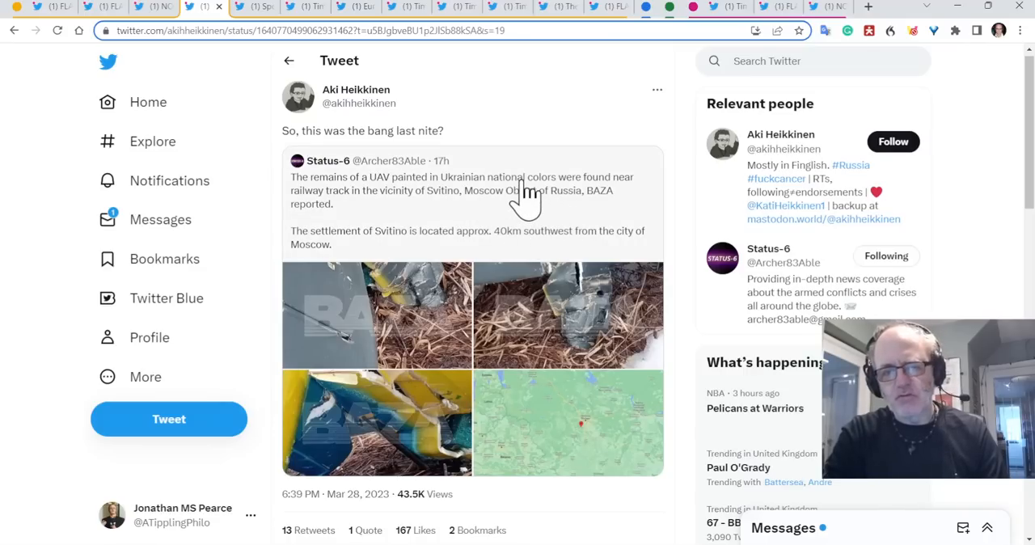
mouse_move(530, 219)
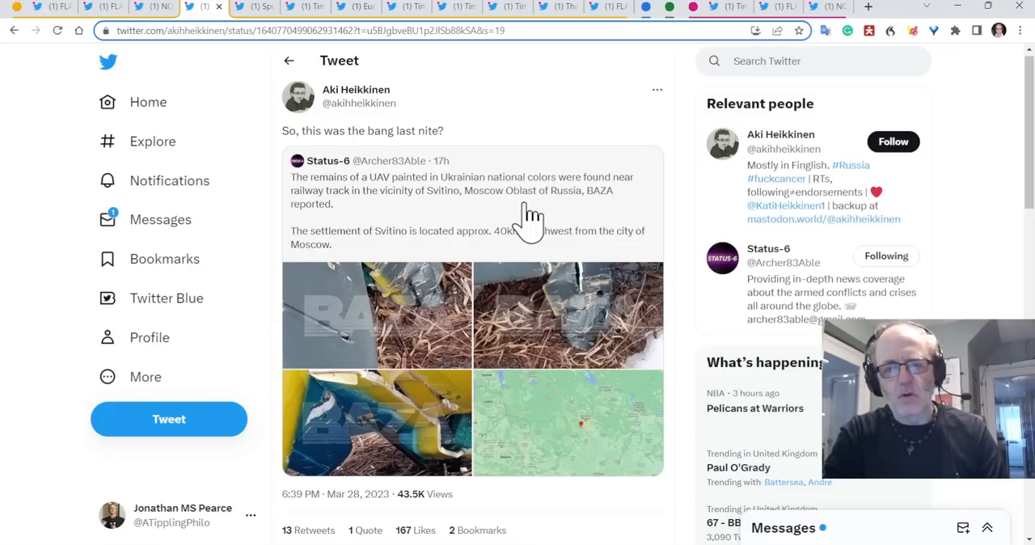
scroll(down, 3)
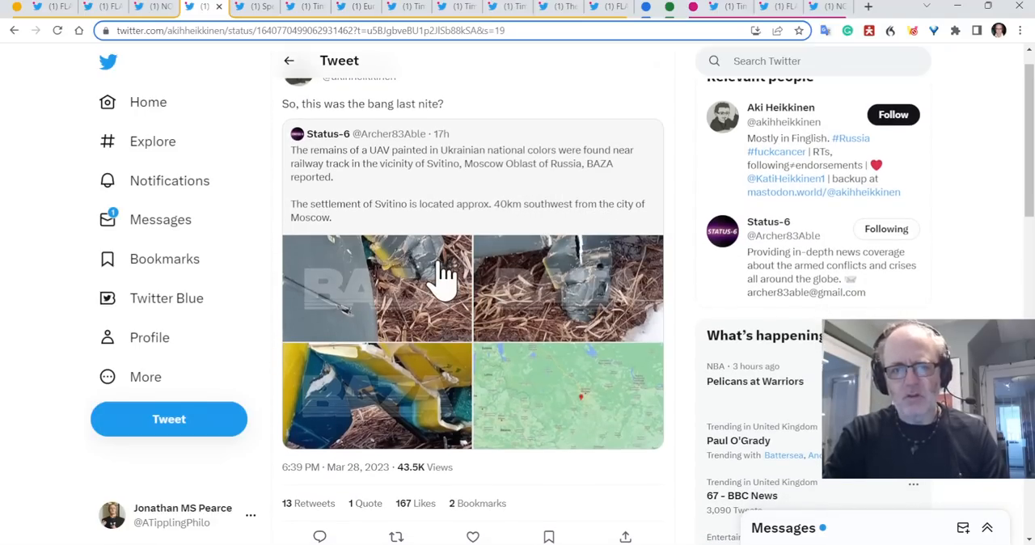
click(568, 396)
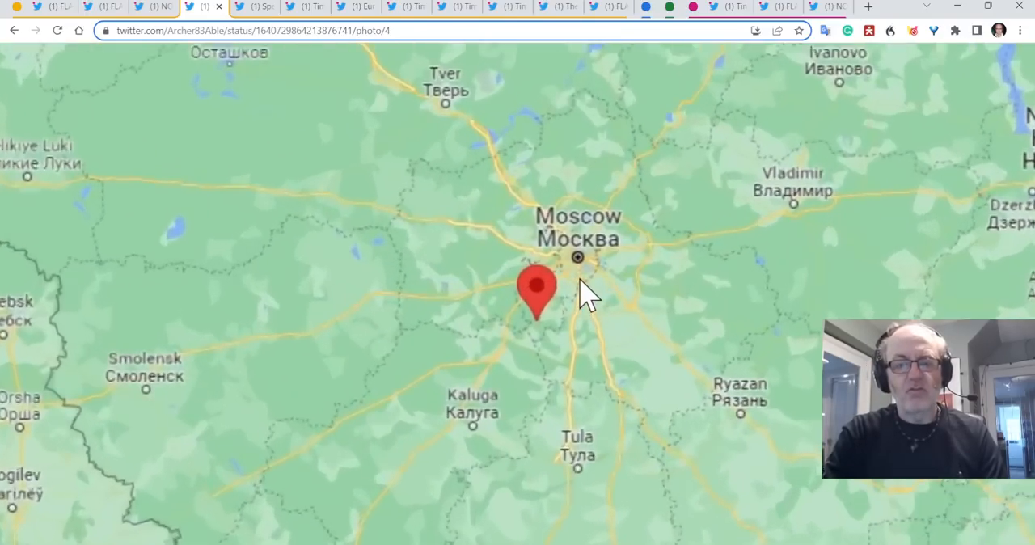
scroll(down, 3)
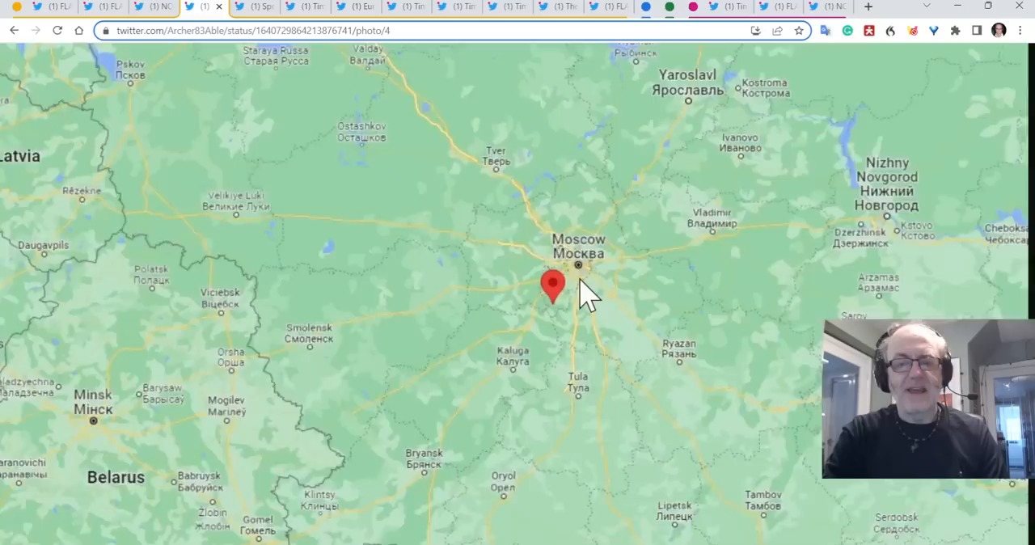
click(553, 288)
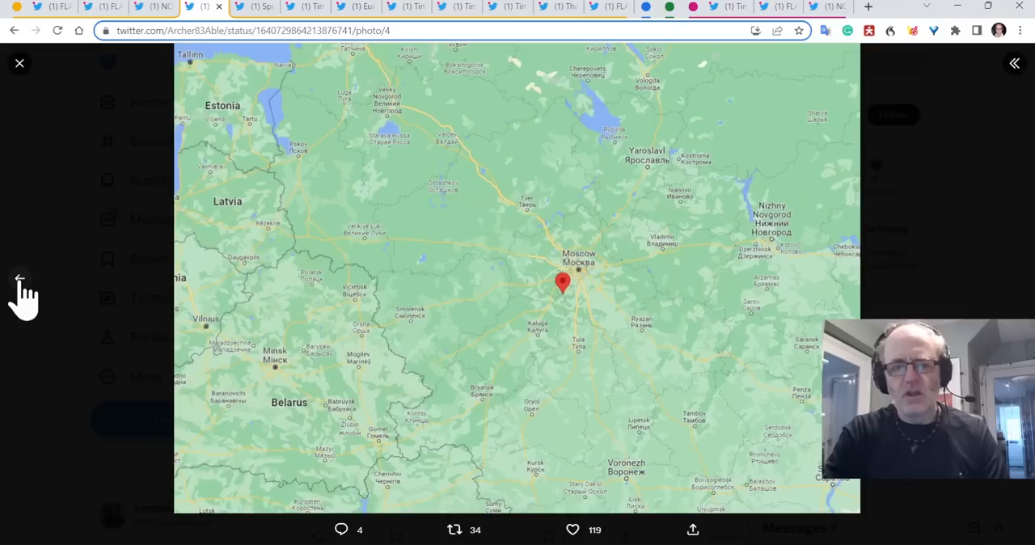
mouse_move(627, 324)
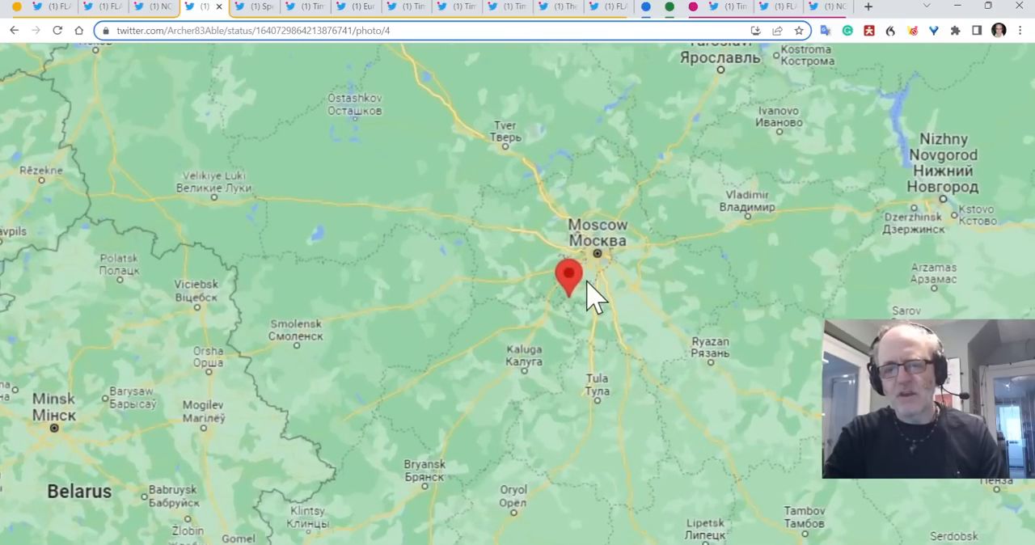
click(570, 282)
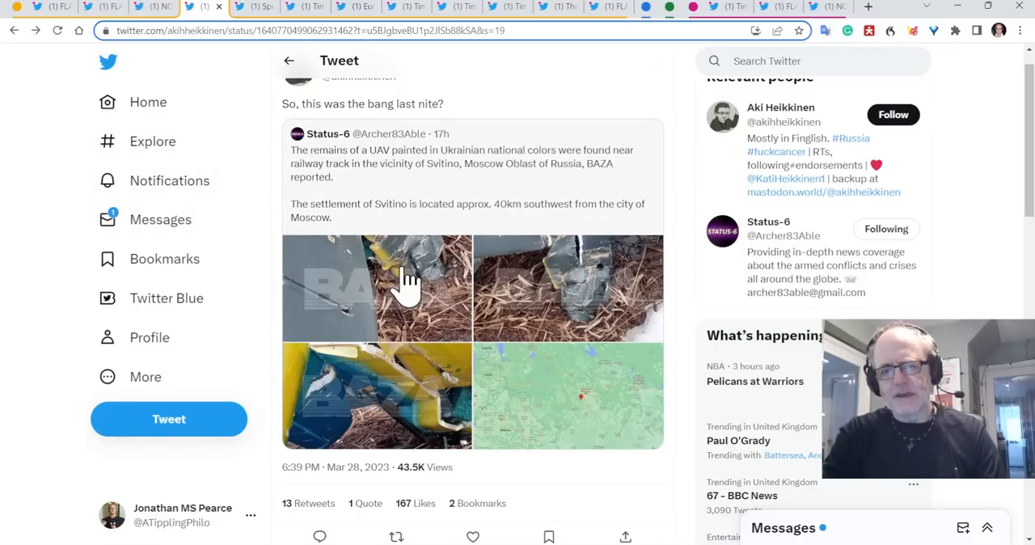
mouse_move(526, 353)
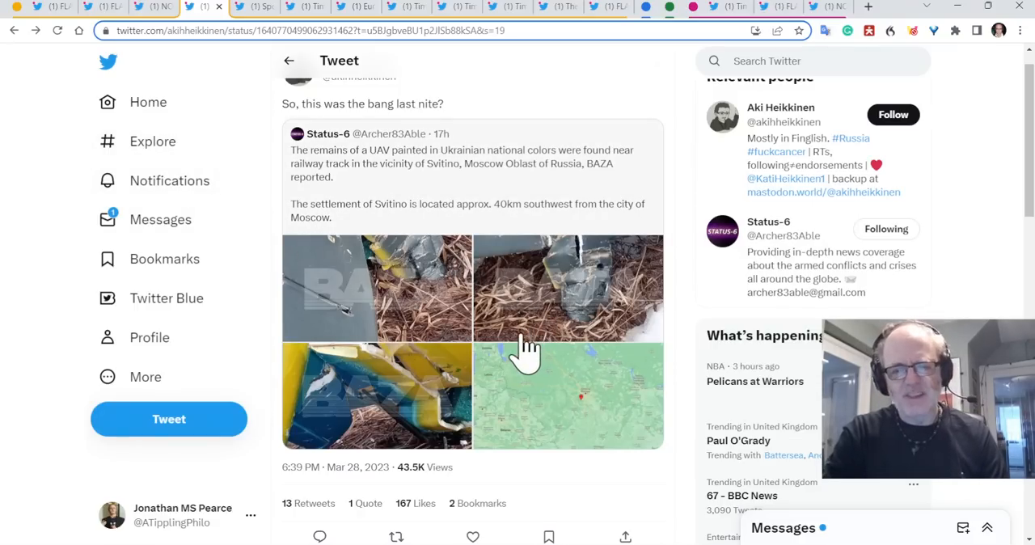
mouse_move(450, 303)
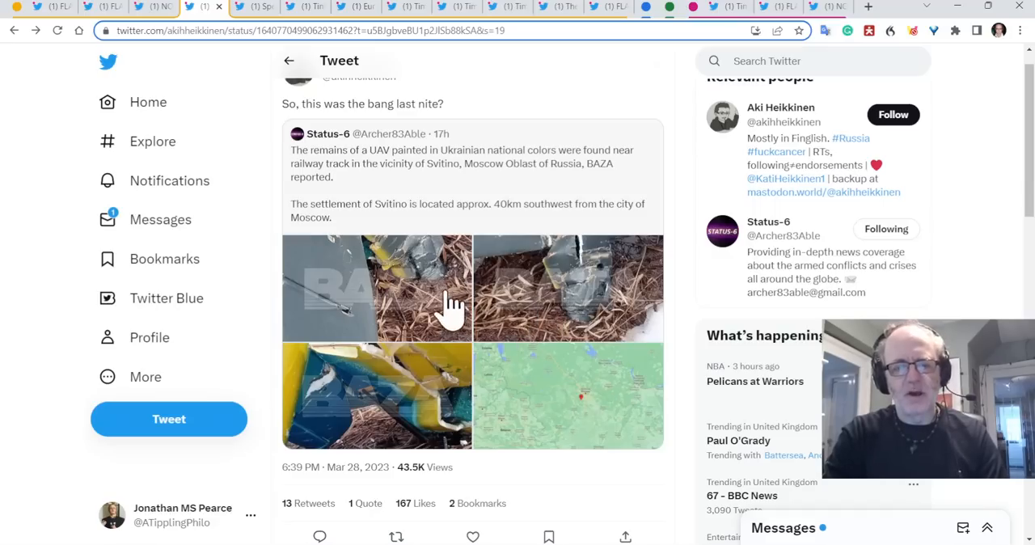
mouse_move(472, 385)
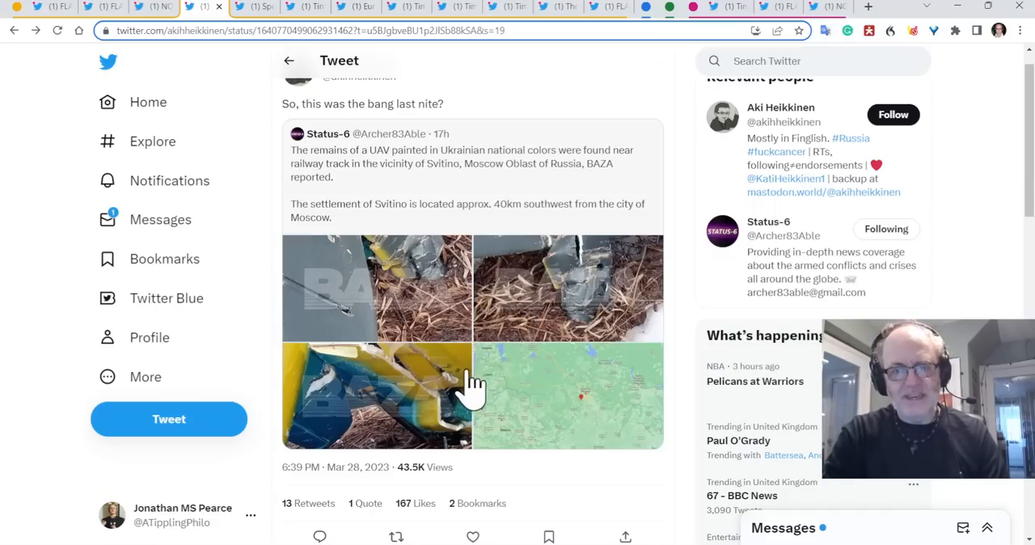
mouse_move(484, 343)
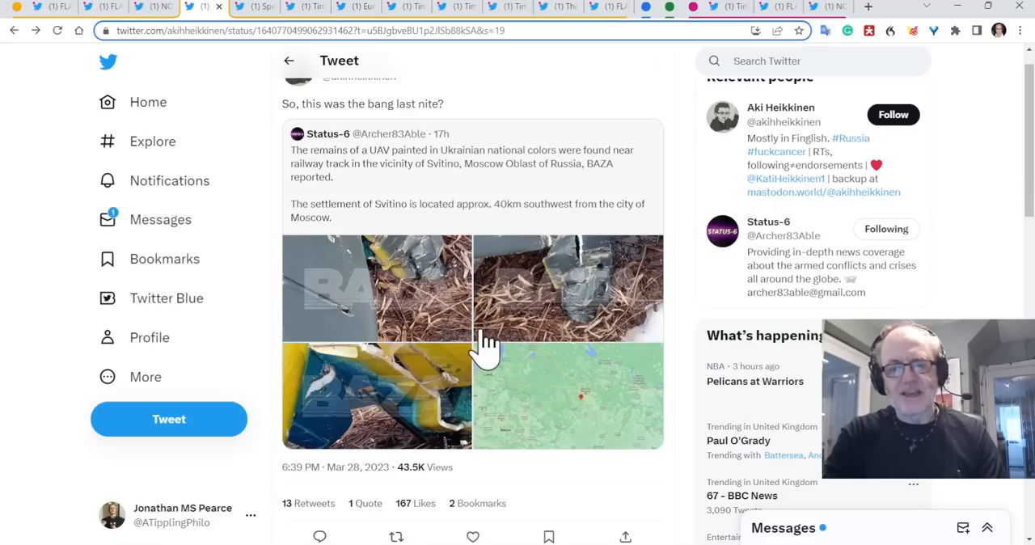
mouse_move(618, 181)
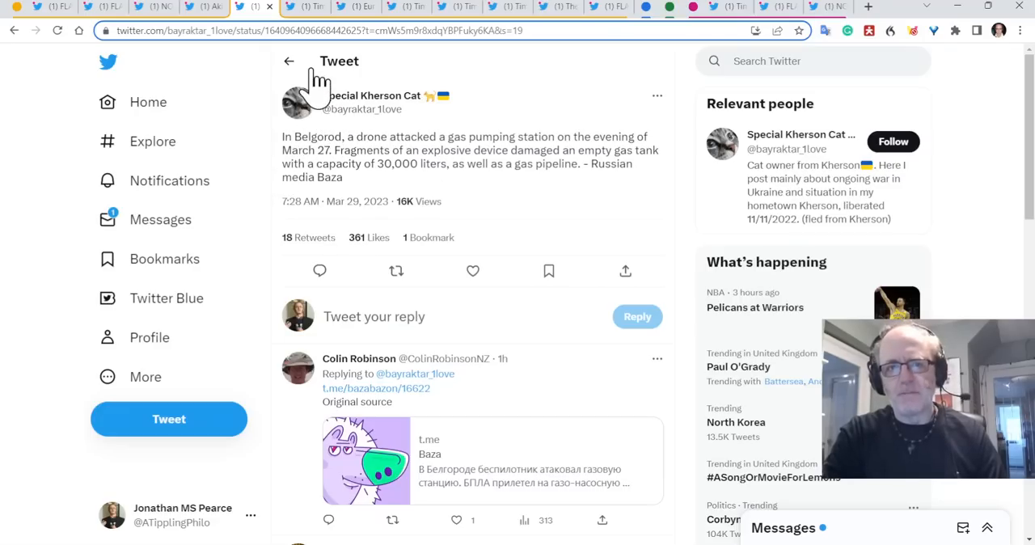
mouse_move(305, 10)
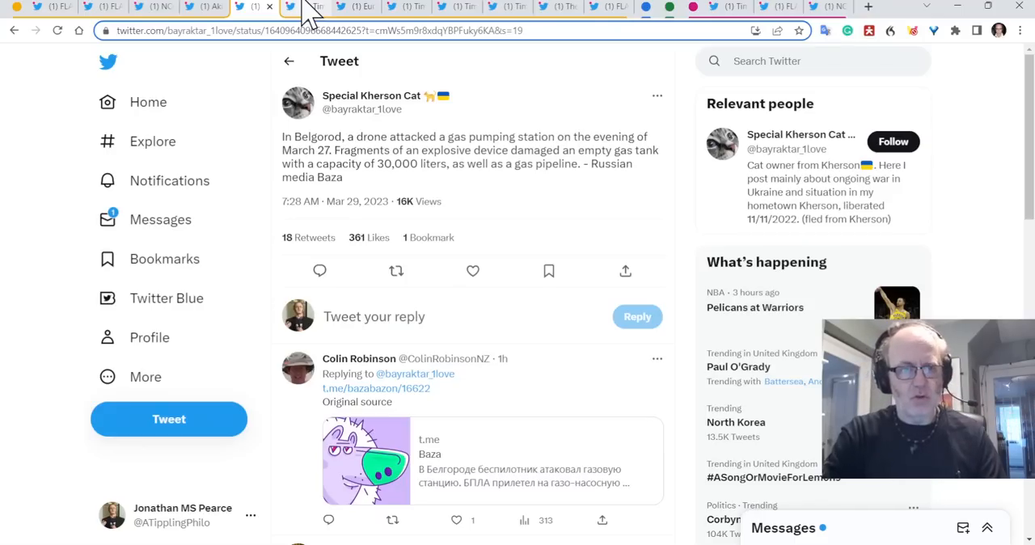
Switch to the Melitopol explosions thread and read down through its first post.
click(299, 6)
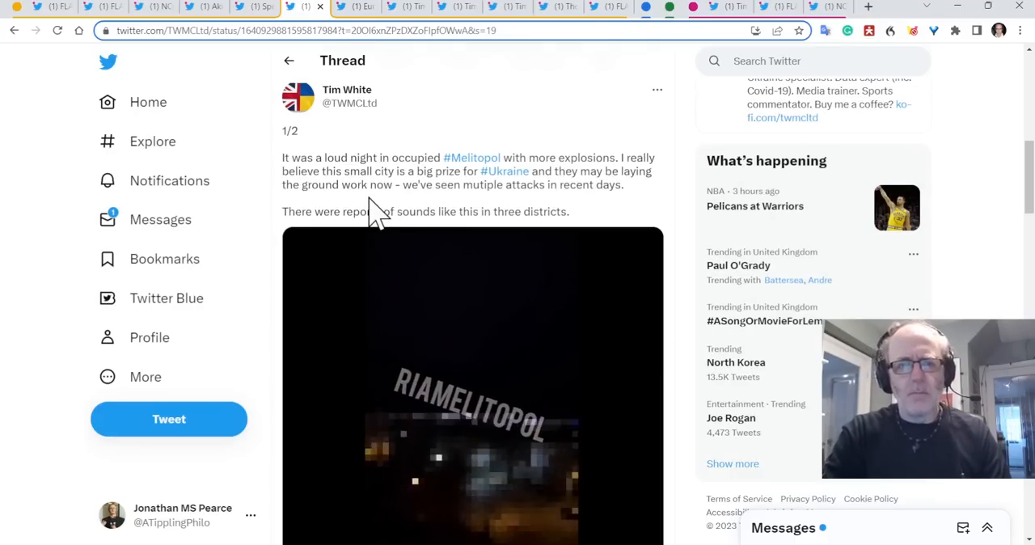
scroll(down, 3)
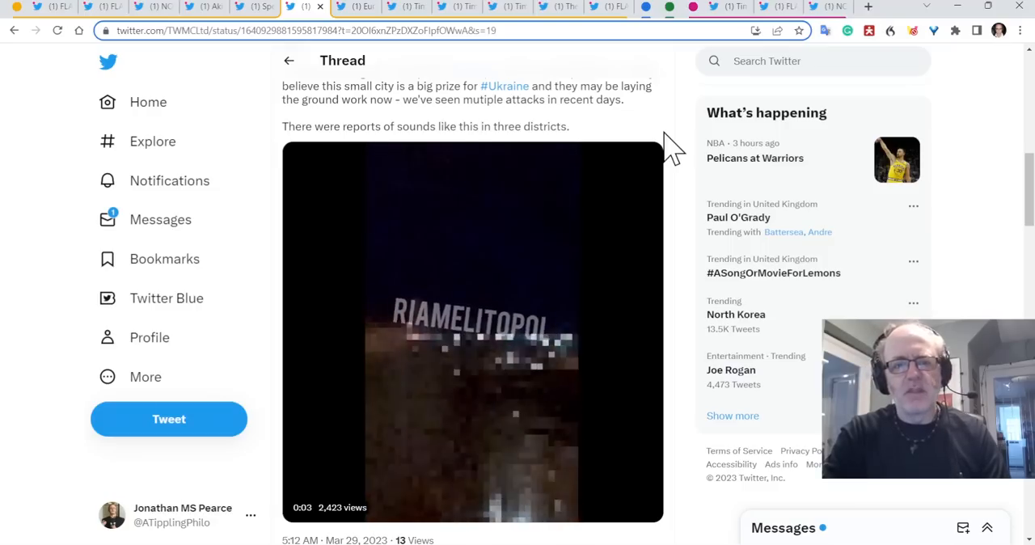
scroll(down, 3)
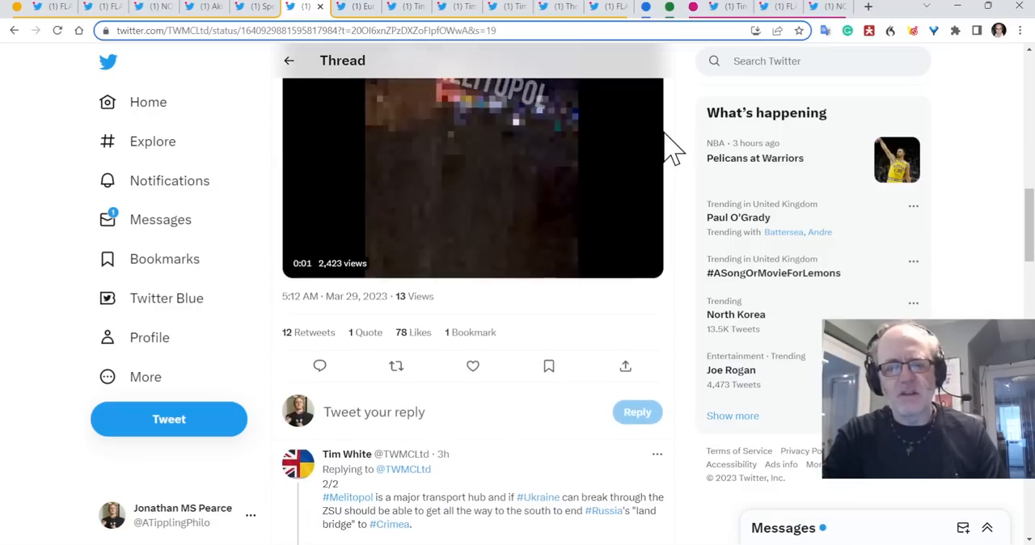
scroll(down, 3)
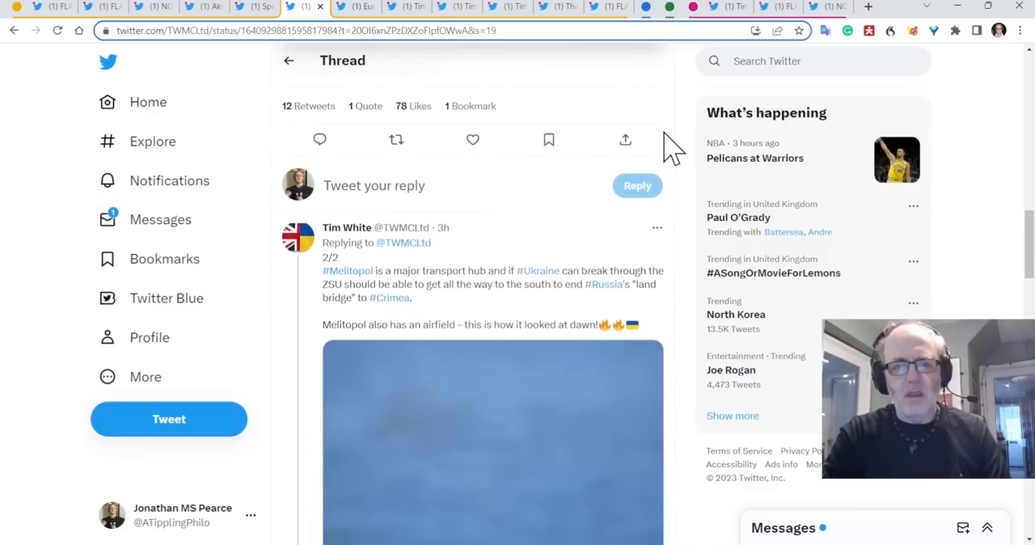
scroll(down, 3)
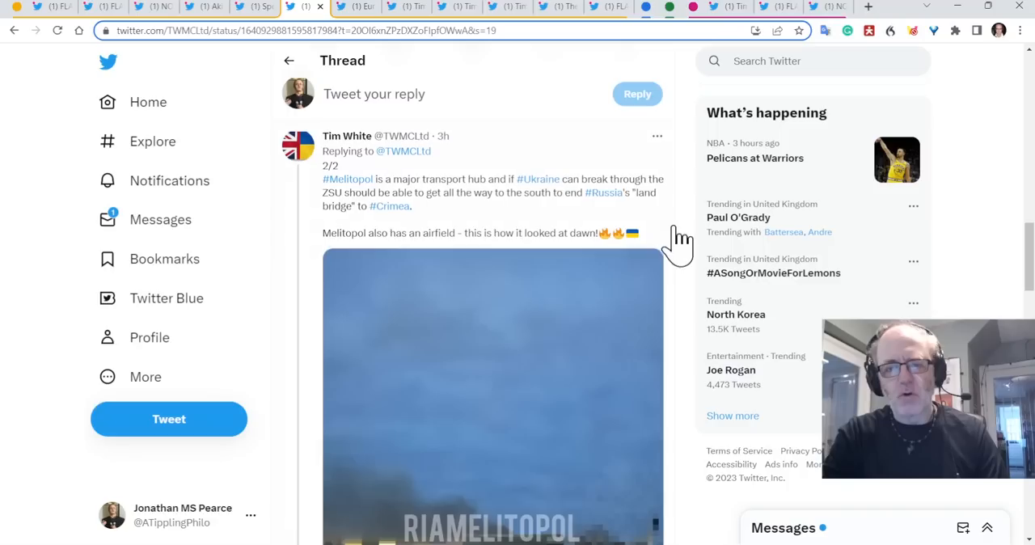
Continue to the 2/2 post with the airfield-at-dawn video, then move to the Euromaidan Press blackout tweet.
scroll(down, 3)
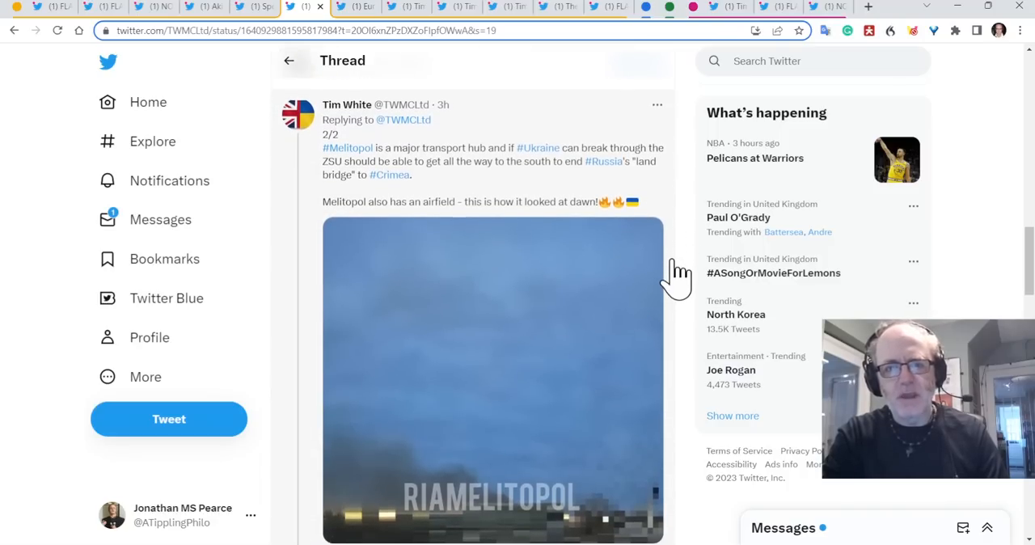
scroll(down, 3)
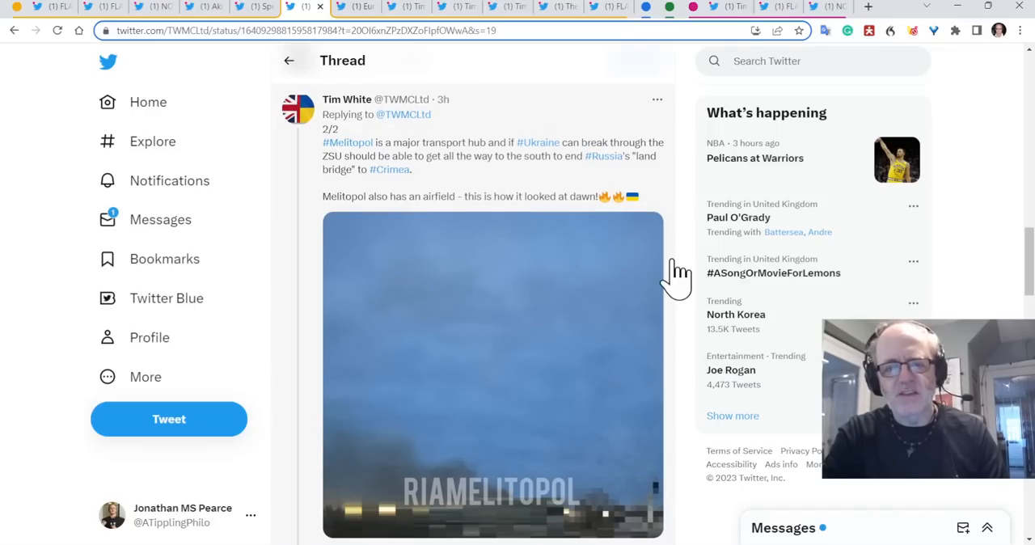
scroll(down, 3)
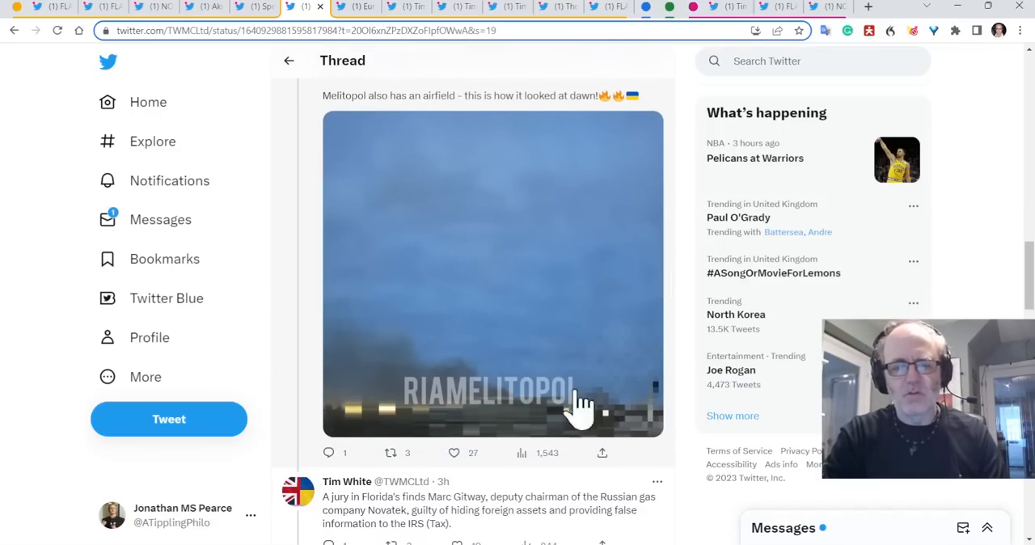
click(356, 7)
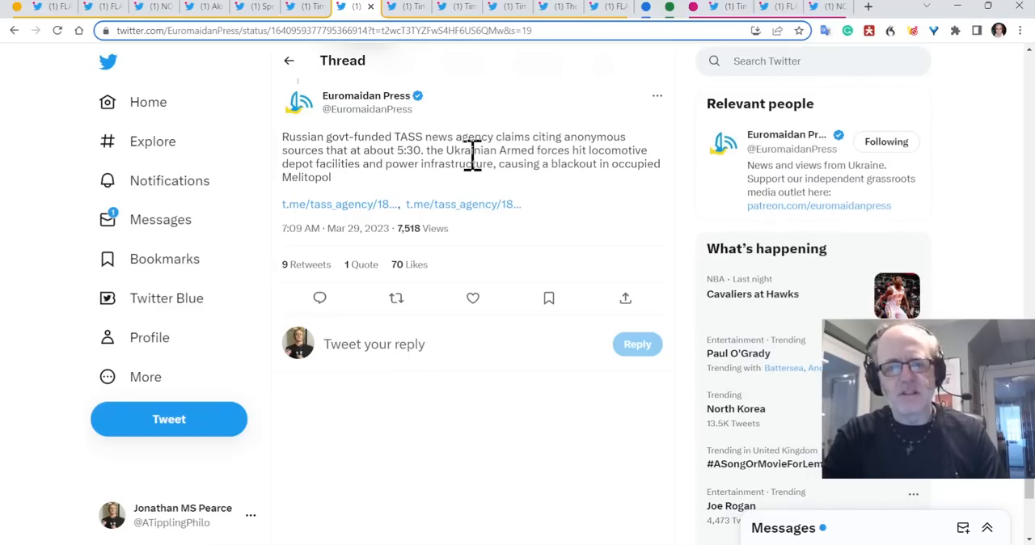
mouse_move(579, 213)
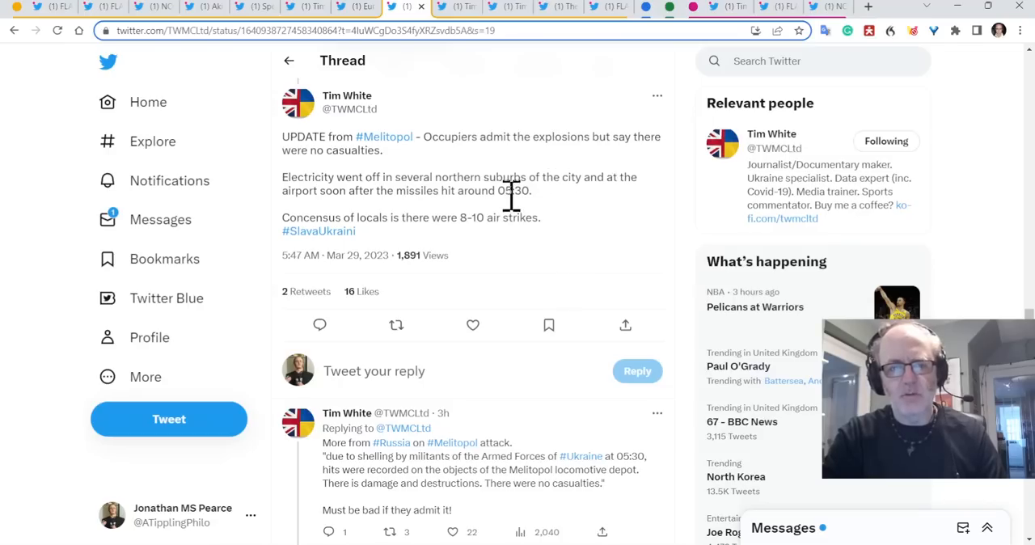
mouse_move(591, 219)
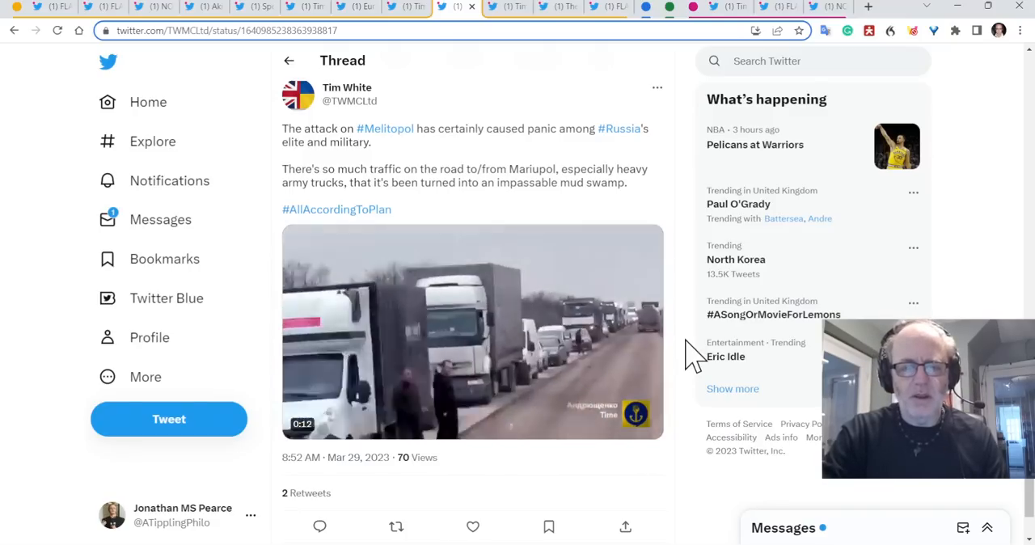
Play the Mariupol road trucks video, then move to Tim White's Melitopol substation tweet.
click(472, 332)
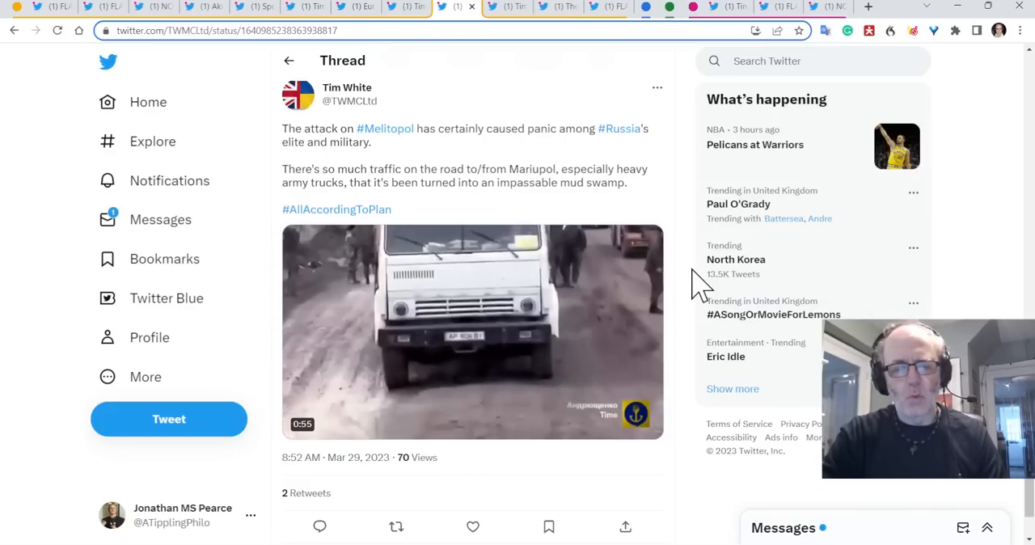
click(472, 332)
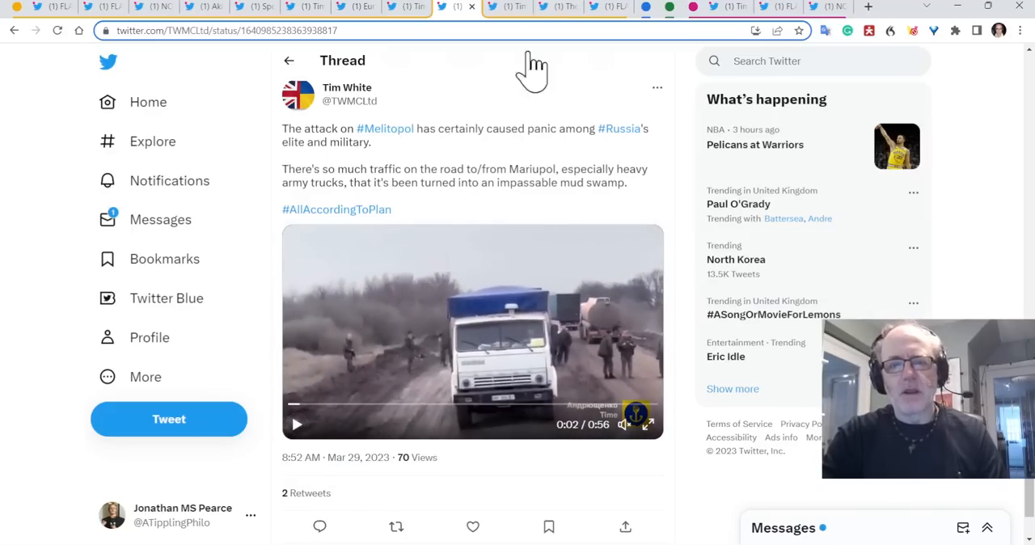
click(505, 7)
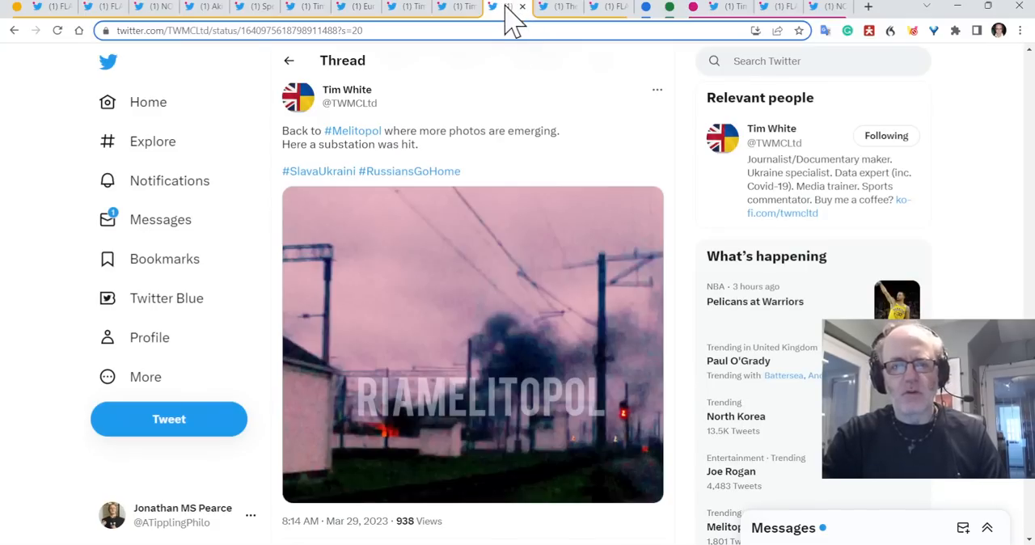
mouse_move(492, 97)
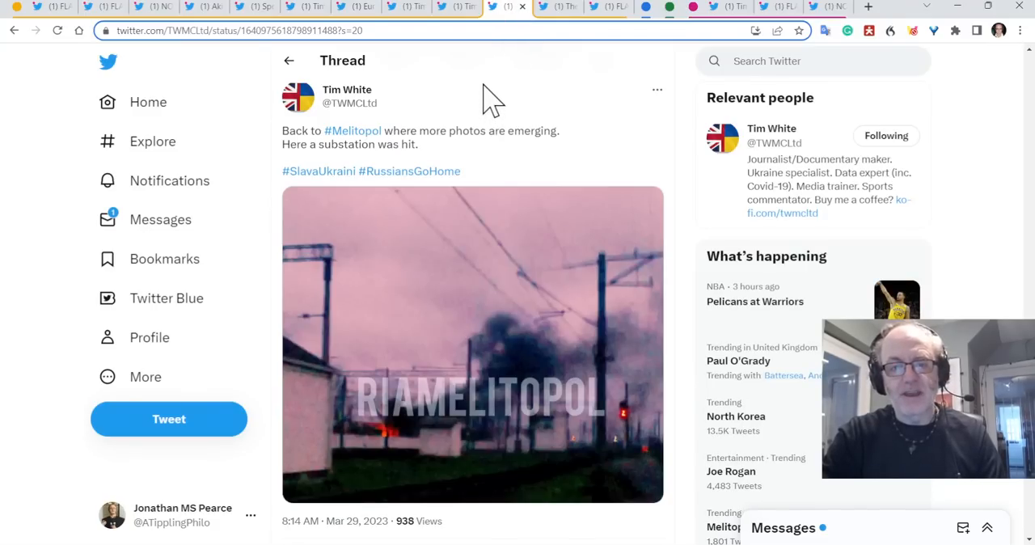
scroll(down, 3)
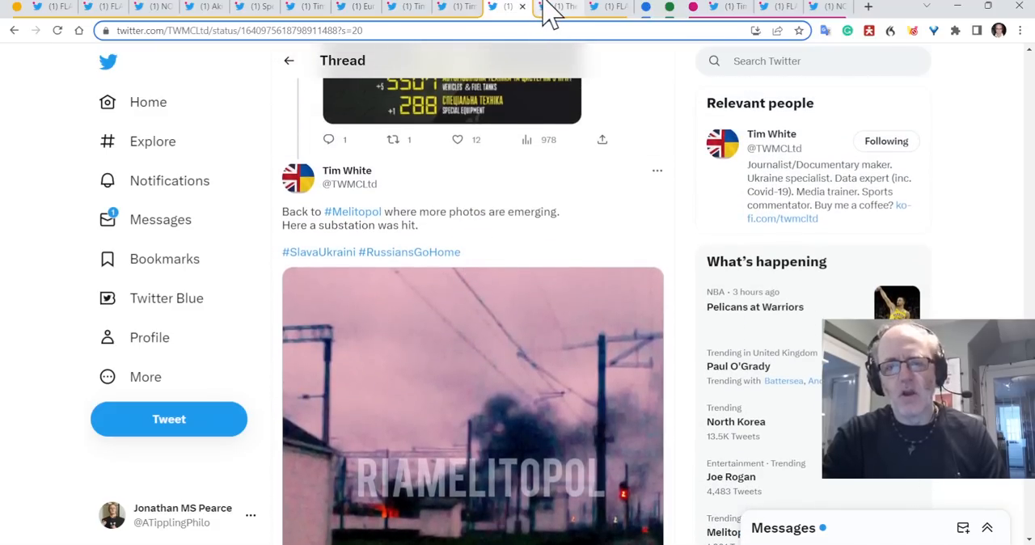
View the Russian losses tally tweet, then move to the FLASH report on Kharkiv-region attacks.
click(559, 8)
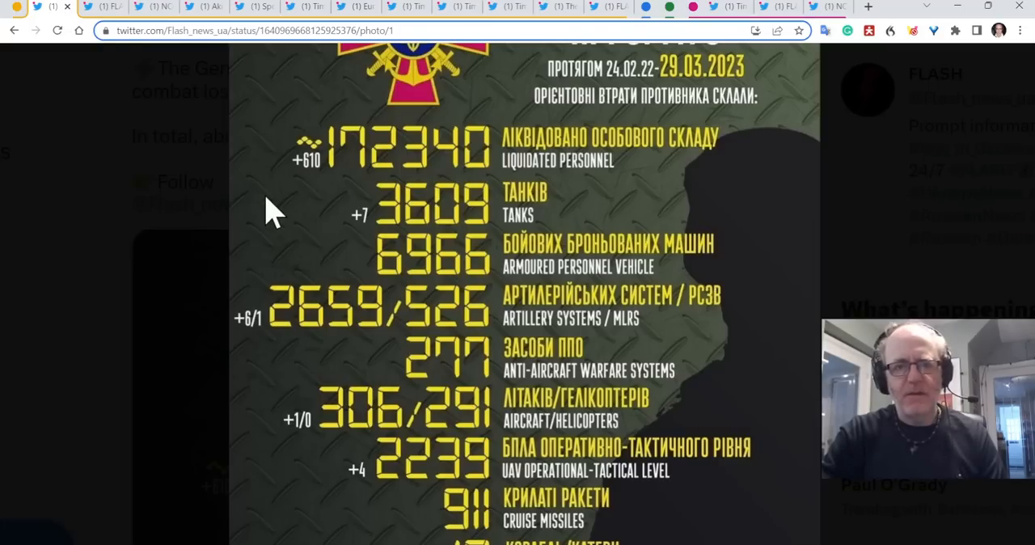
mouse_move(310, 257)
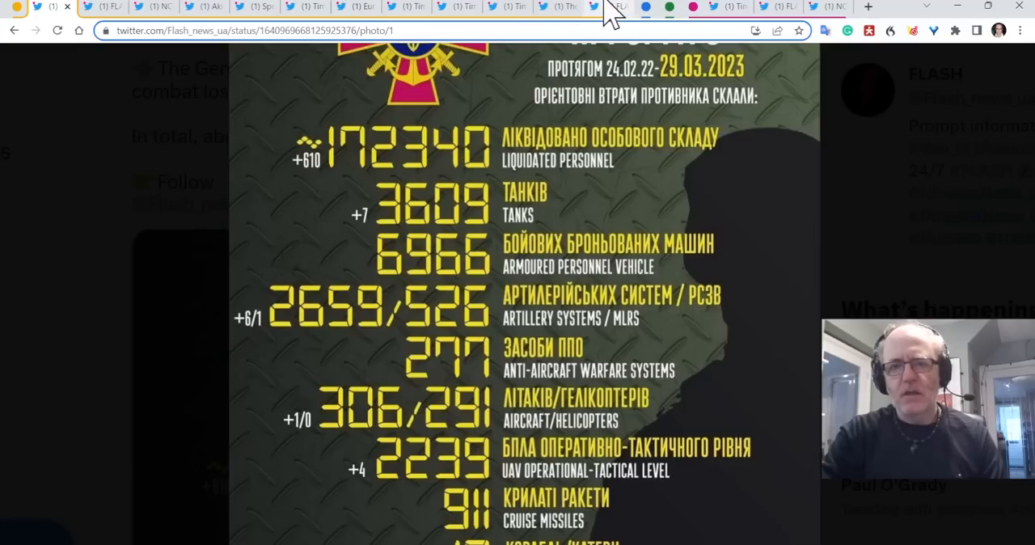
click(558, 7)
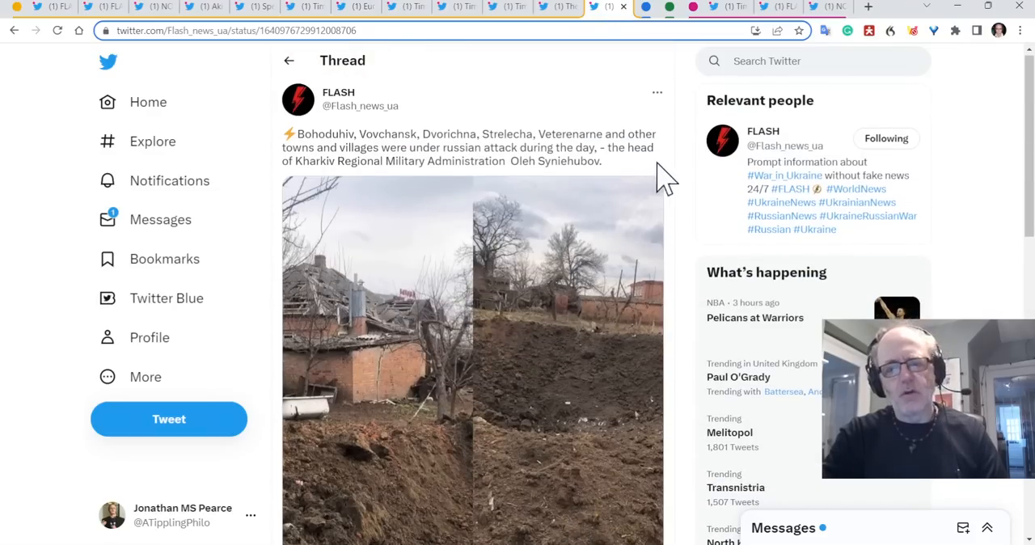
mouse_move(677, 181)
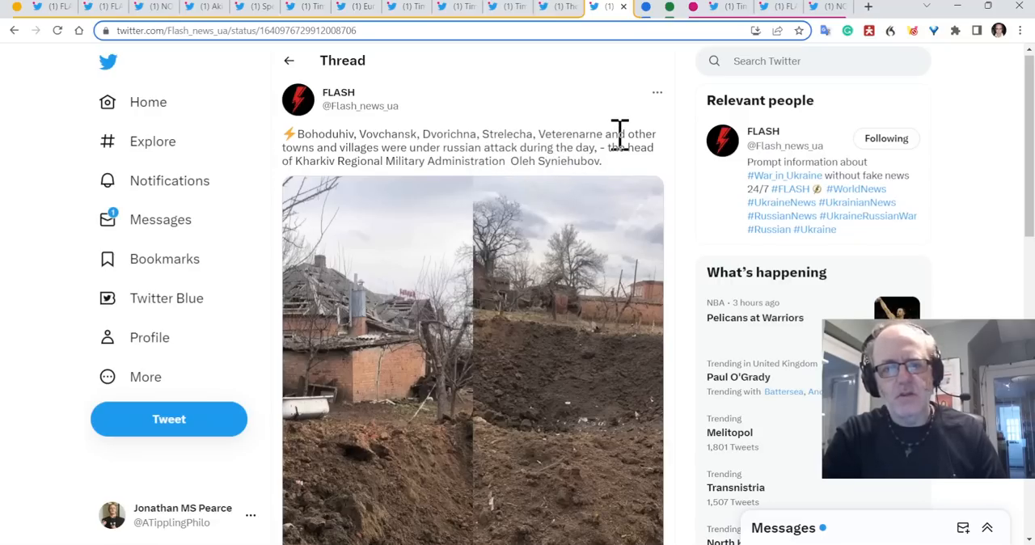
mouse_move(688, 133)
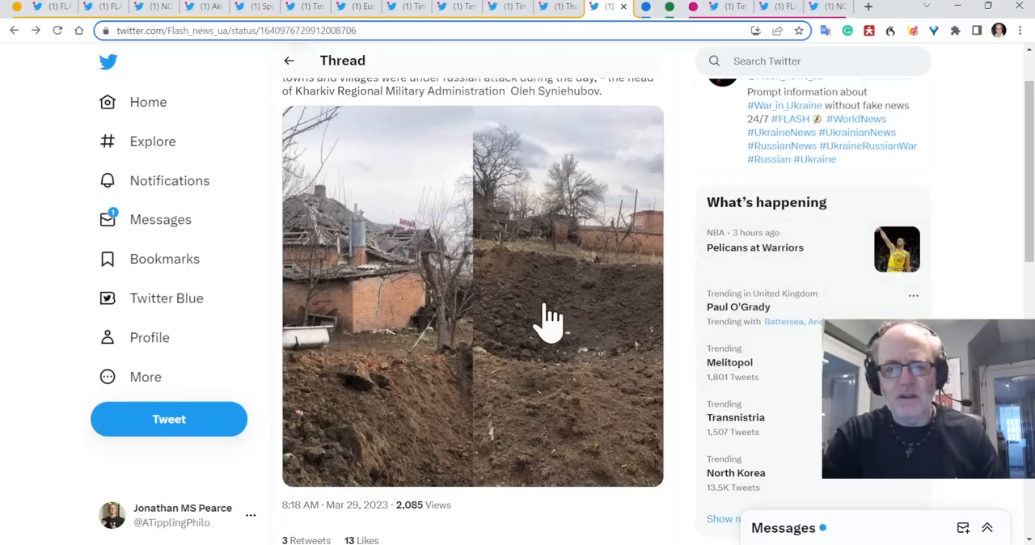
click(550, 315)
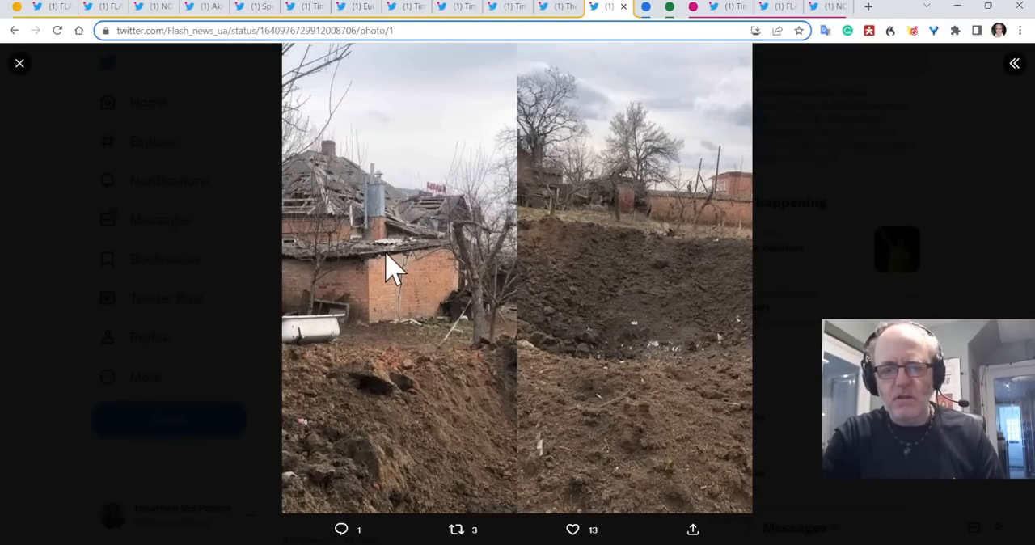
click(20, 63)
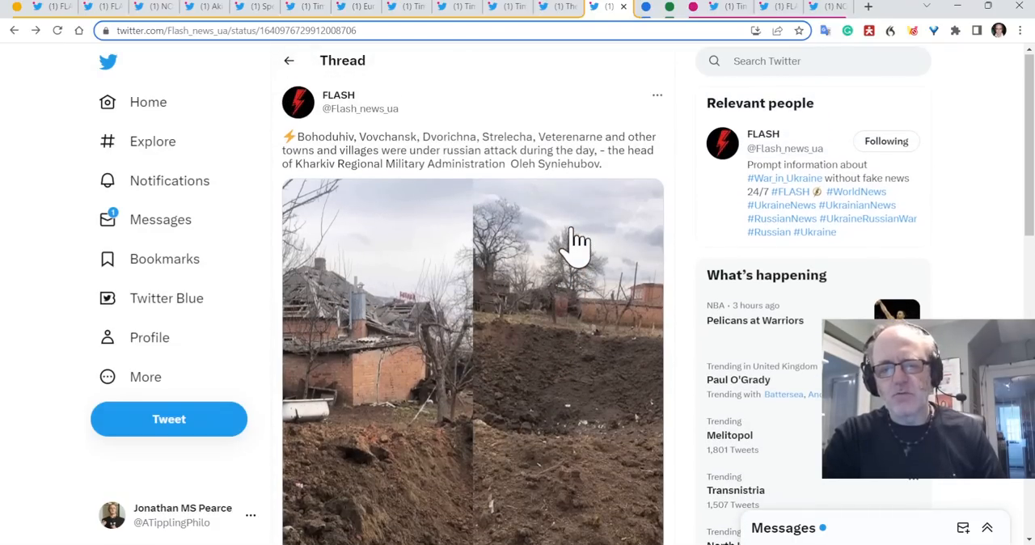
mouse_move(388, 364)
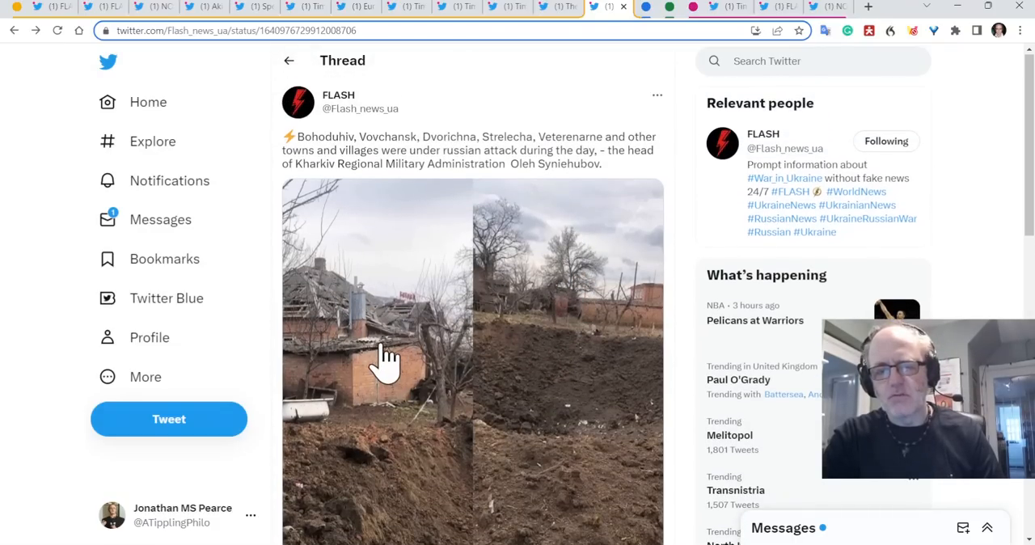
mouse_move(469, 316)
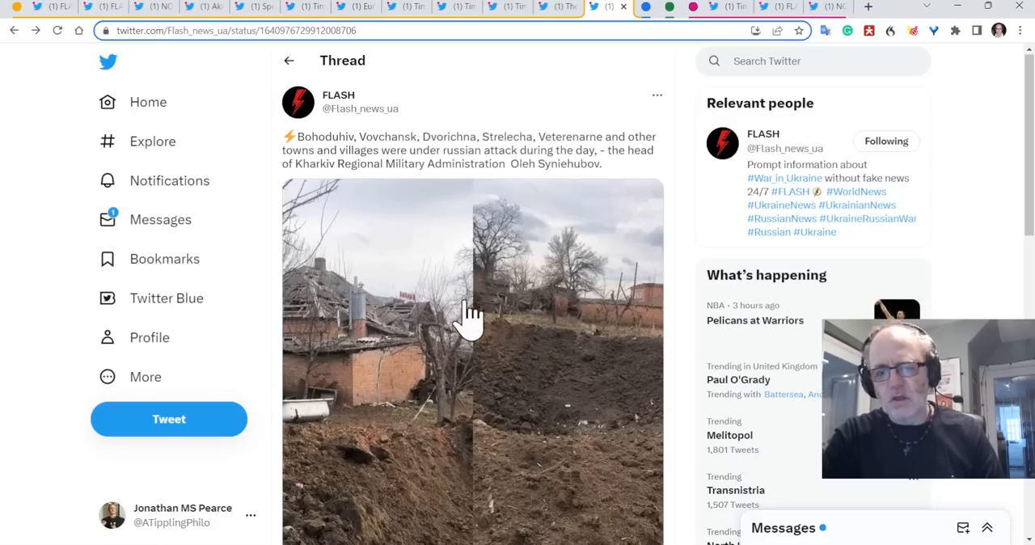
mouse_move(467, 279)
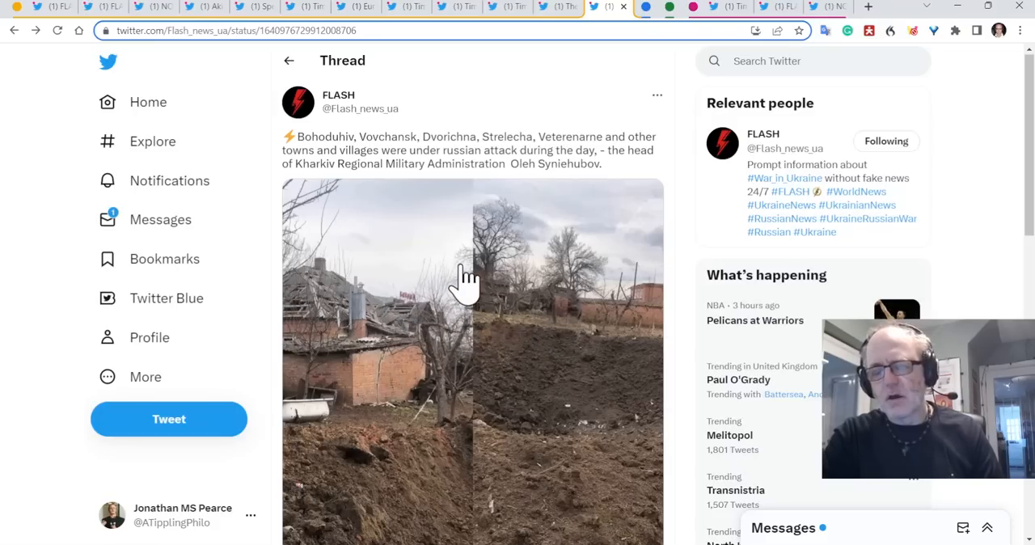
mouse_move(436, 291)
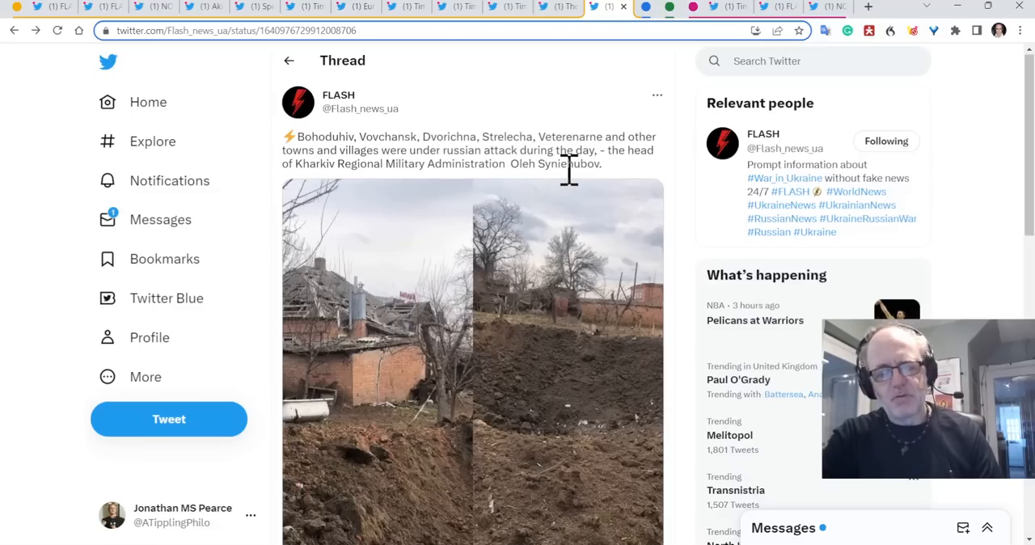
mouse_move(473, 303)
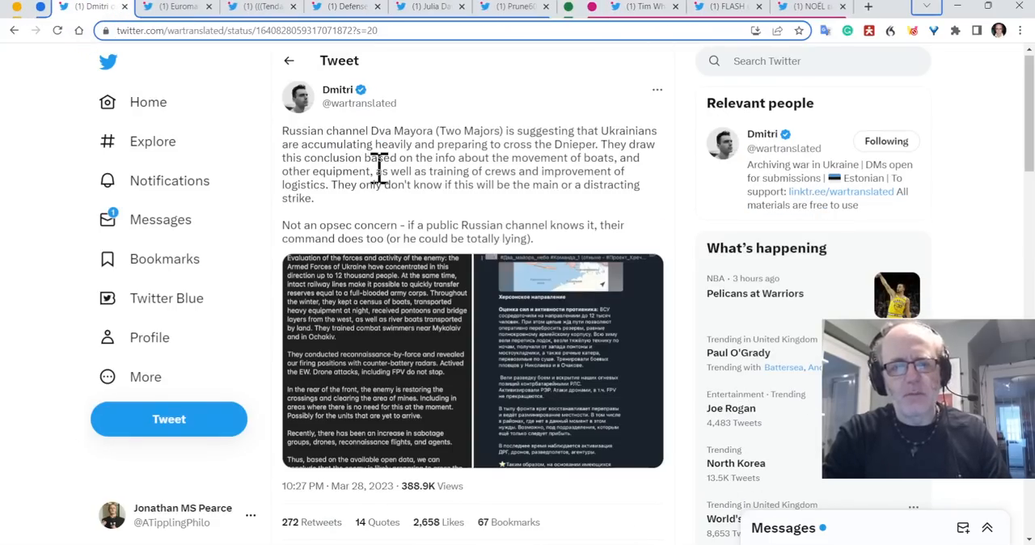
mouse_move(418, 203)
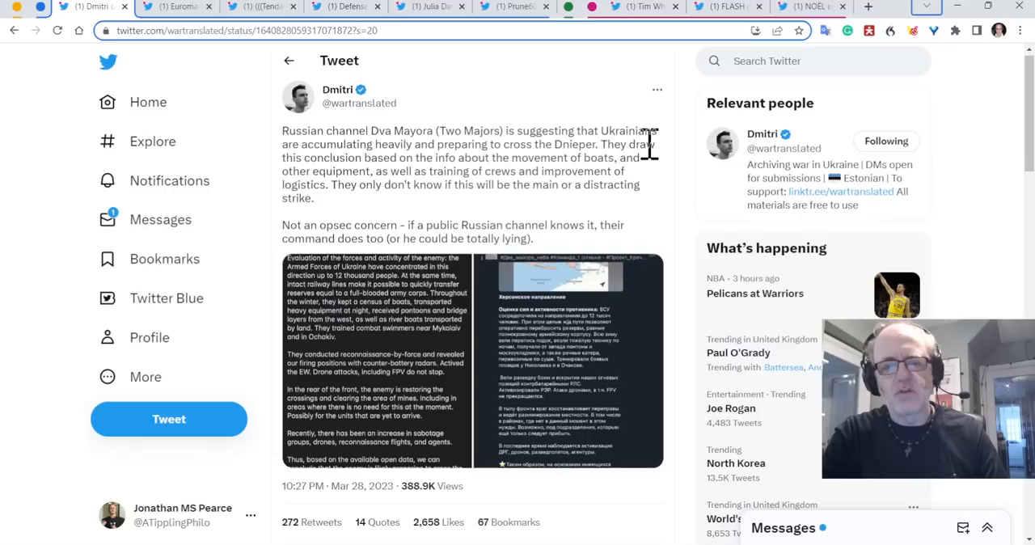
mouse_move(629, 153)
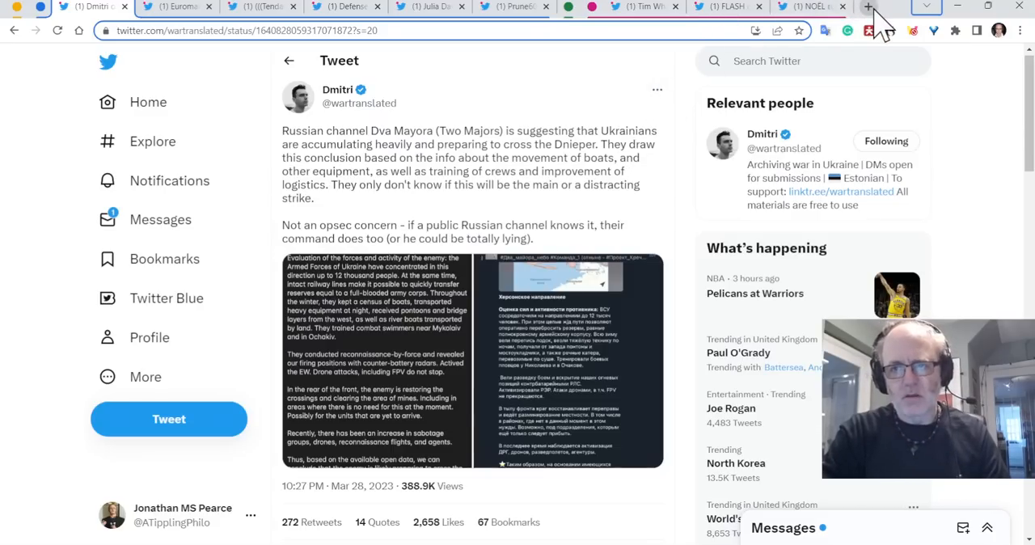
Switch to the War Mapper tweet with the southern Ukraine front-line map.
click(868, 6)
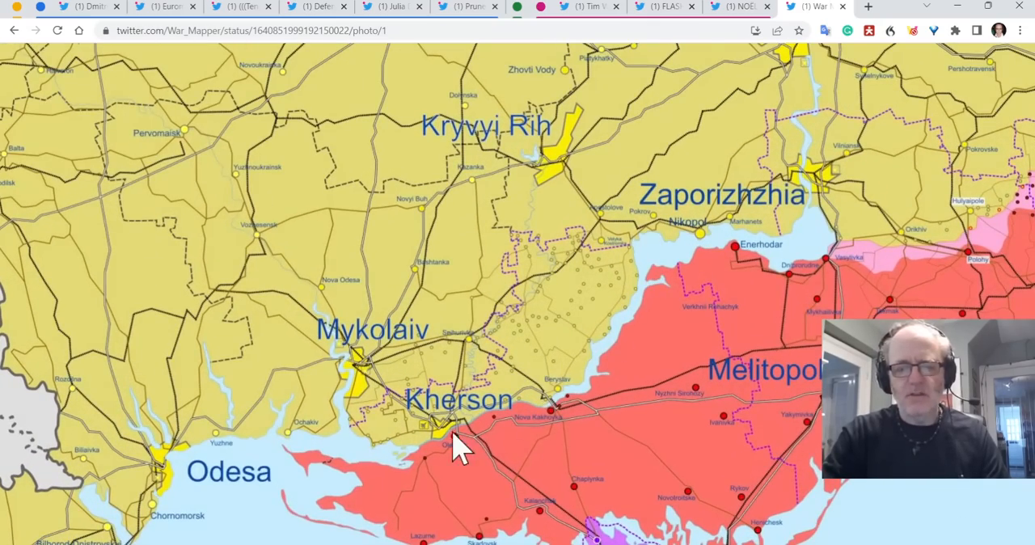
Scroll the War Mapper map into view and bring up the annotation brush settings.
scroll(down, 3)
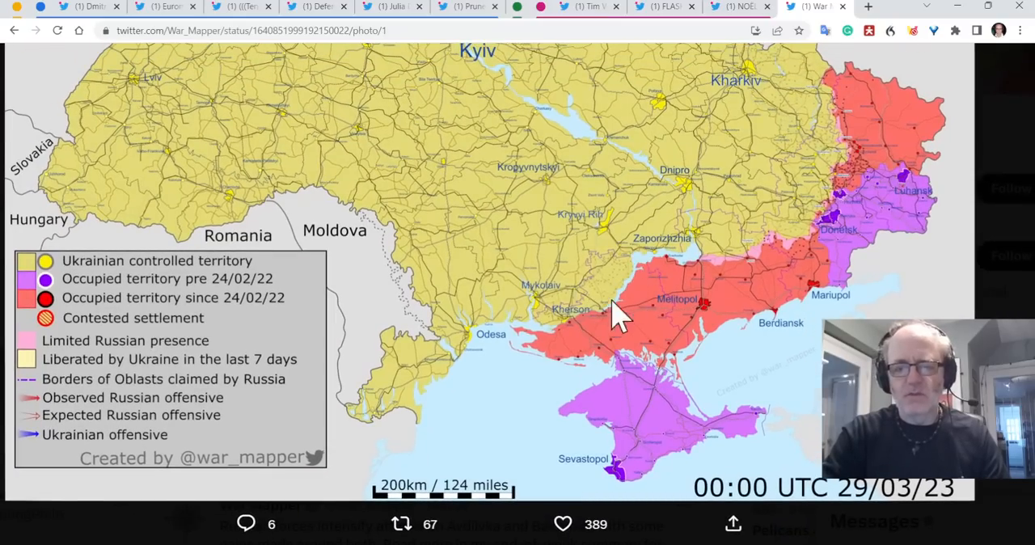
mouse_move(582, 339)
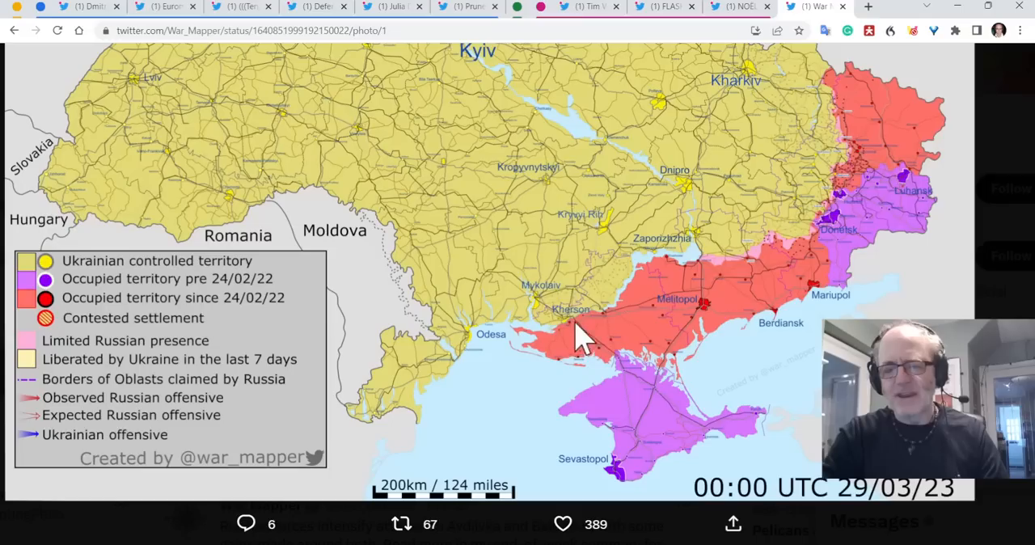
mouse_move(648, 311)
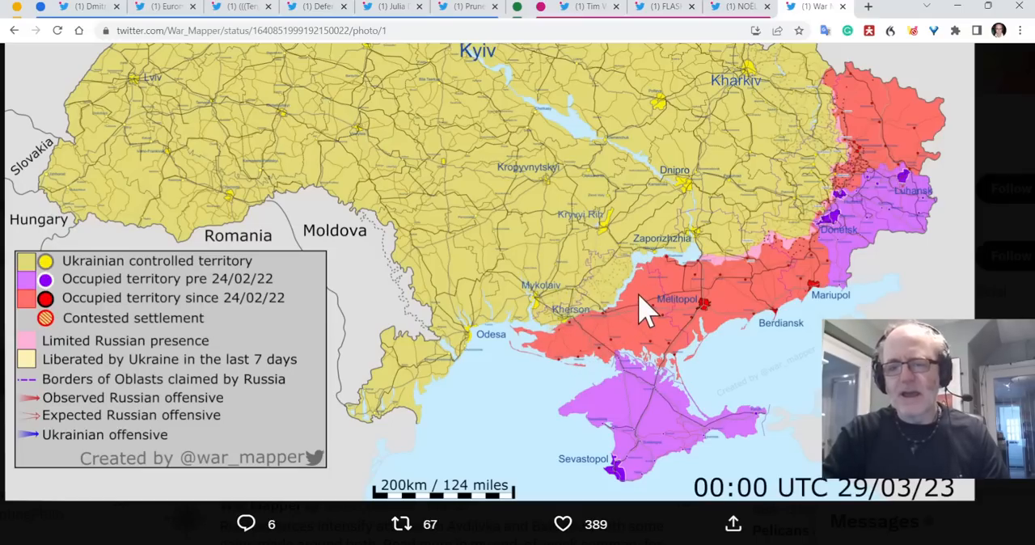
click(644, 310)
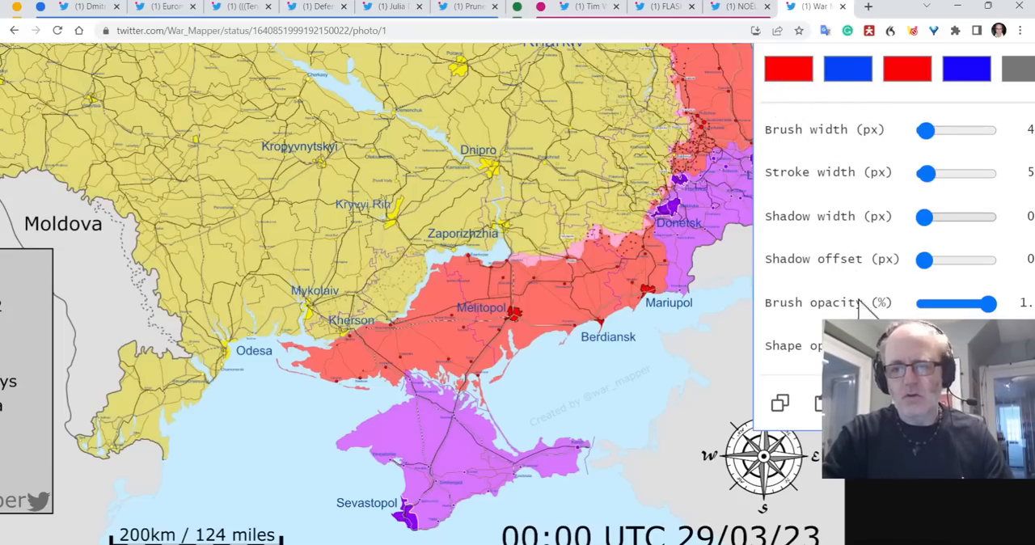
Set the brush to blue and draw two offensive lines across the occupied south near Berdiansk.
click(790, 68)
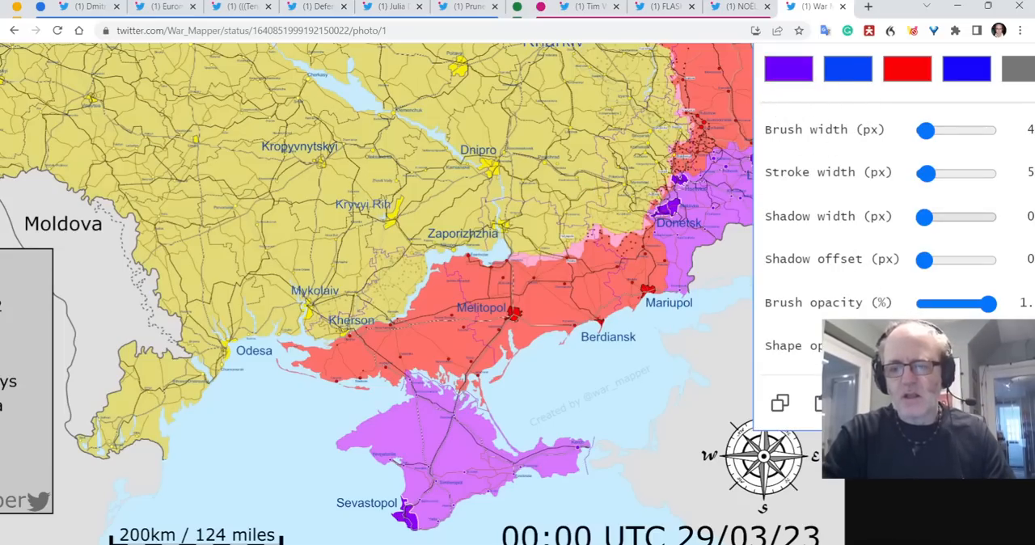
click(788, 68)
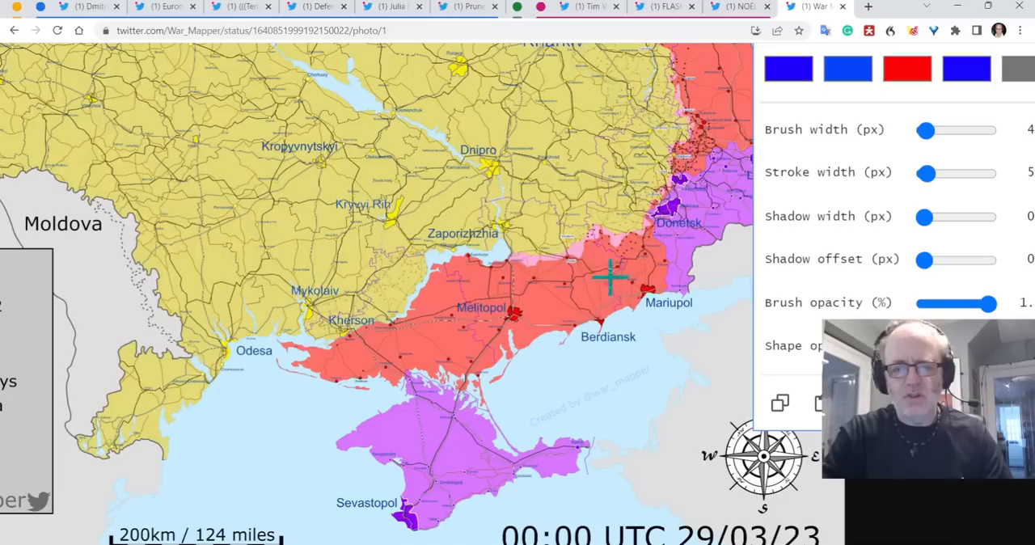
drag(531, 243, 554, 364)
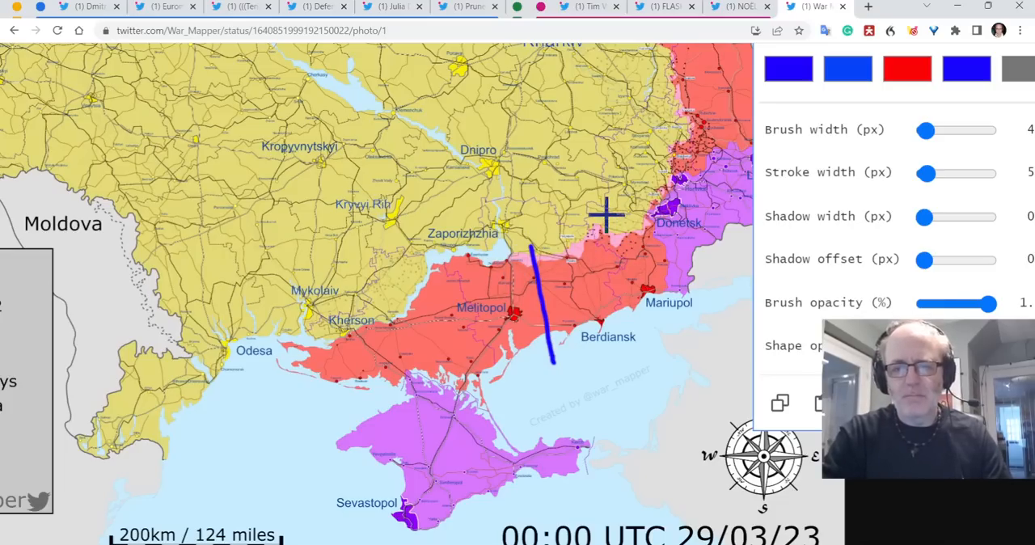
drag(607, 214, 651, 340)
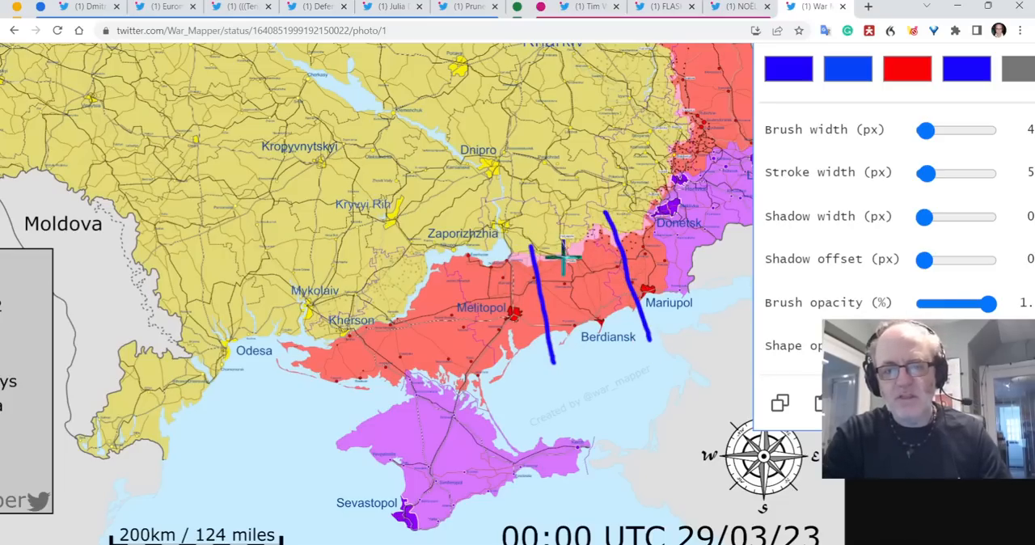
mouse_move(612, 220)
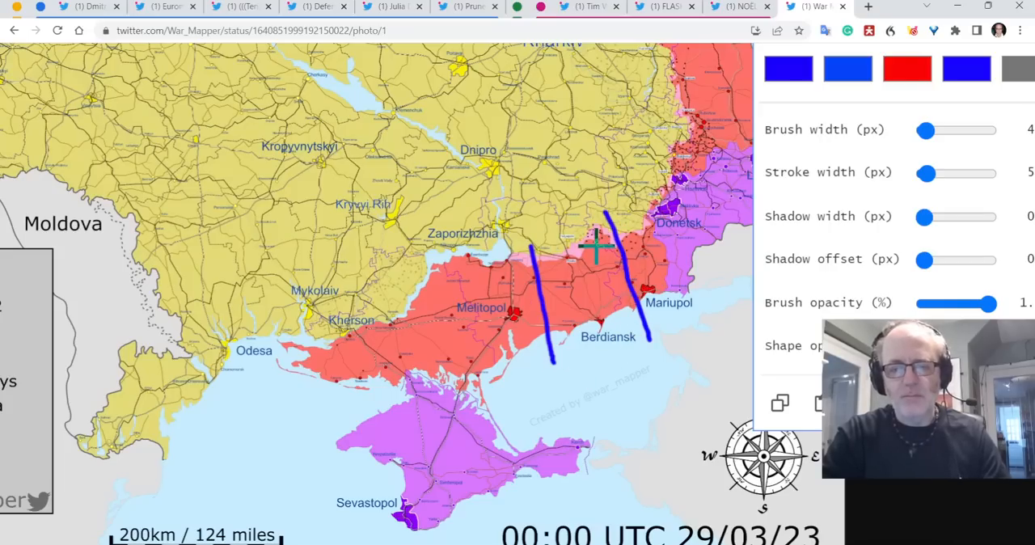
mouse_move(582, 275)
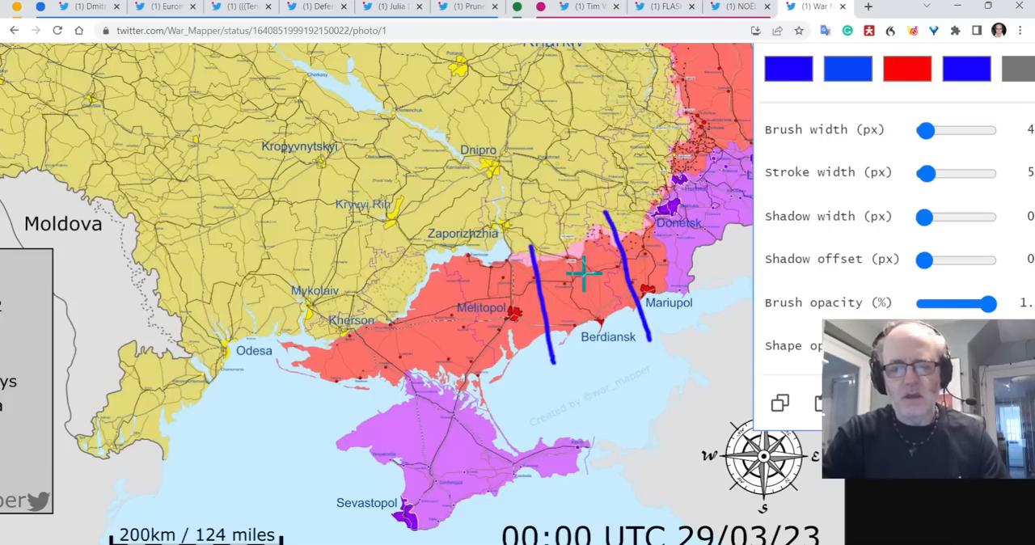
mouse_move(498, 327)
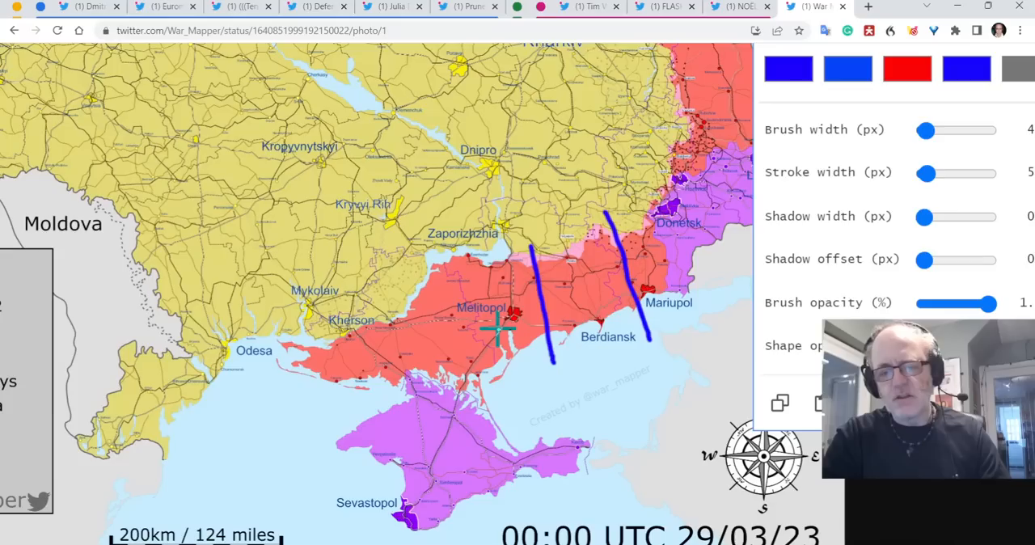
mouse_move(601, 440)
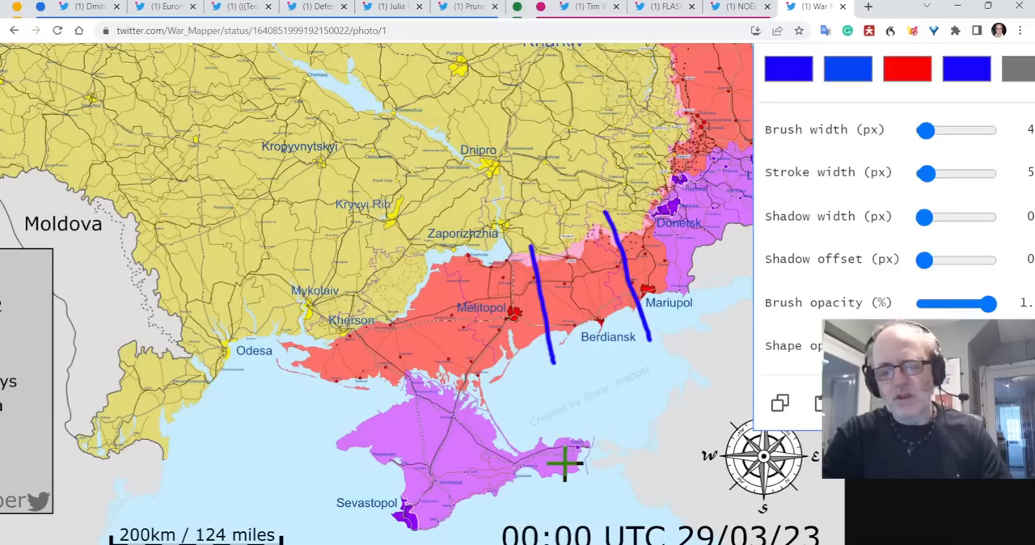
mouse_move(582, 453)
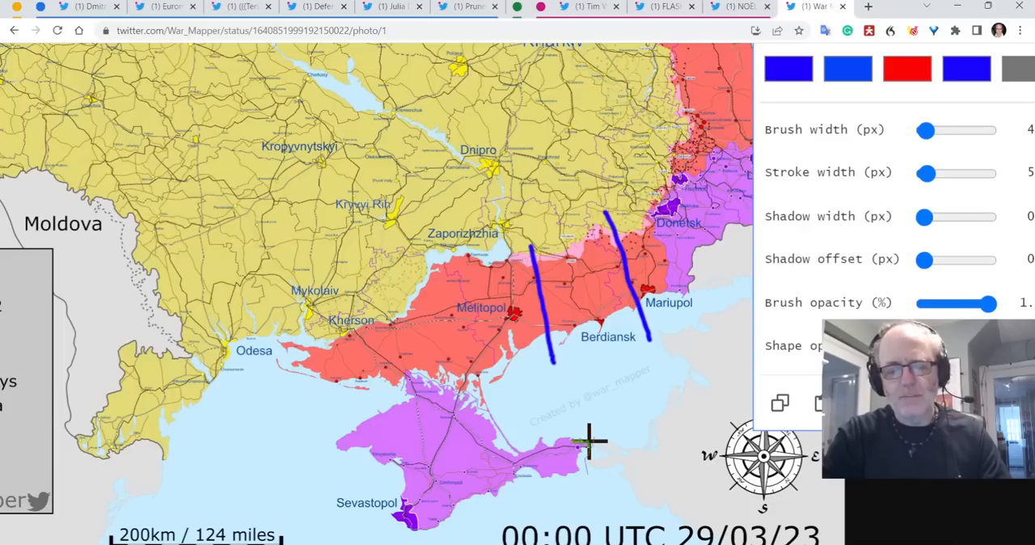
mouse_move(469, 272)
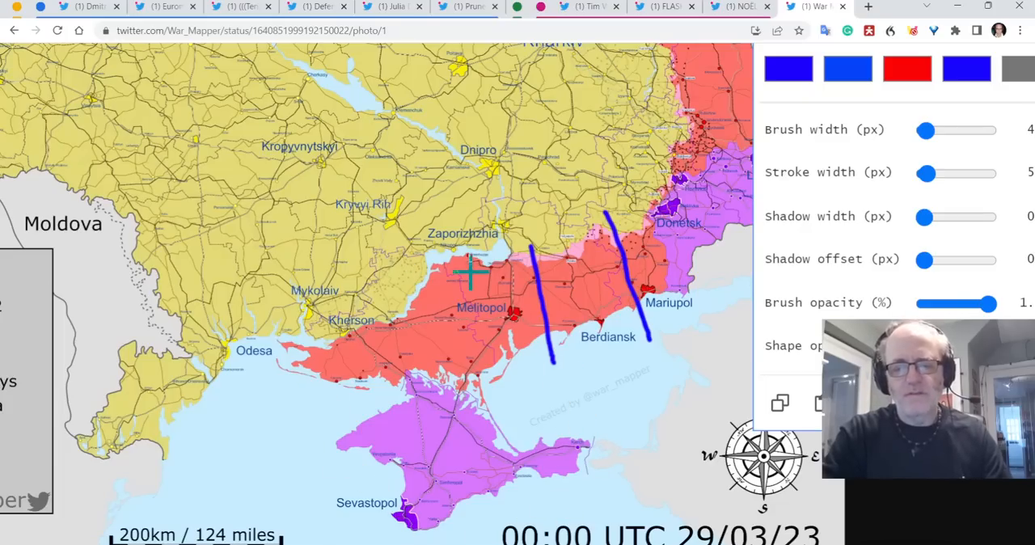
mouse_move(566, 466)
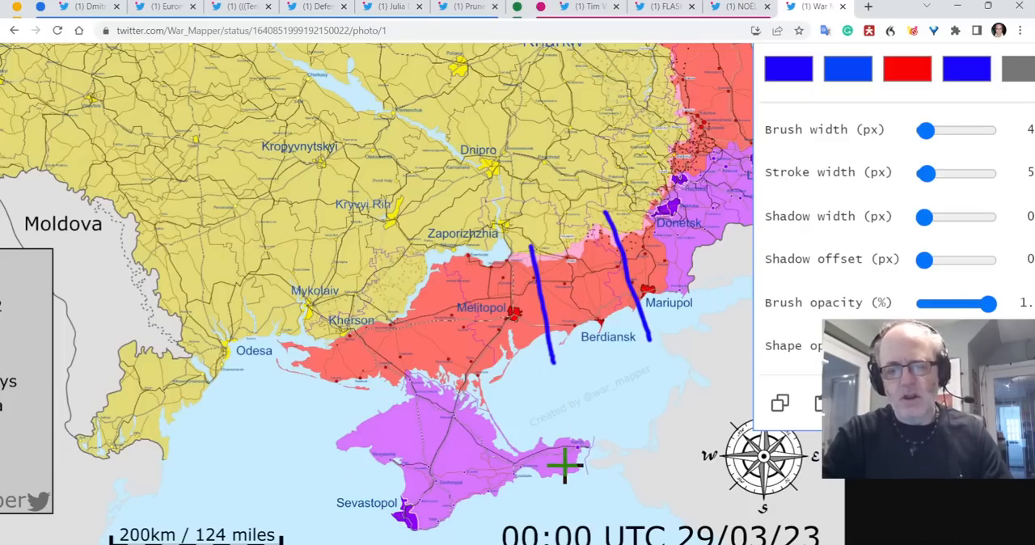
mouse_move(596, 447)
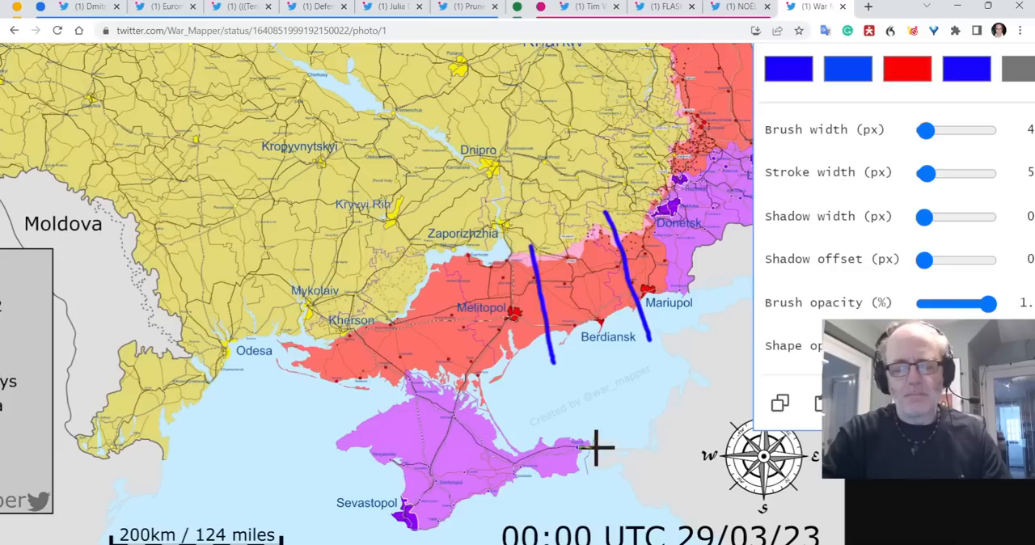
mouse_move(445, 446)
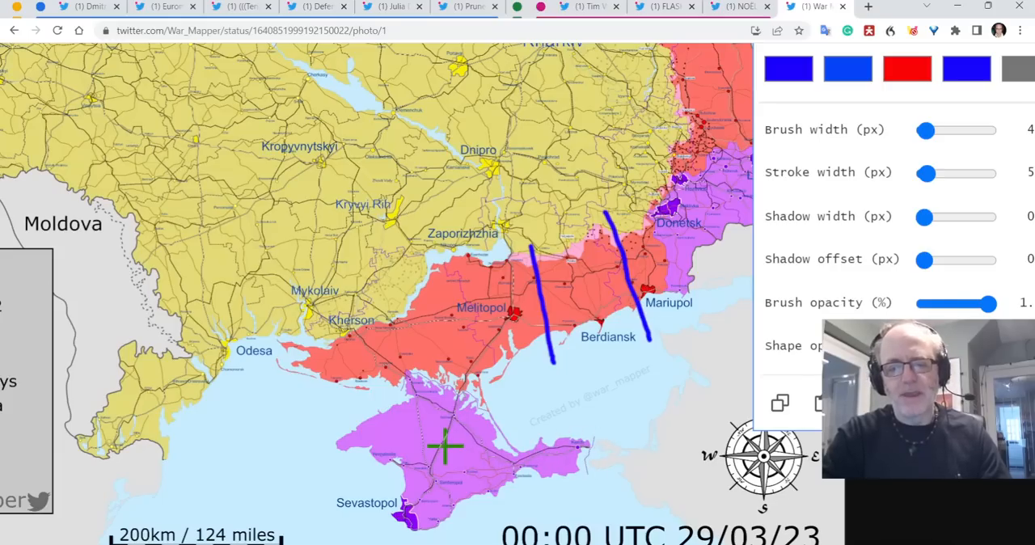
mouse_move(558, 445)
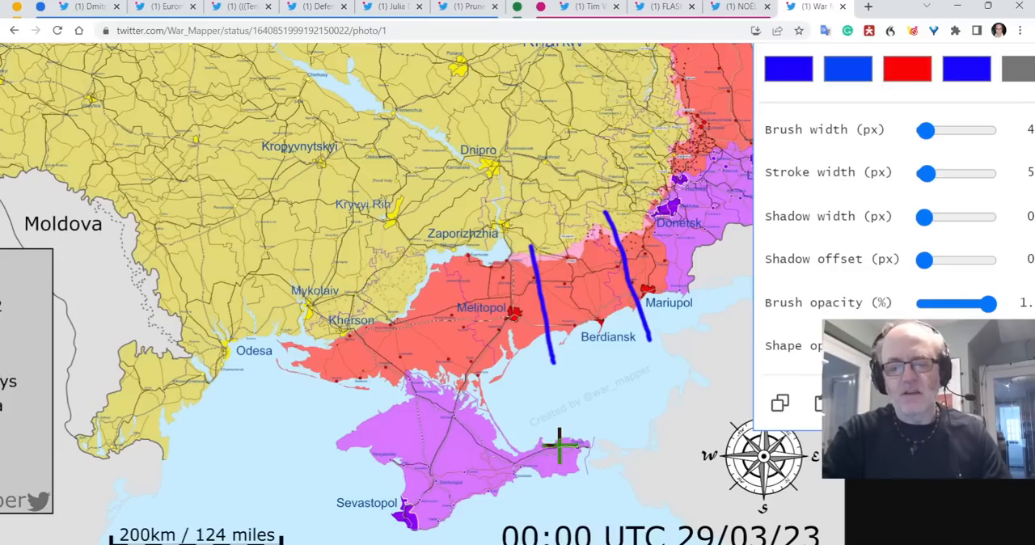
mouse_move(524, 396)
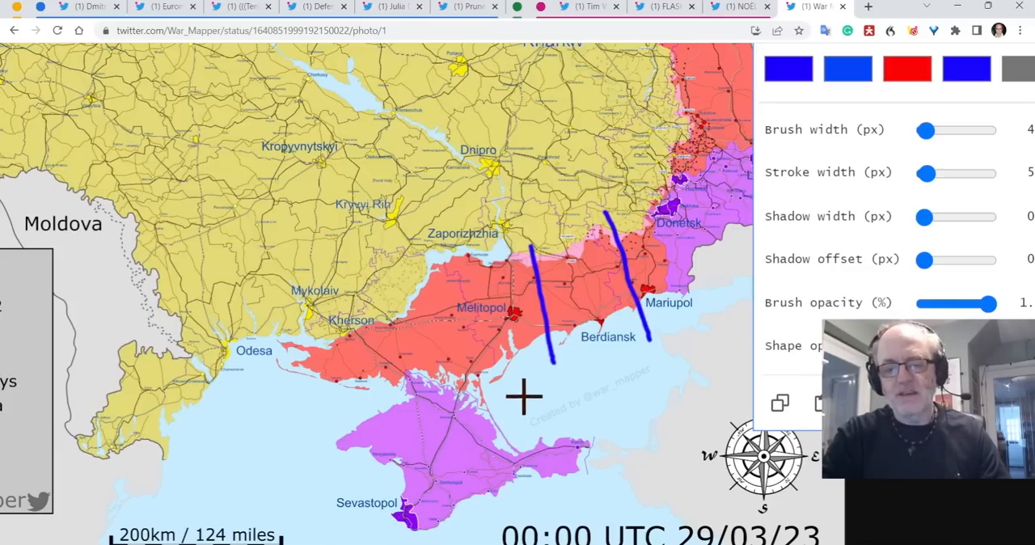
mouse_move(553, 240)
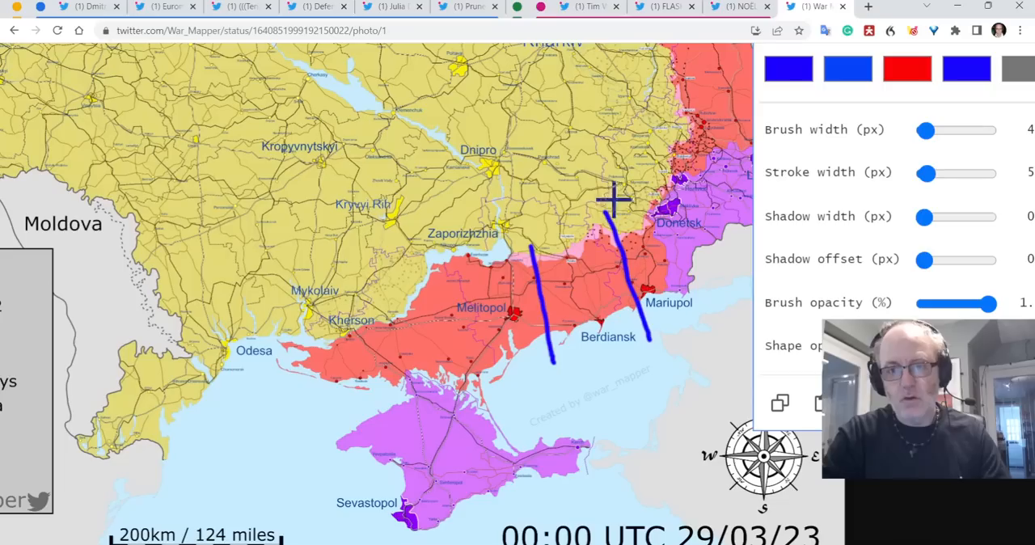
mouse_move(644, 94)
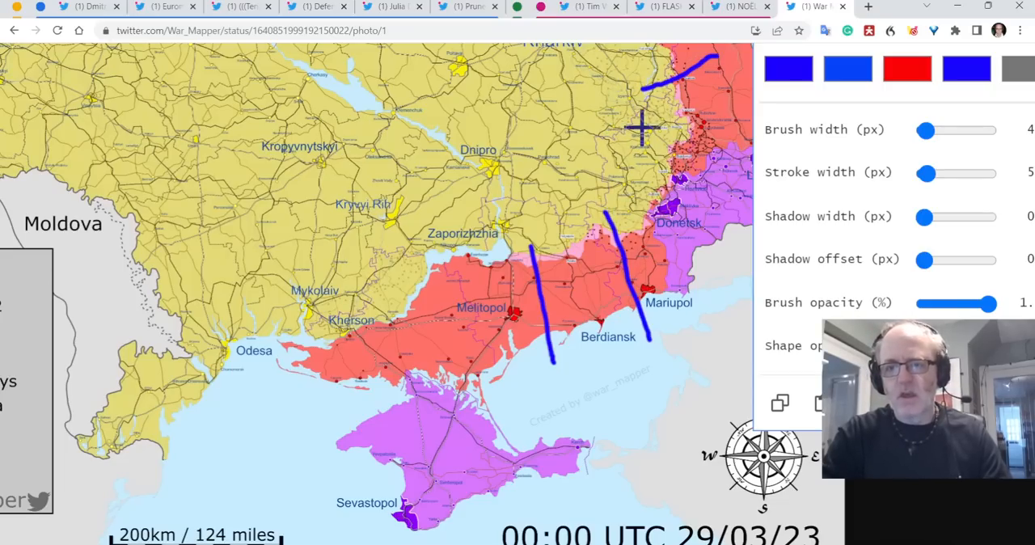
mouse_move(650, 143)
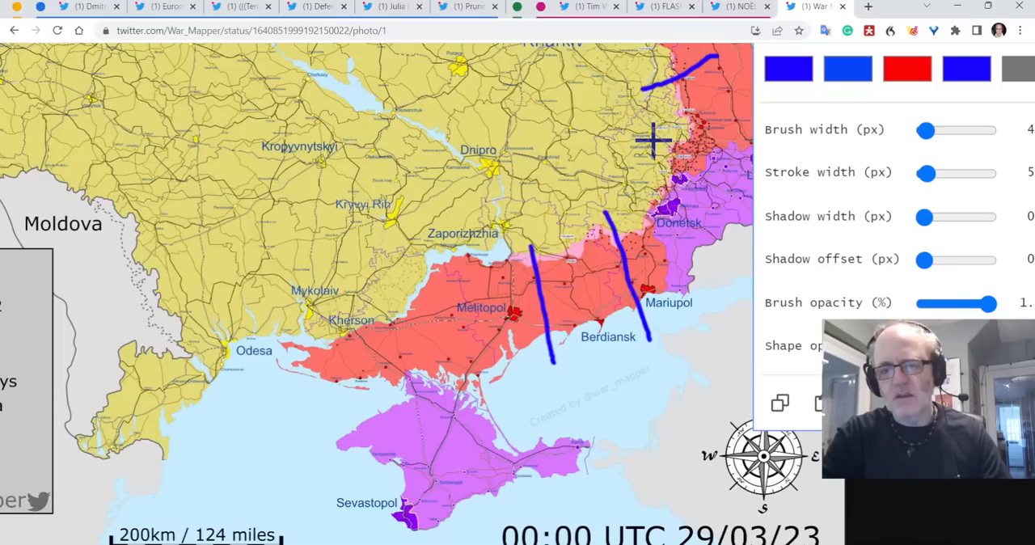
mouse_move(647, 150)
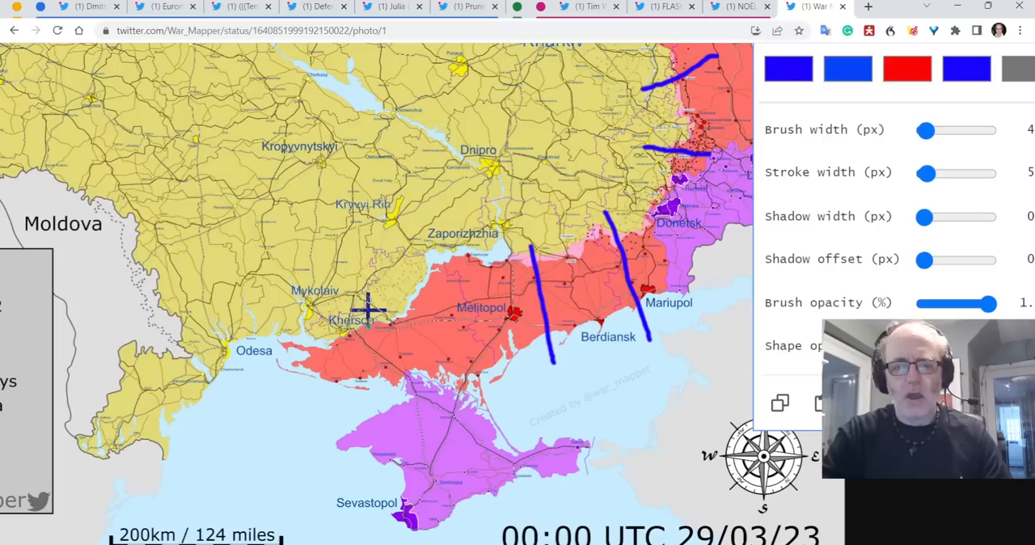
mouse_move(362, 290)
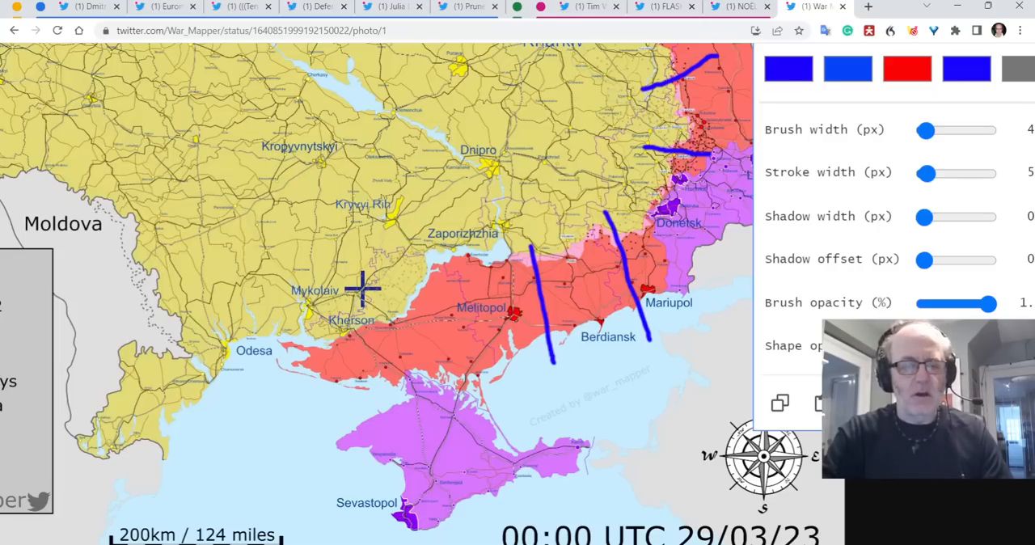
mouse_move(340, 279)
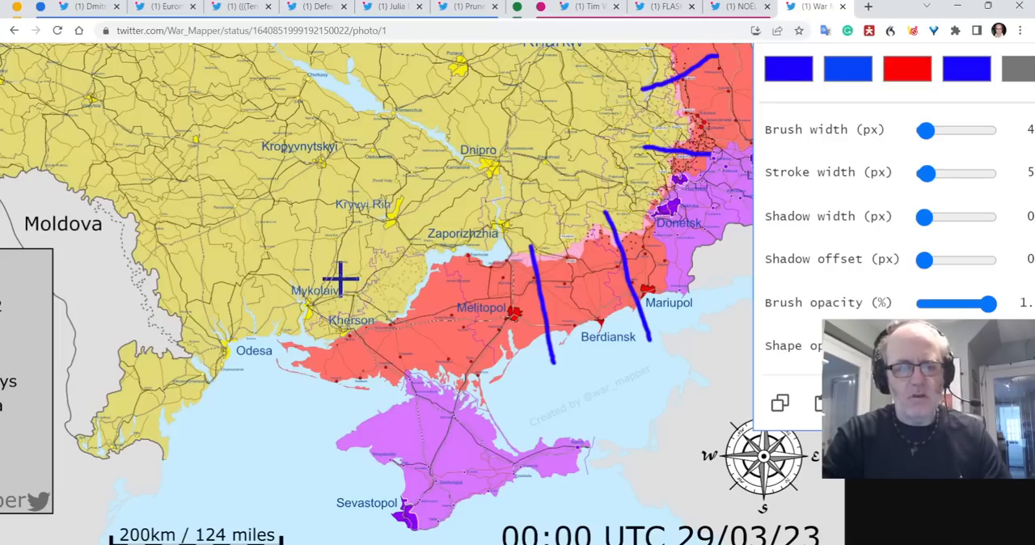
Draw a blue line near Kherson–Mykolaiv and a long blue arc across the southern front.
drag(340, 278, 418, 324)
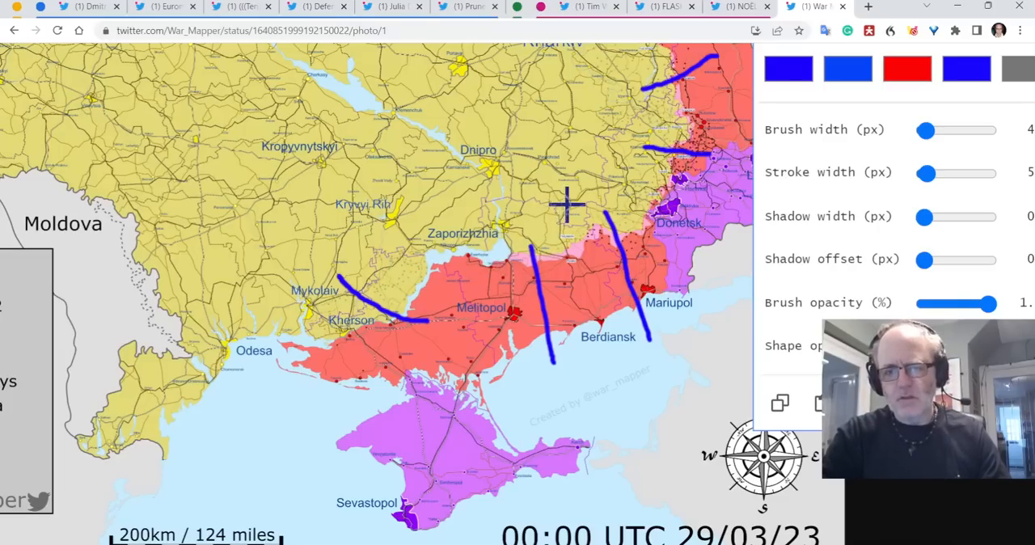
mouse_move(631, 278)
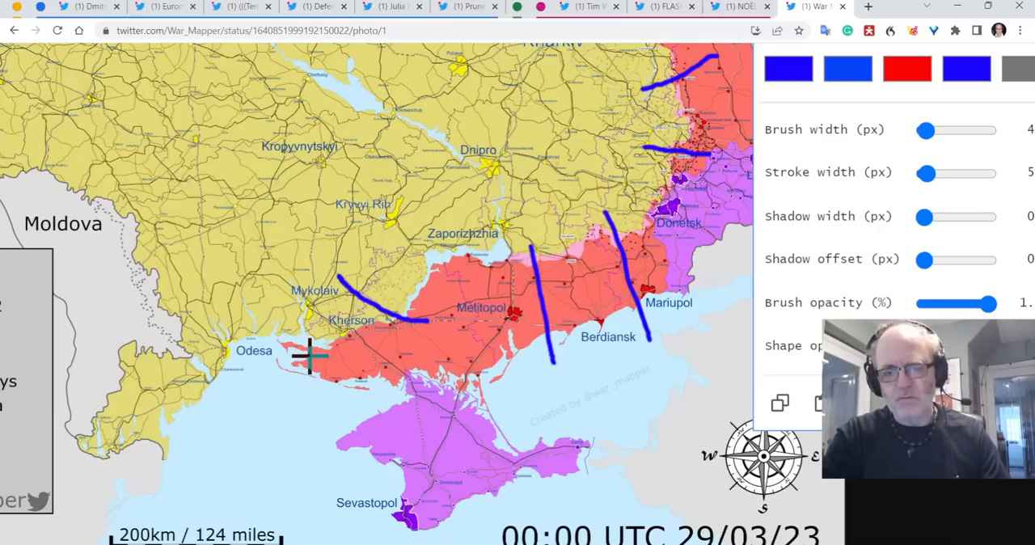
drag(310, 364, 553, 340)
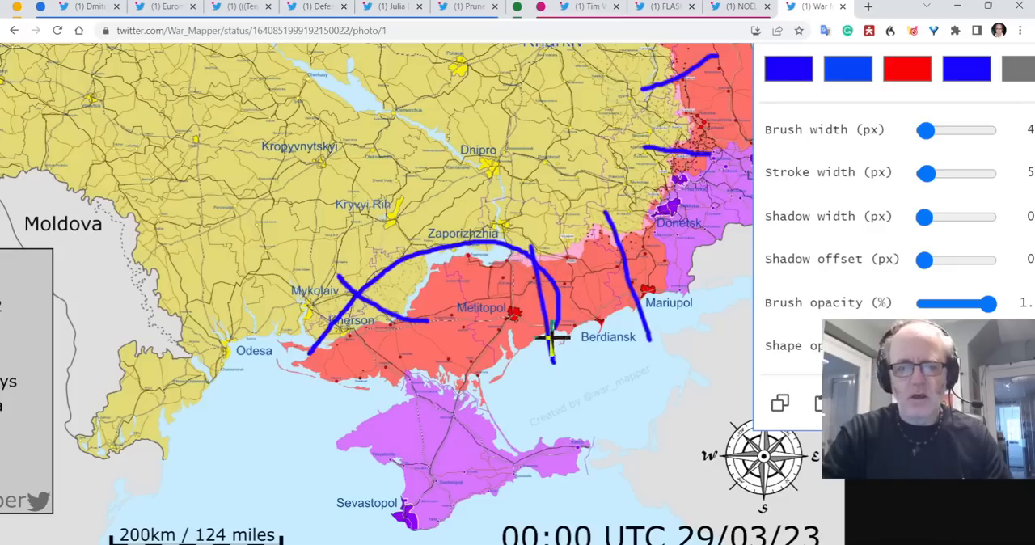
drag(554, 340, 267, 388)
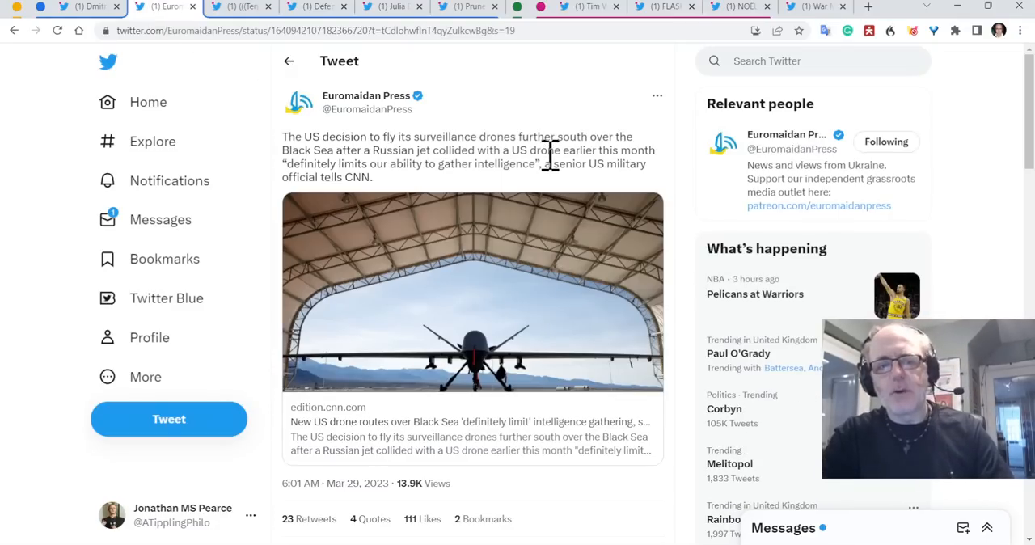
mouse_move(676, 170)
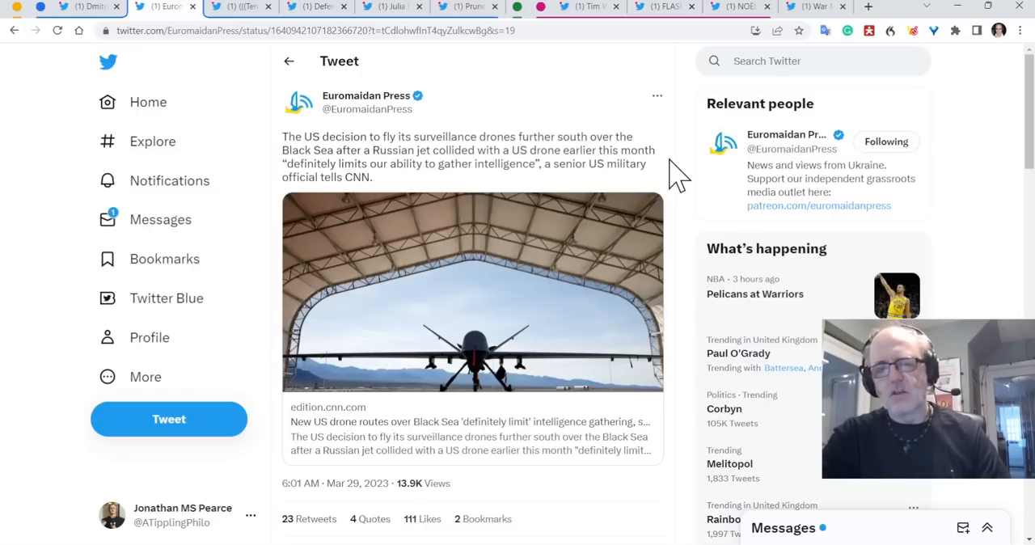
Glance at the War Mapper map photo, then return to the Euromaidan Press drone tweet.
click(812, 6)
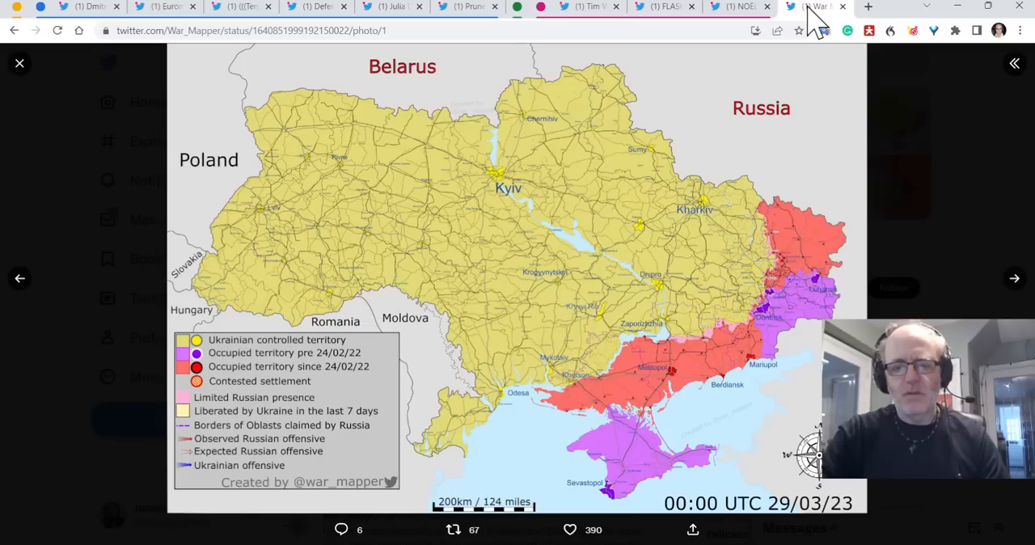
mouse_move(508, 466)
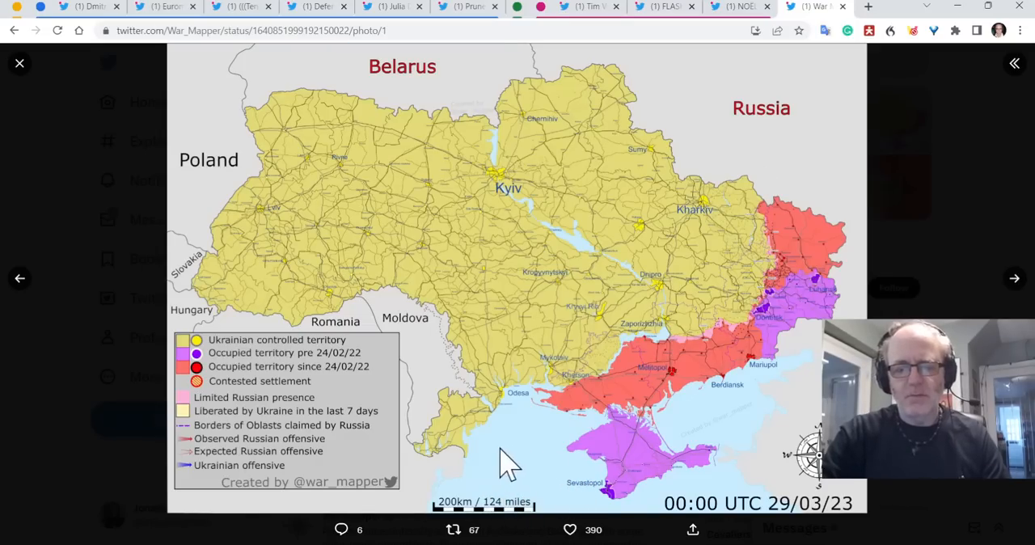
mouse_move(582, 489)
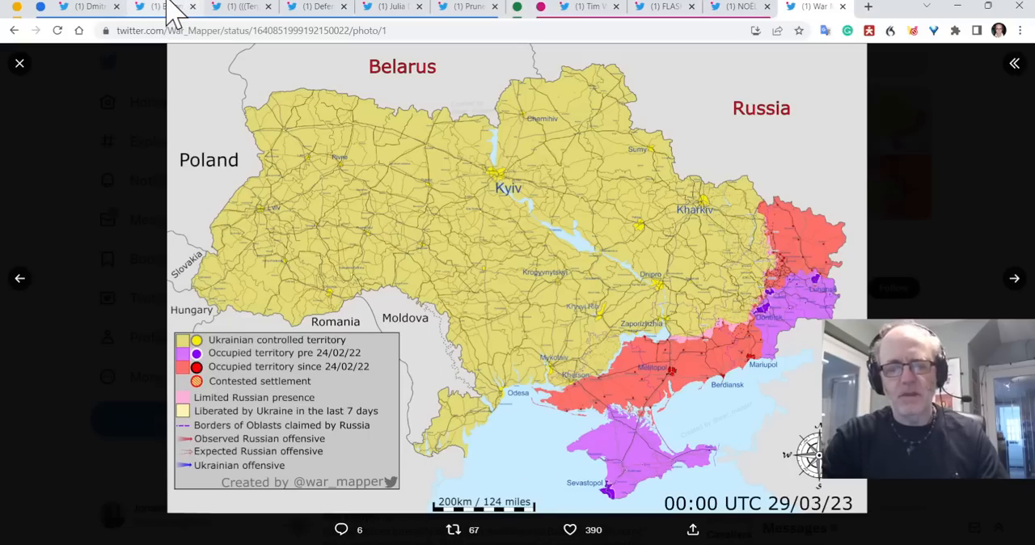
click(159, 7)
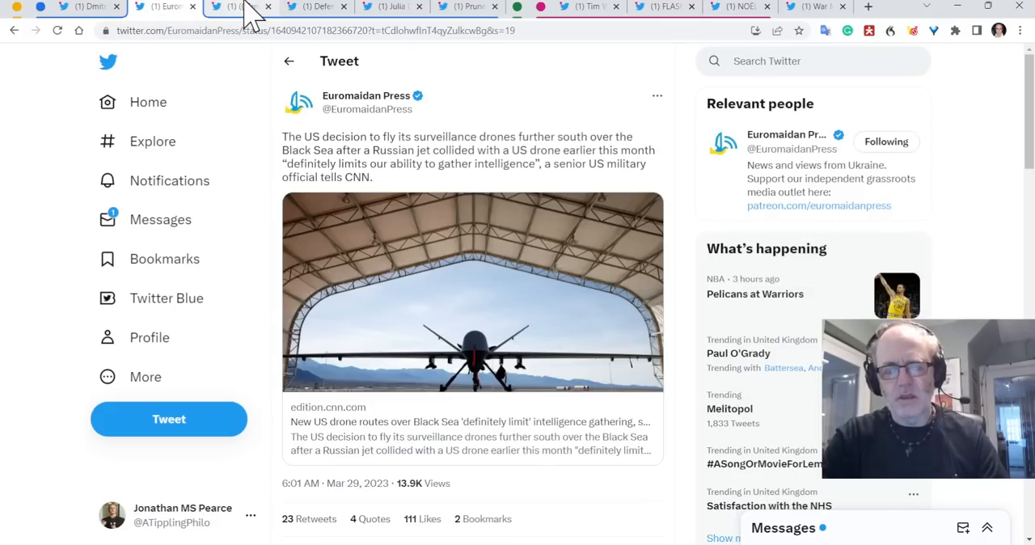
Scroll through the Tendar tweet on the deleted MFA video, then move on to the Defense Politics Asia thread.
click(235, 6)
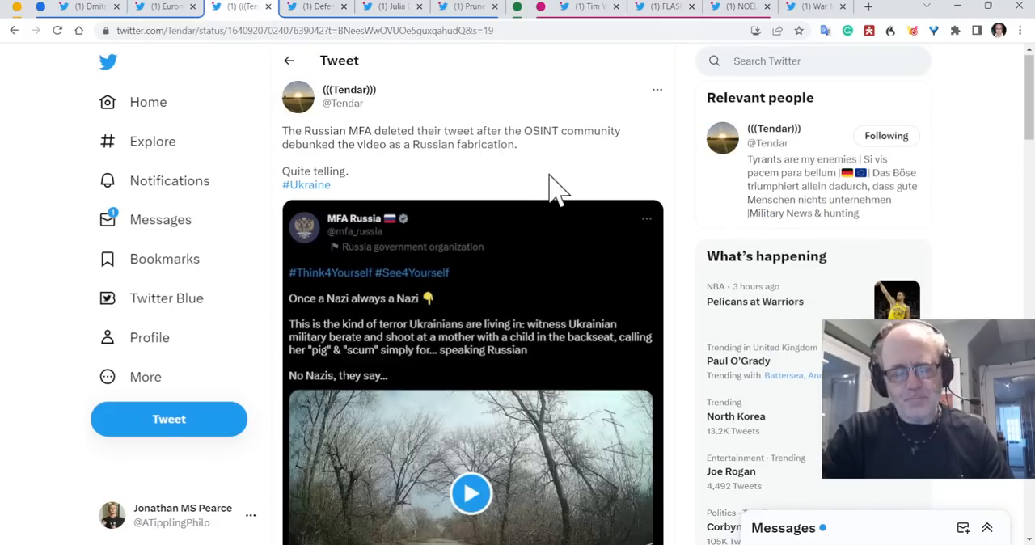
scroll(down, 3)
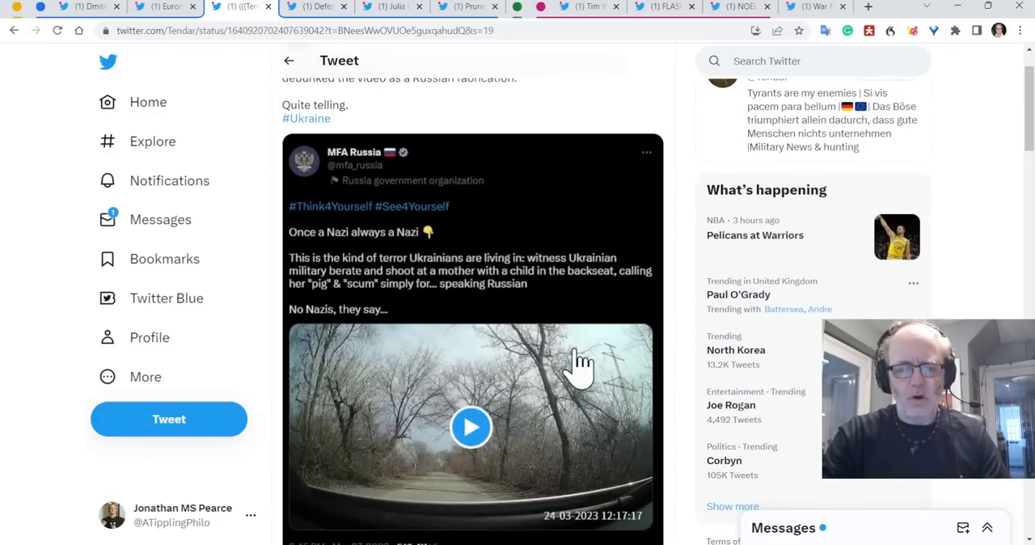
mouse_move(689, 356)
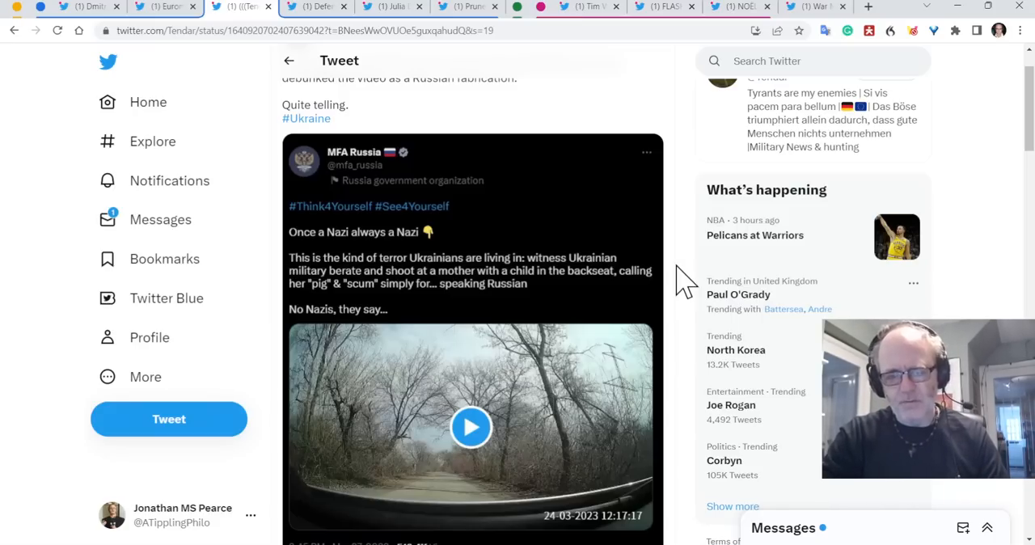
mouse_move(683, 149)
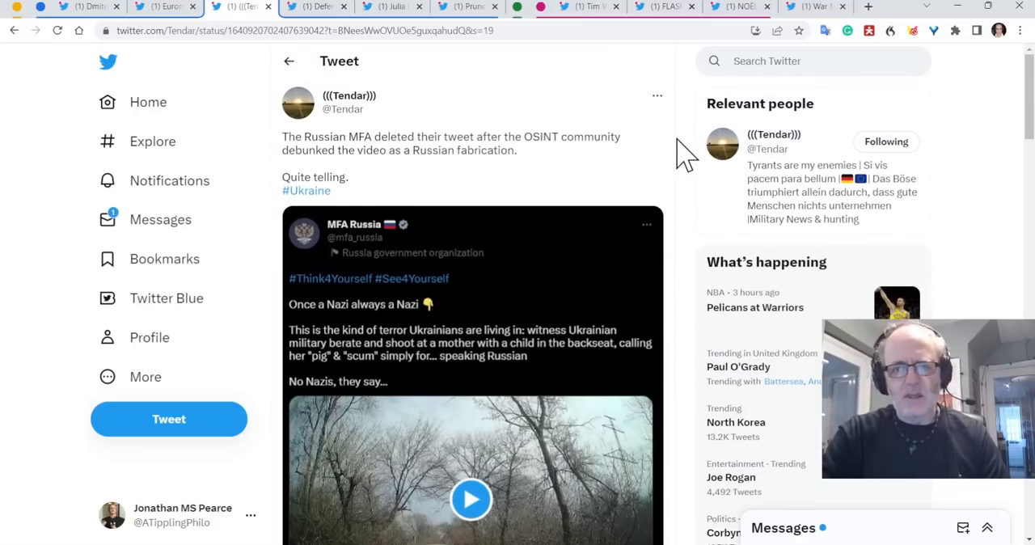
mouse_move(683, 194)
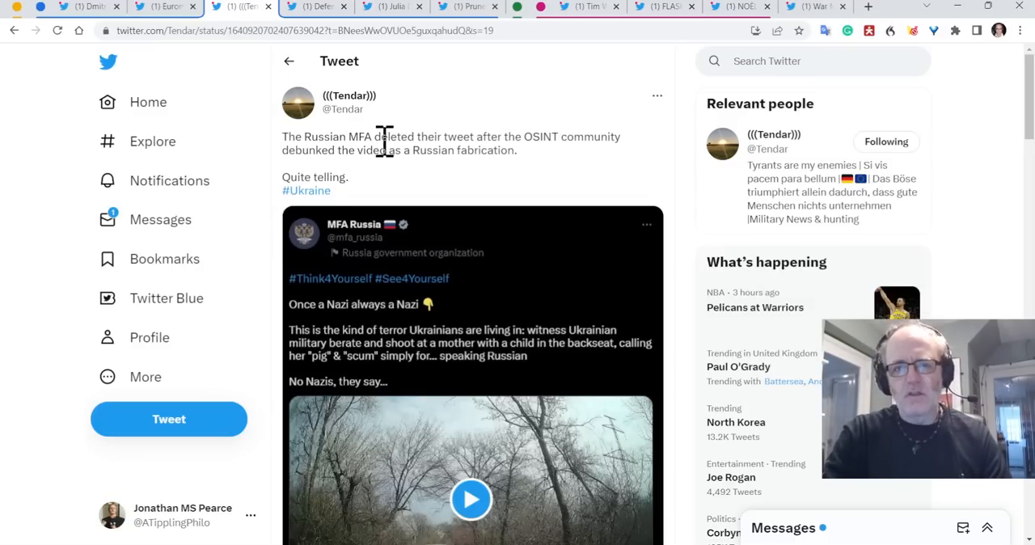
mouse_move(346, 267)
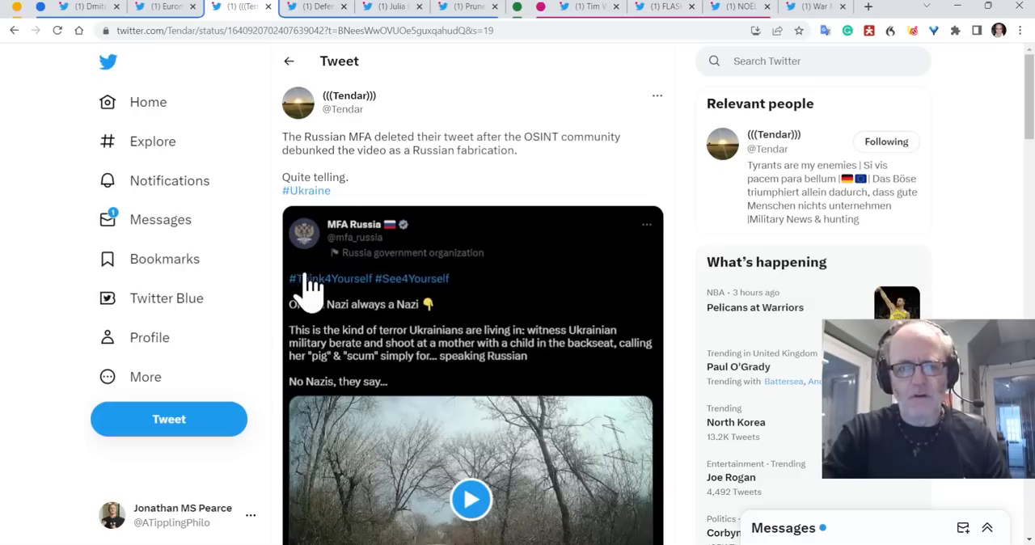
scroll(down, 3)
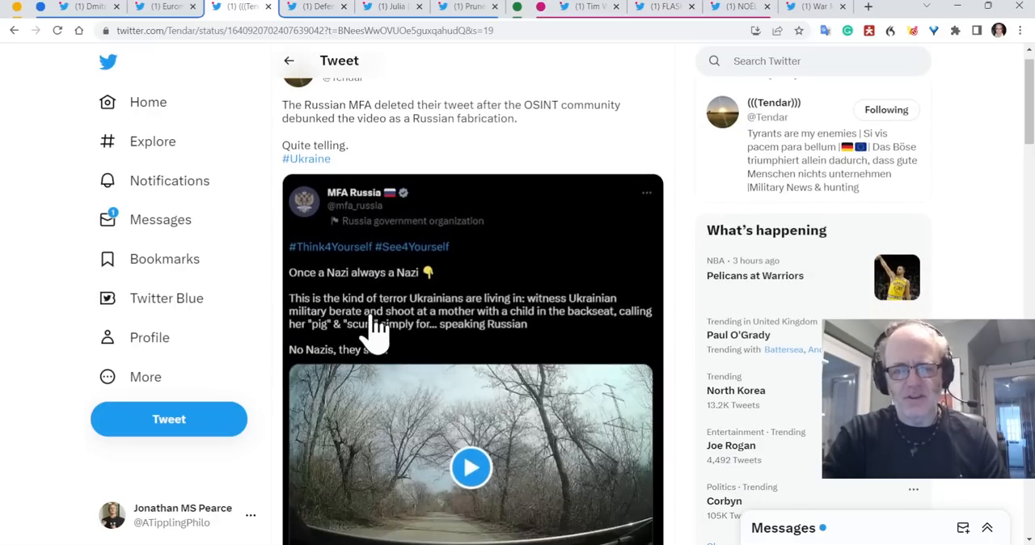
scroll(down, 3)
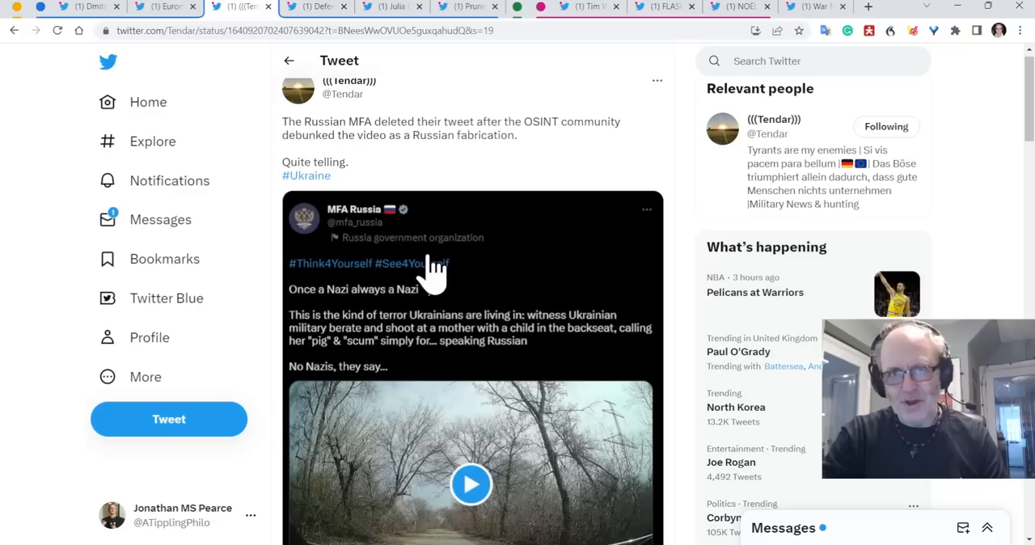
mouse_move(547, 230)
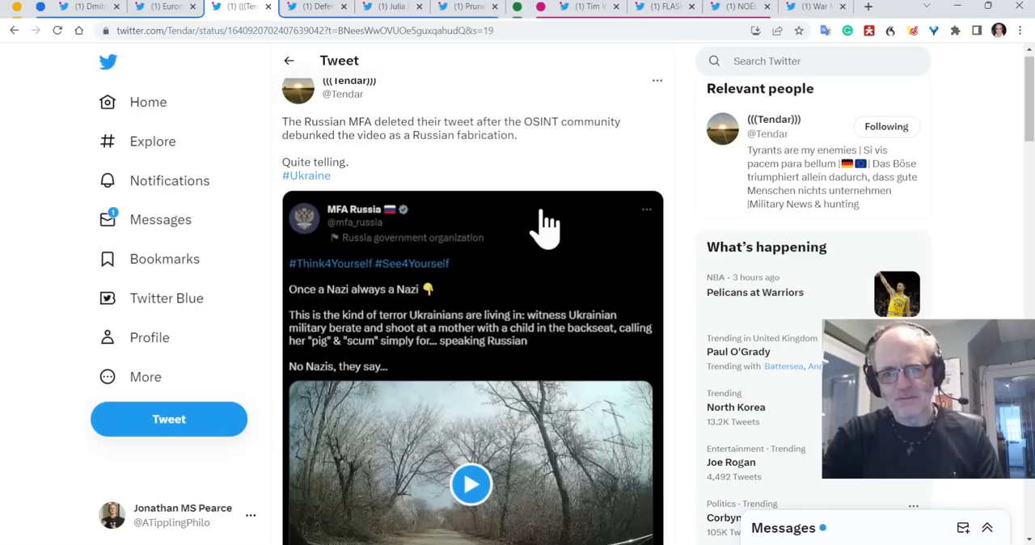
scroll(down, 3)
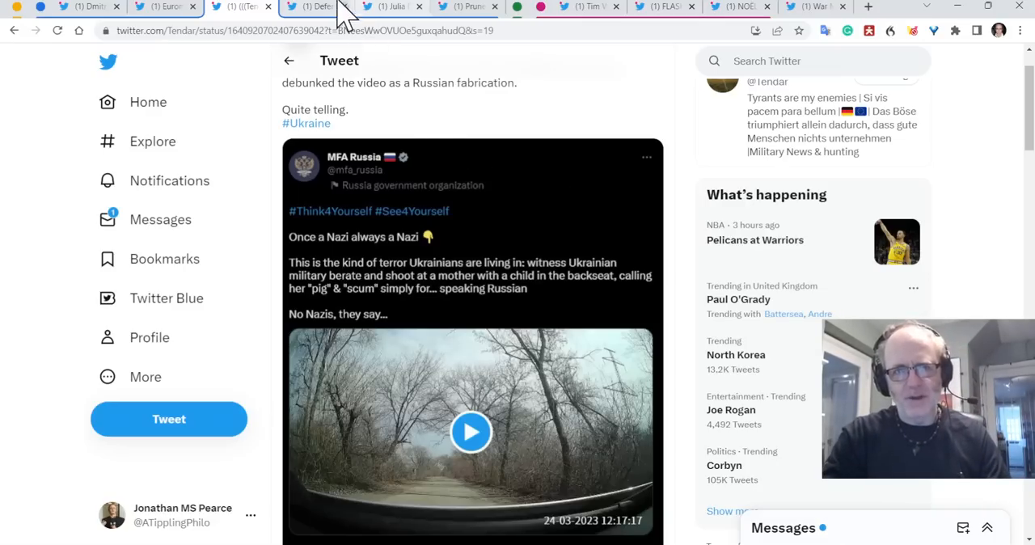
click(310, 7)
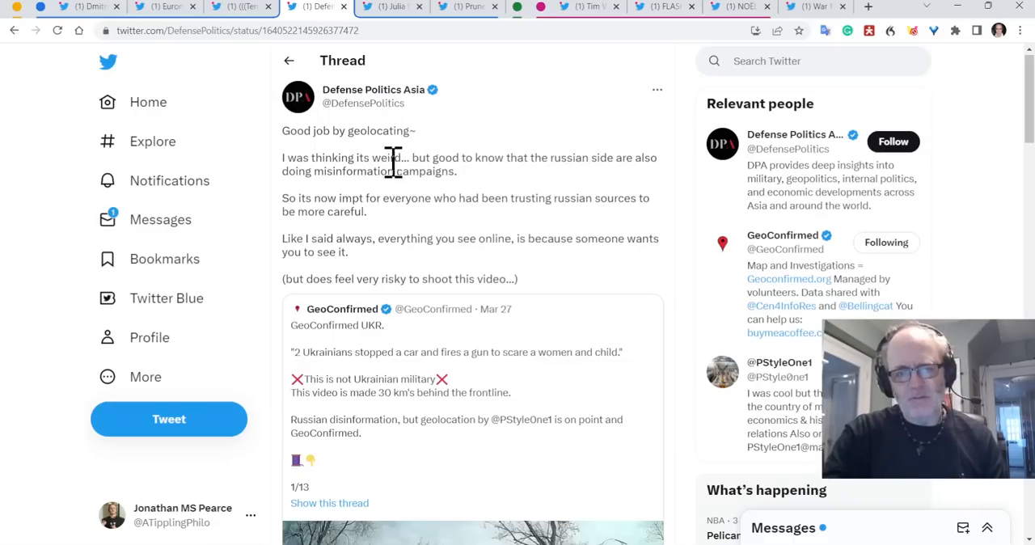
mouse_move(440, 207)
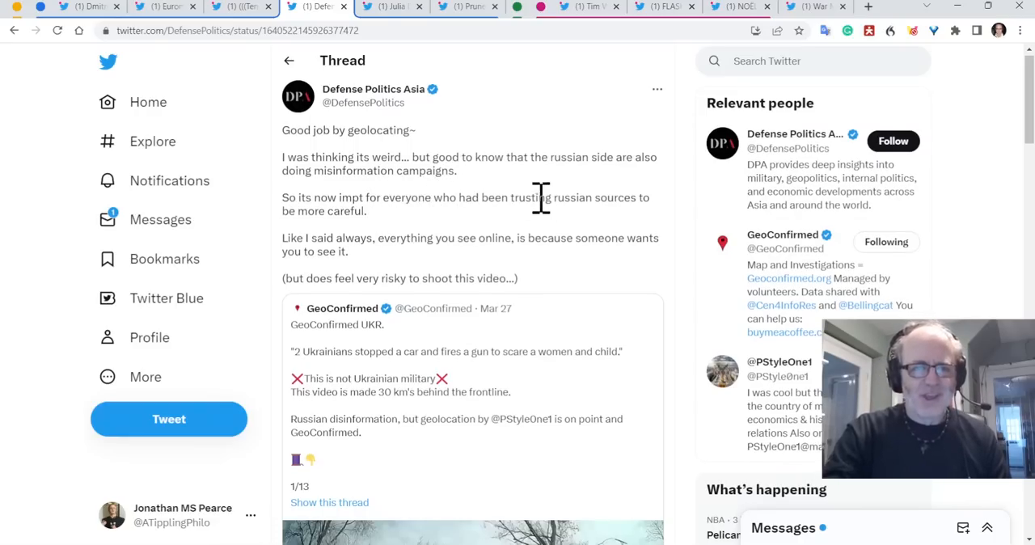
mouse_move(450, 227)
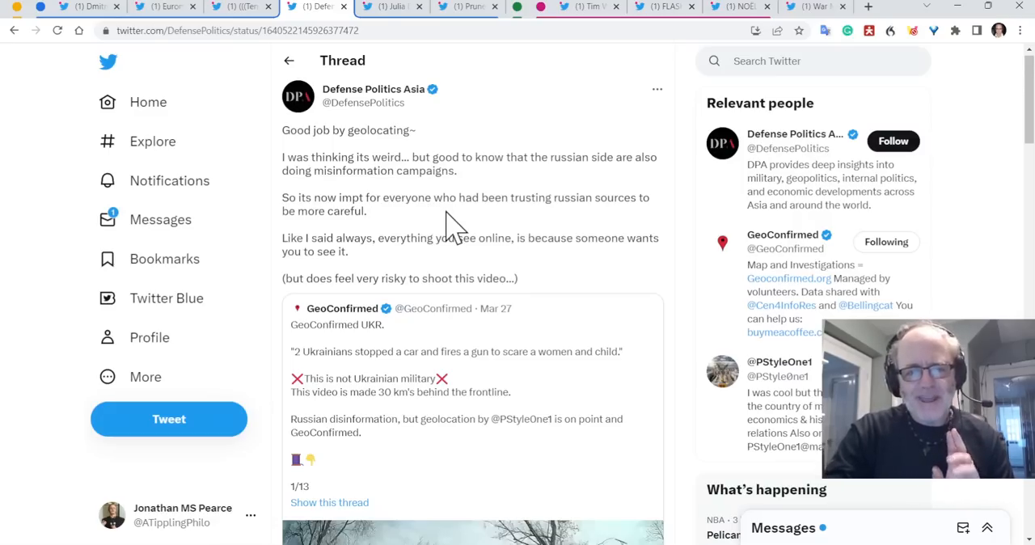
mouse_move(479, 245)
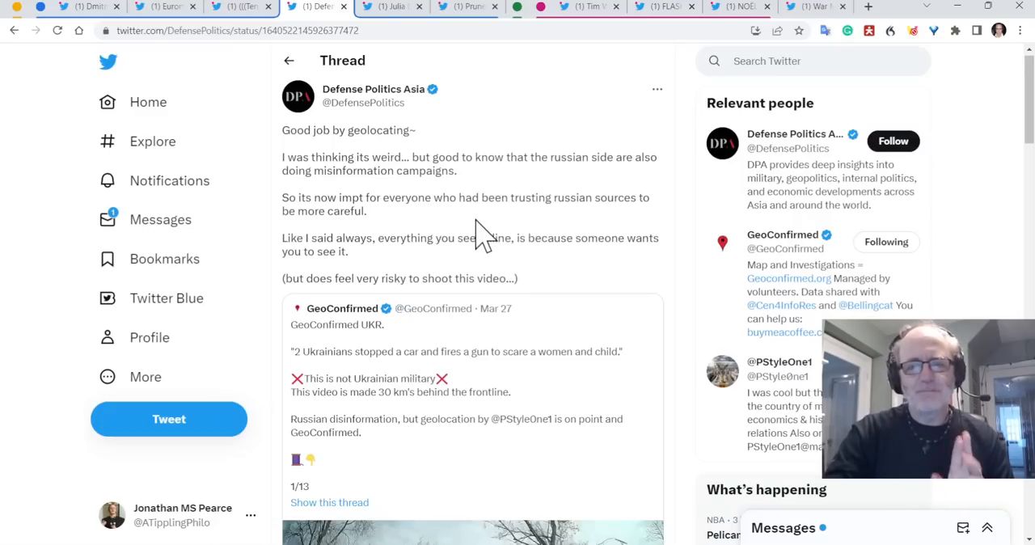
mouse_move(514, 234)
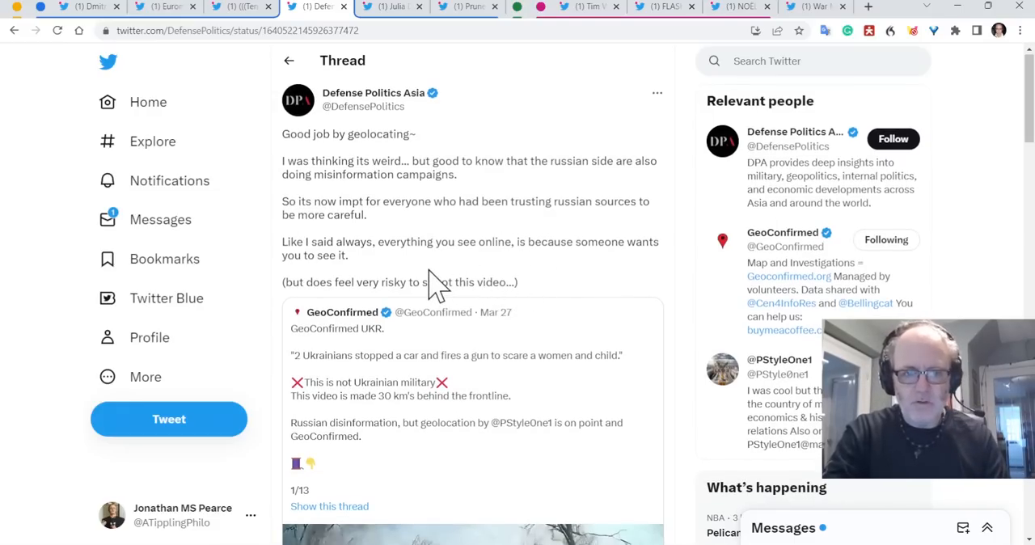
mouse_move(526, 267)
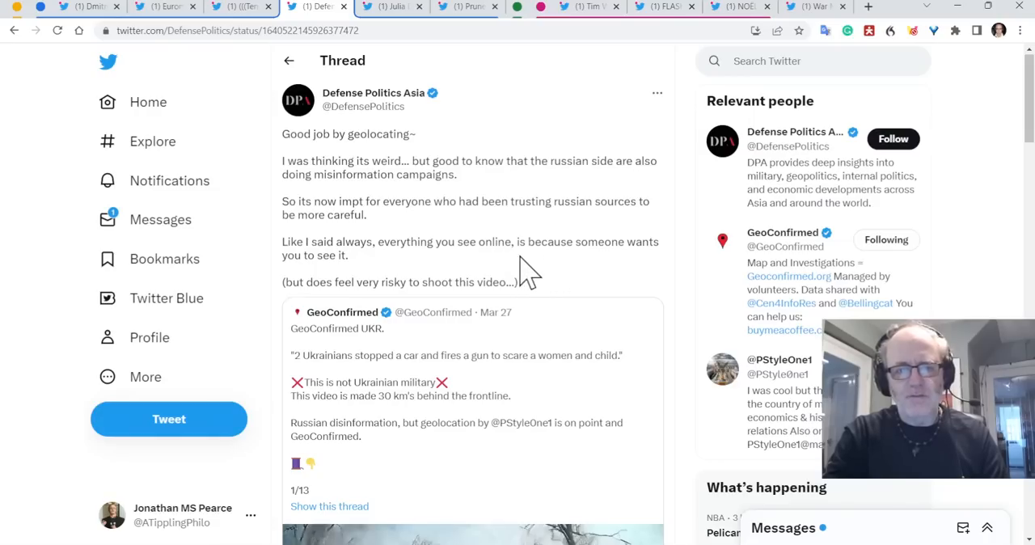
Scroll through the quoted GeoConfirmed tweet, then move to the Julia Davis post on Sergey Mardan.
scroll(down, 3)
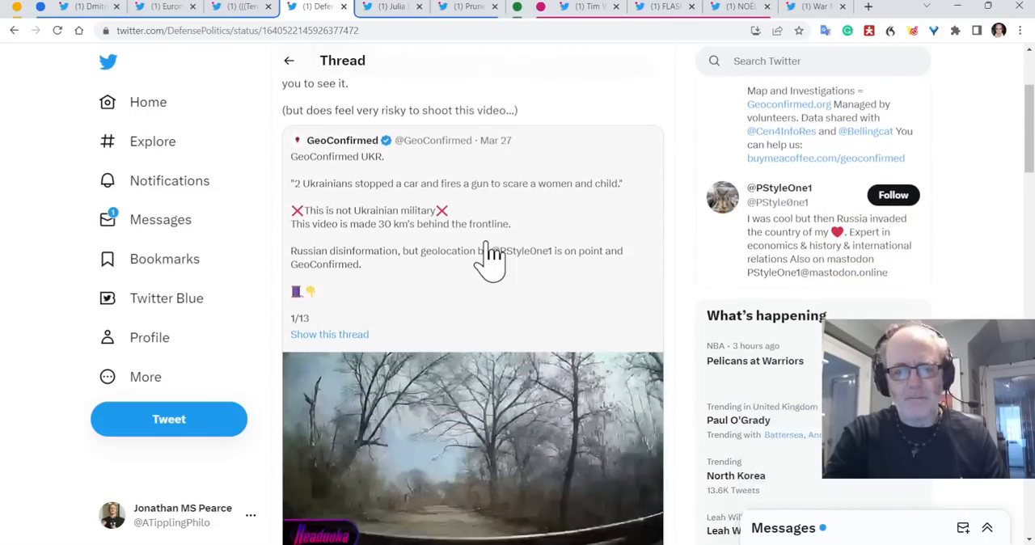
scroll(down, 3)
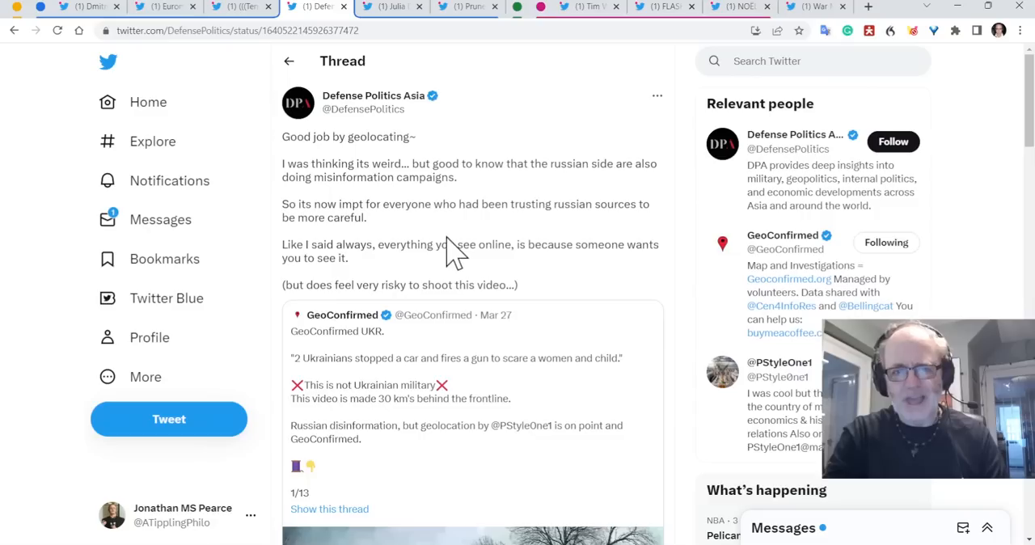
mouse_move(408, 162)
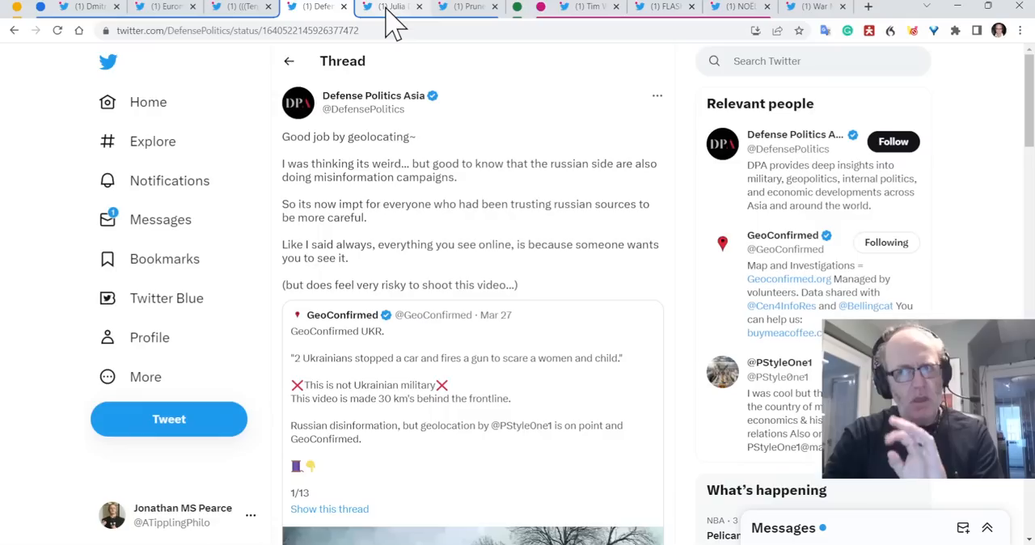
click(391, 6)
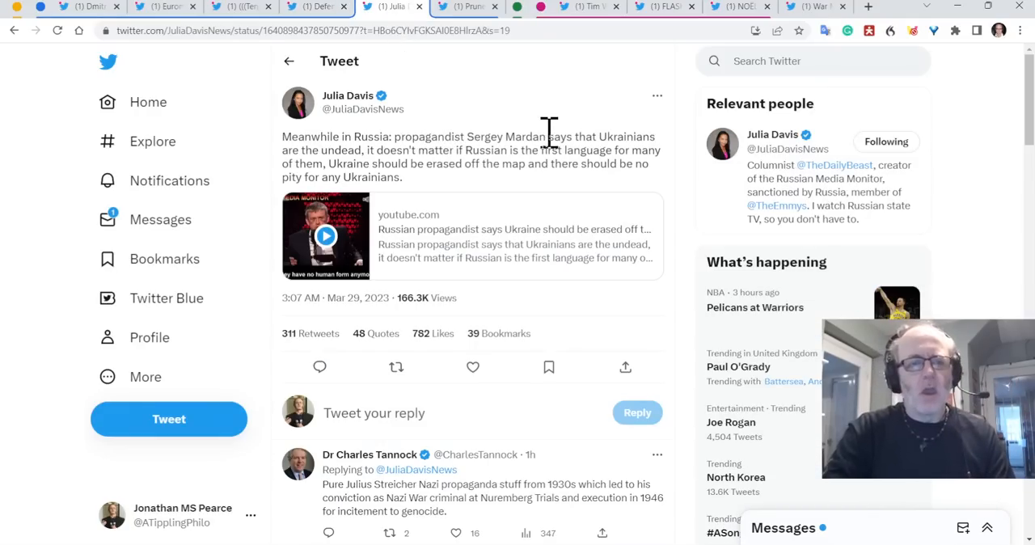
mouse_move(505, 160)
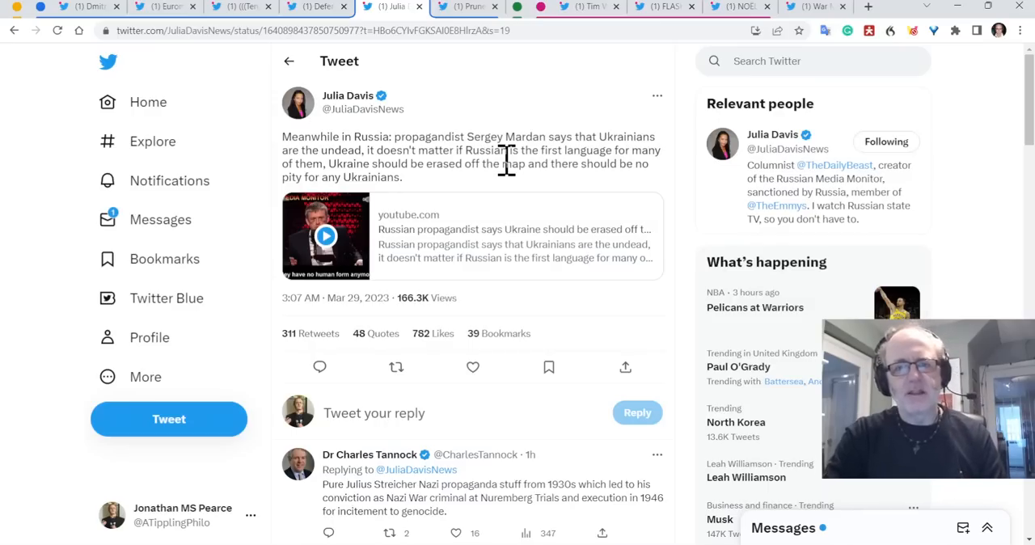
Read down the replies, reaching the Prune60 reply quoting Mardan calling Ukrainians "simply animals".
click(473, 368)
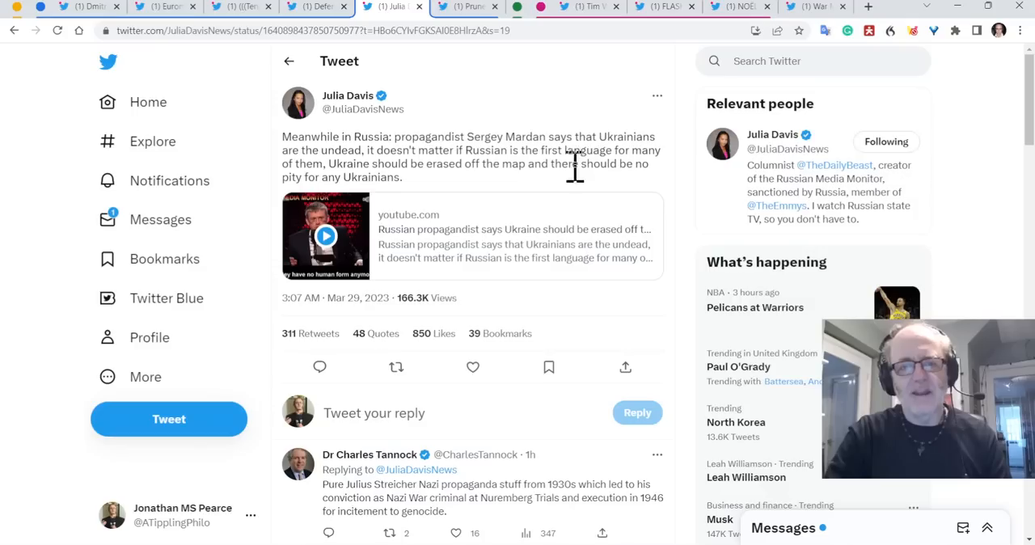
mouse_move(550, 186)
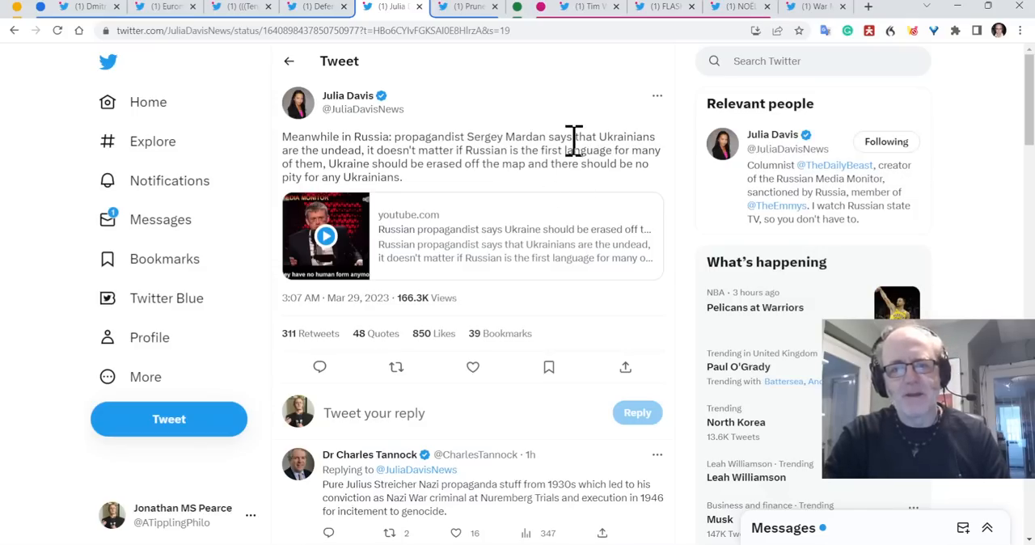
scroll(down, 3)
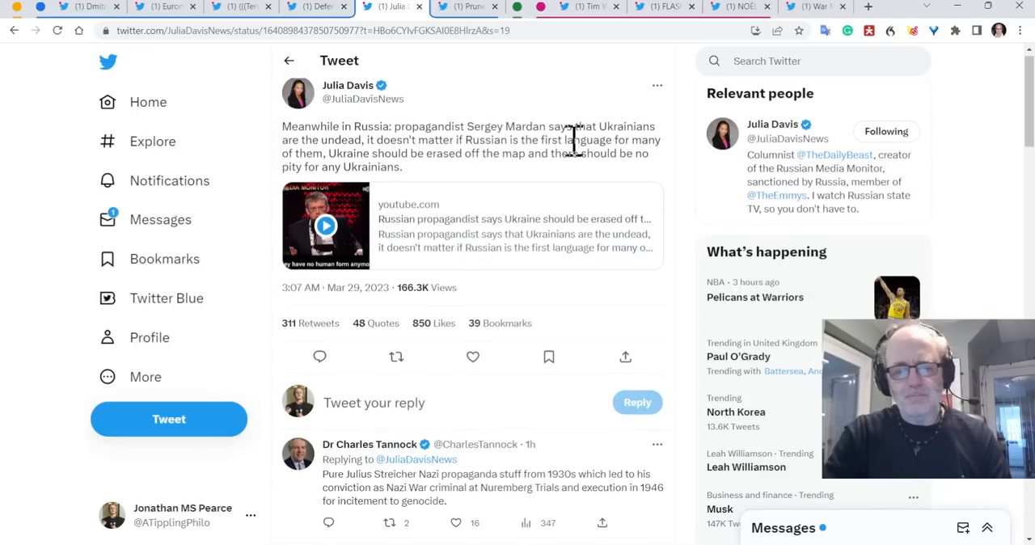
scroll(down, 3)
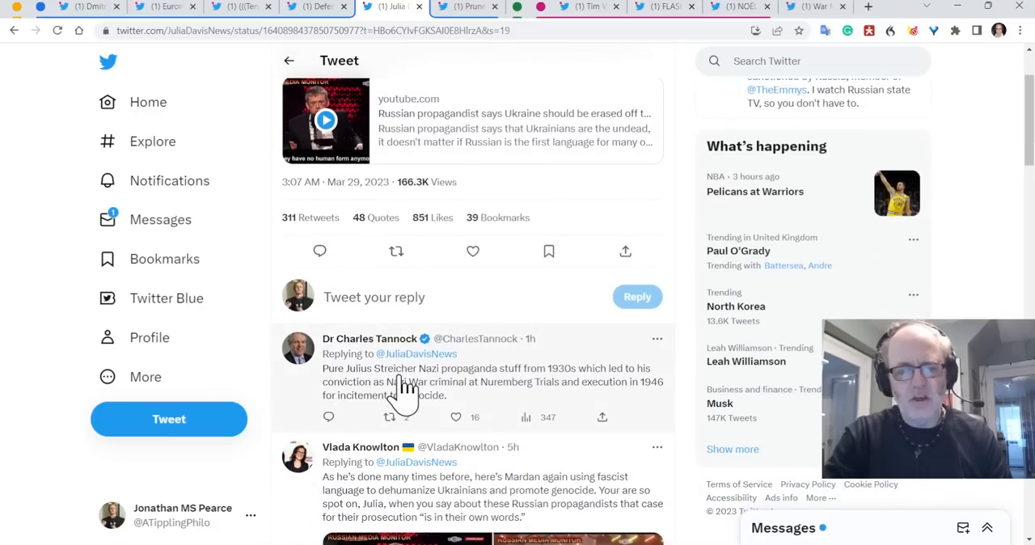
click(388, 418)
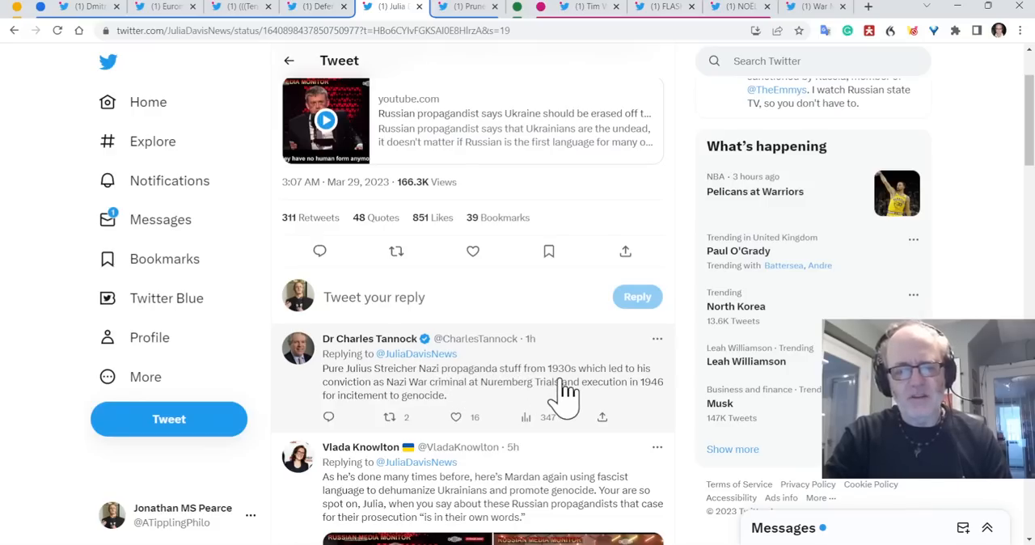
mouse_move(687, 385)
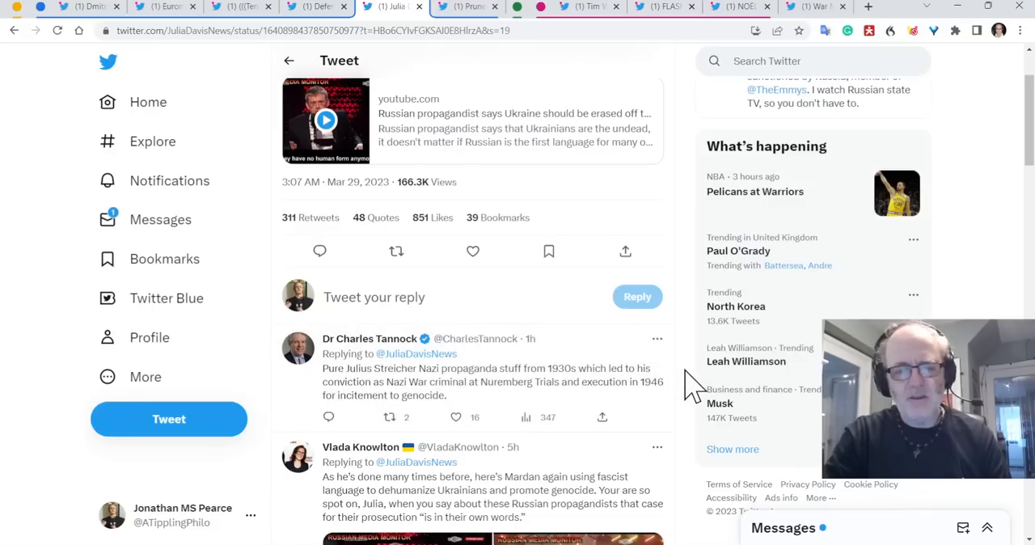
scroll(down, 3)
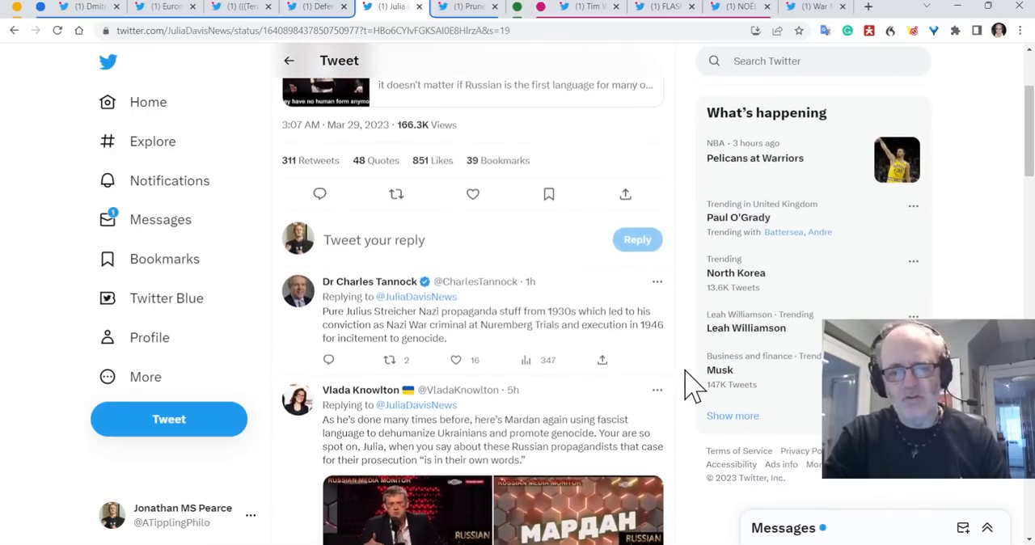
scroll(down, 3)
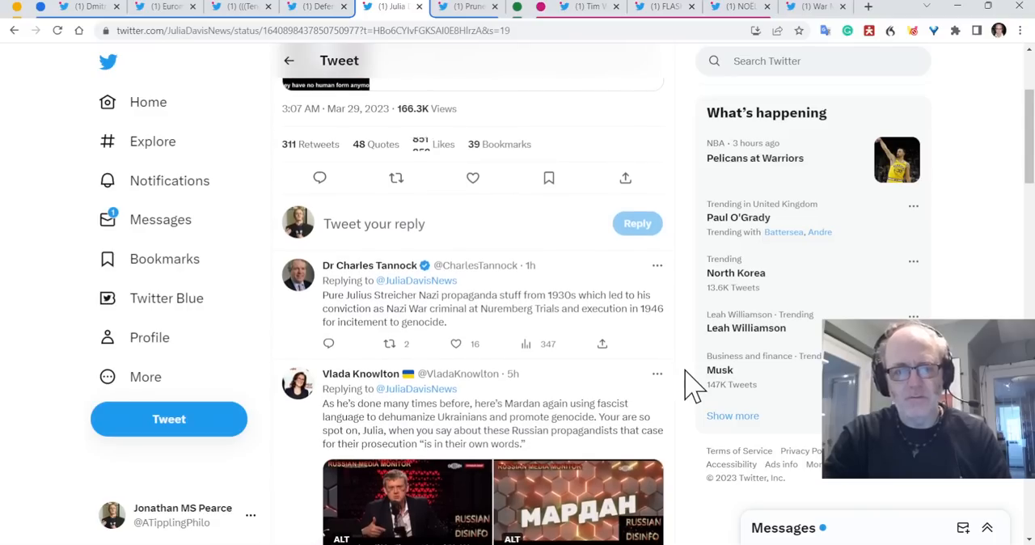
scroll(down, 3)
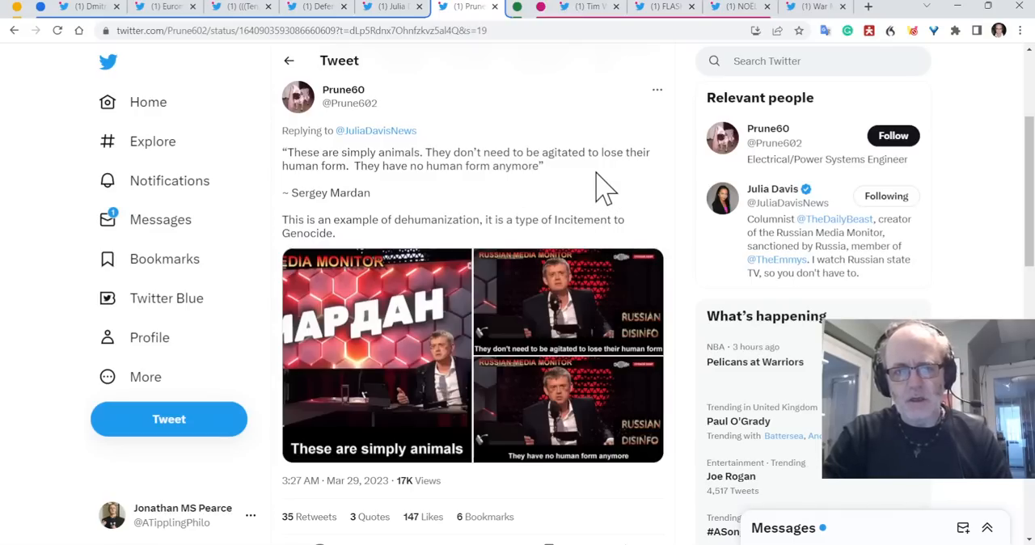
mouse_move(414, 170)
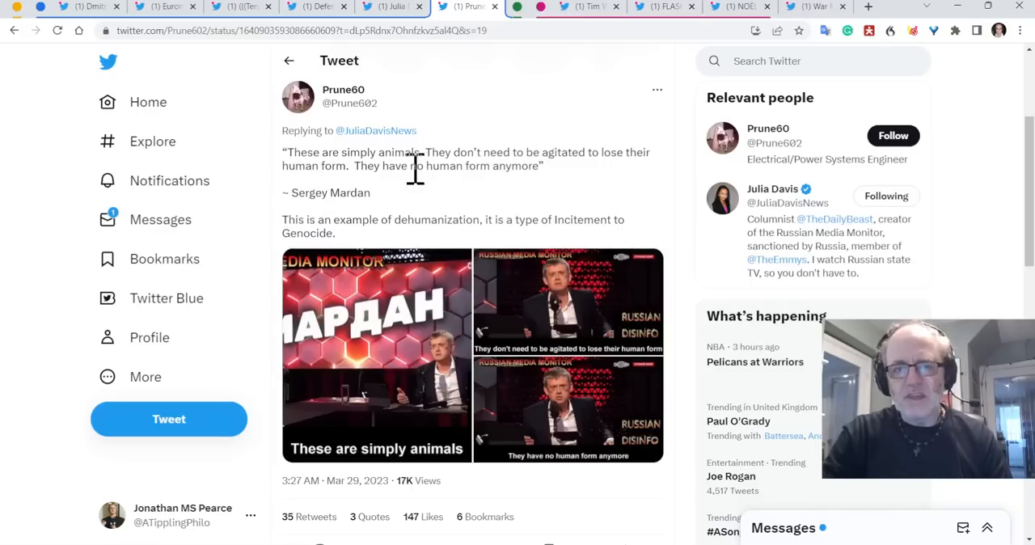
mouse_move(598, 191)
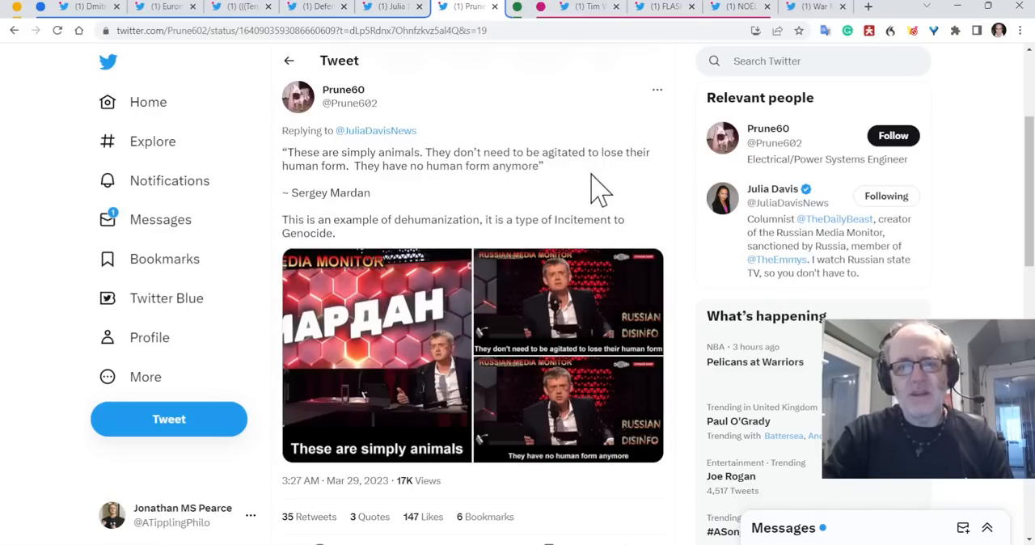
mouse_move(560, 191)
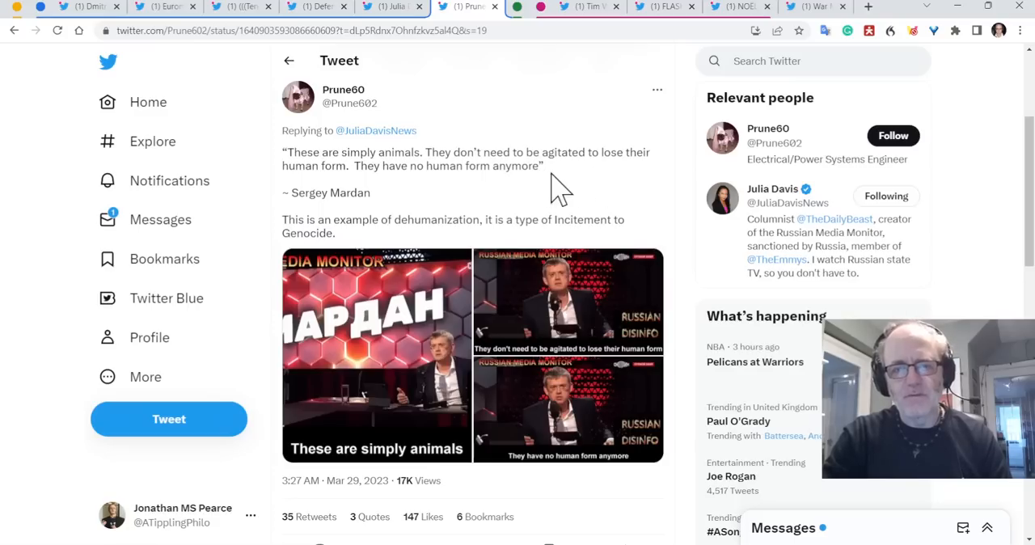
mouse_move(553, 201)
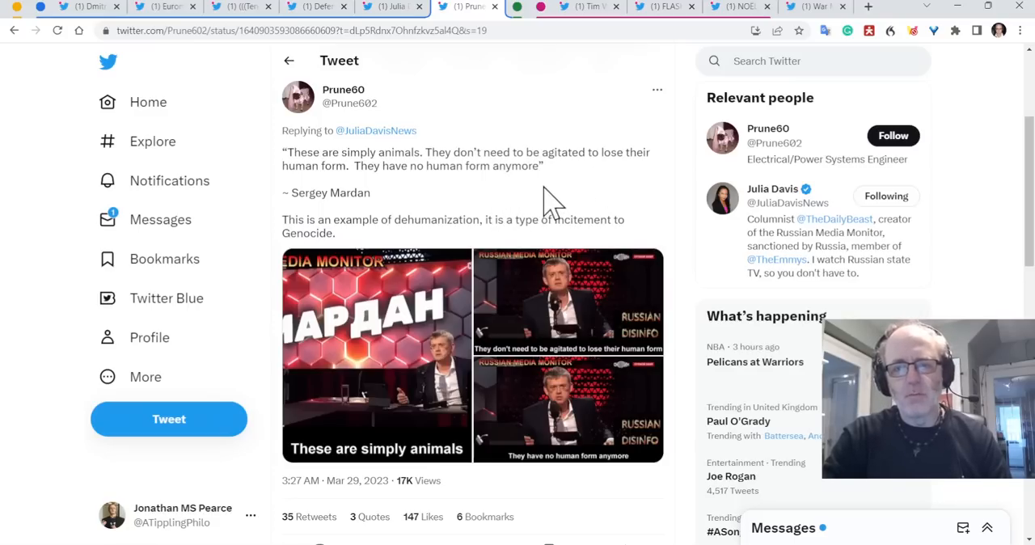
mouse_move(518, 203)
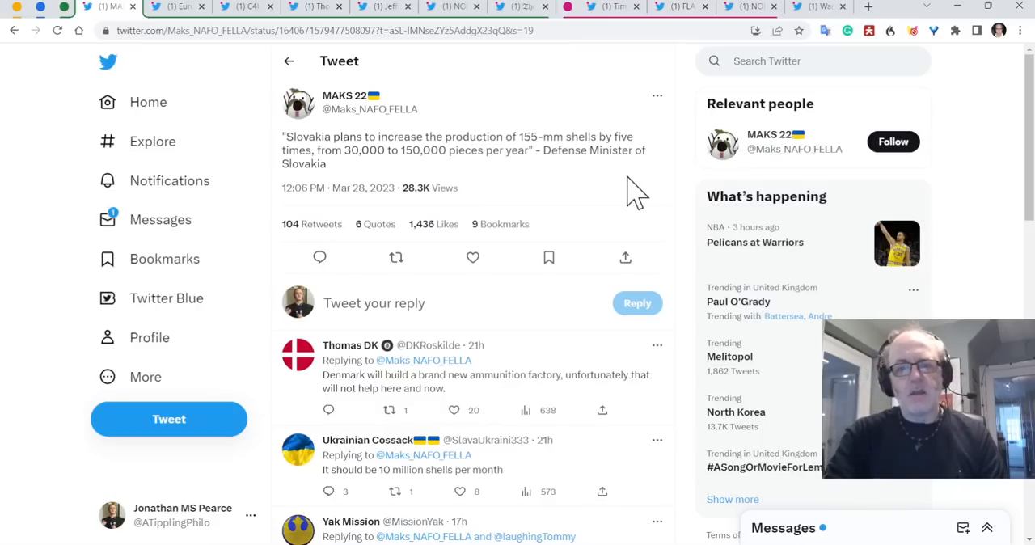
mouse_move(661, 176)
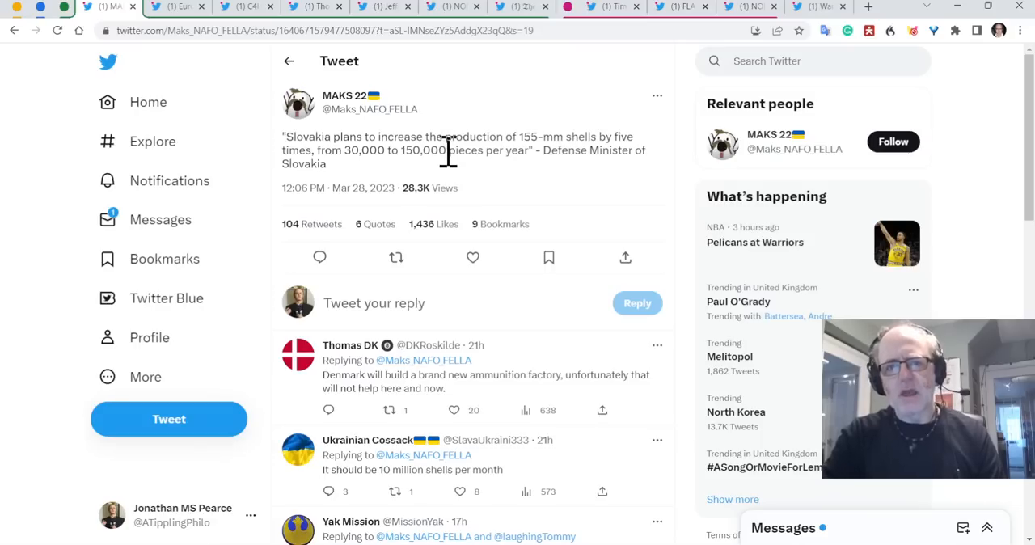
mouse_move(466, 145)
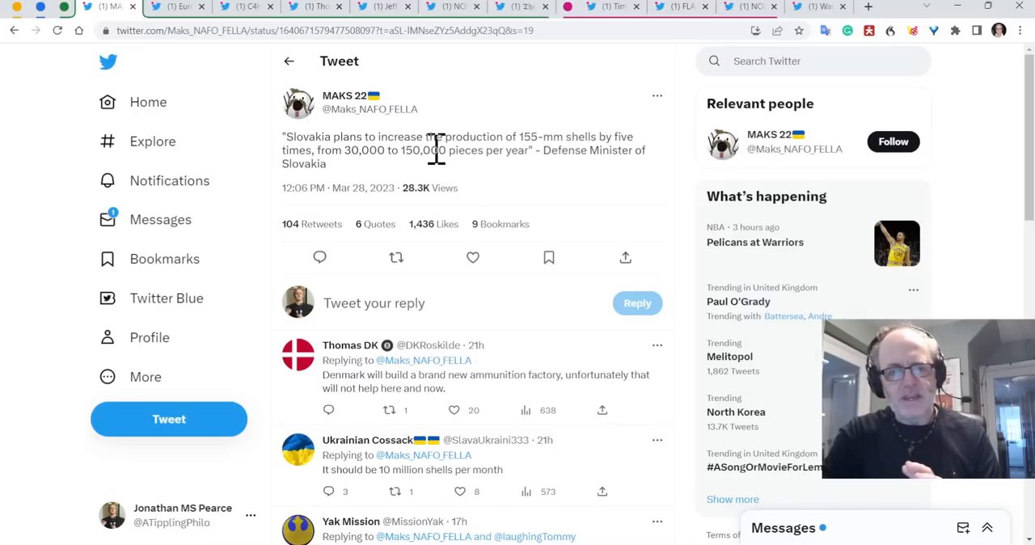
mouse_move(574, 153)
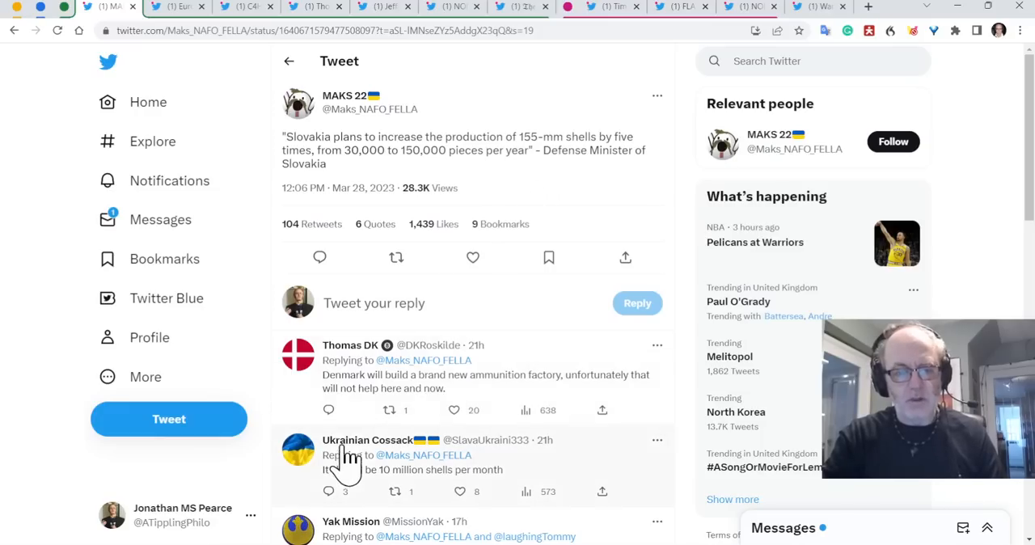
mouse_move(589, 252)
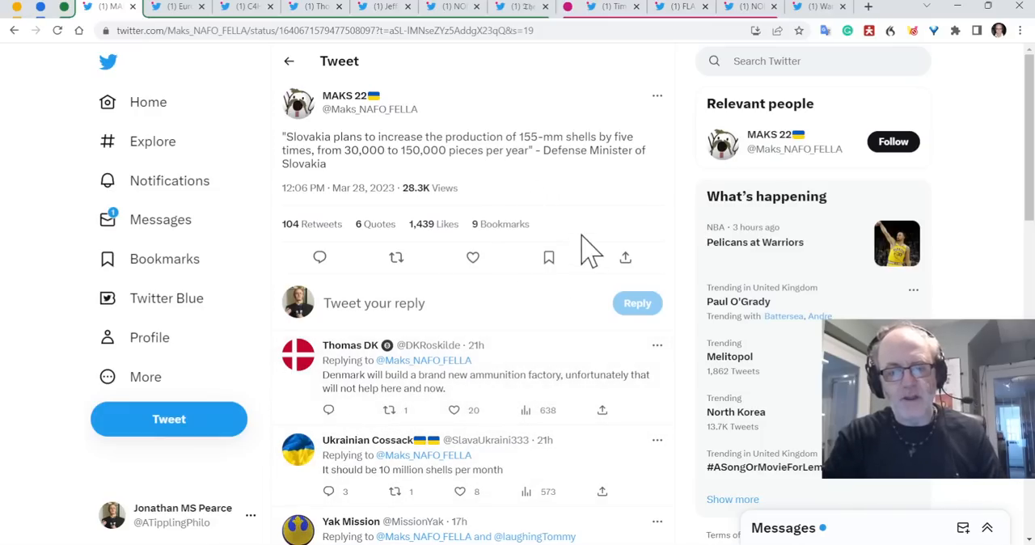
mouse_move(618, 235)
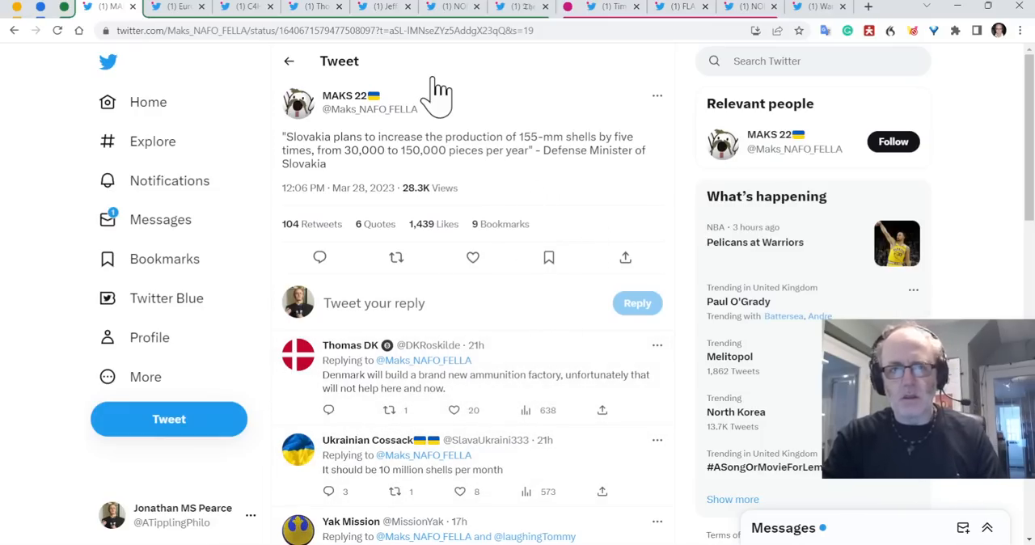
Switch to the Euromaidan Press tweet on France doubling 155 mm shell deliveries.
click(170, 6)
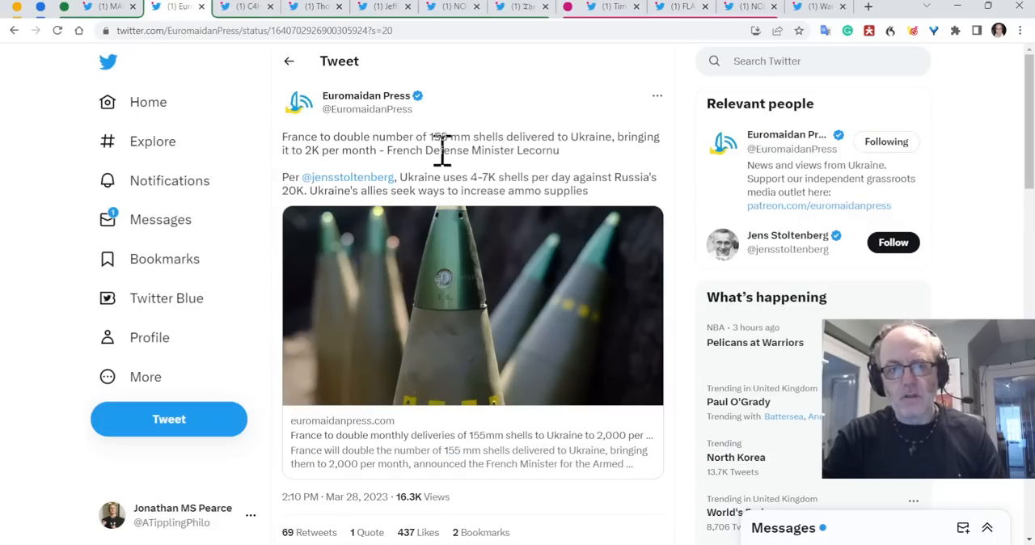
mouse_move(330, 142)
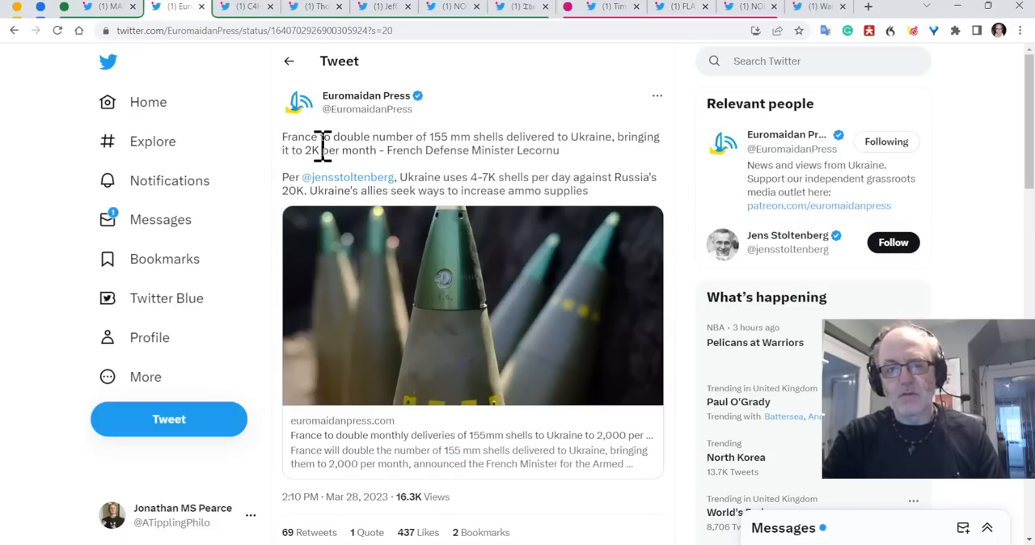
mouse_move(451, 138)
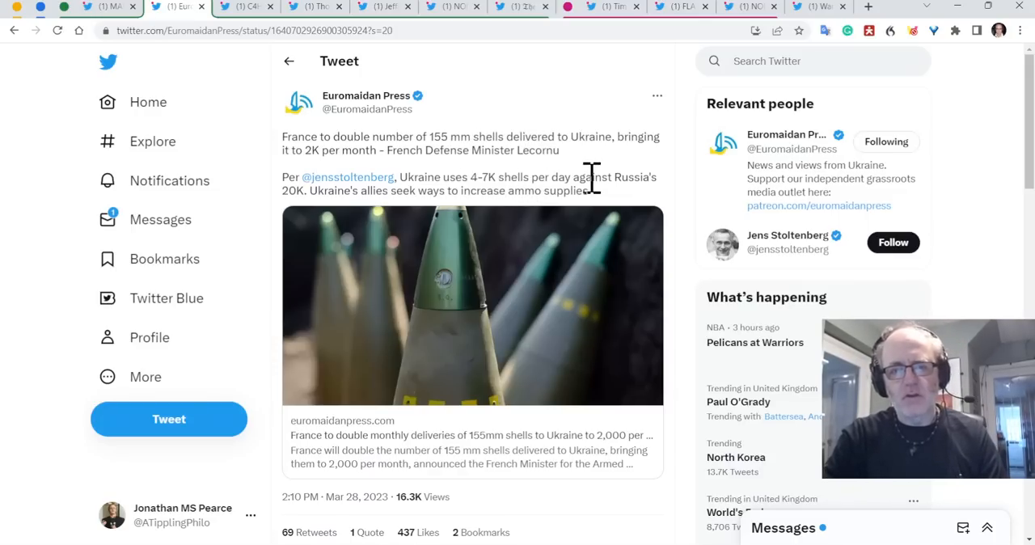
mouse_move(671, 207)
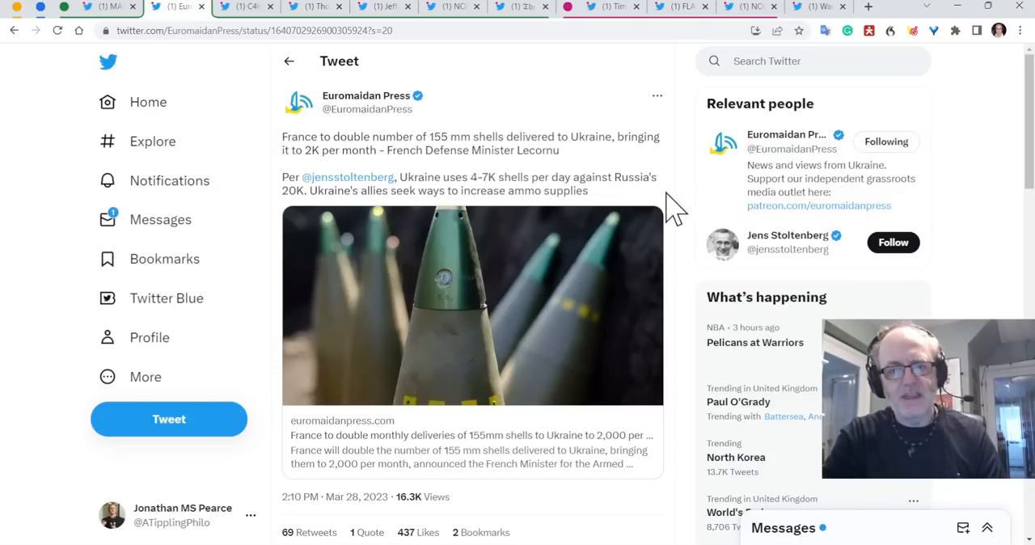
mouse_move(686, 191)
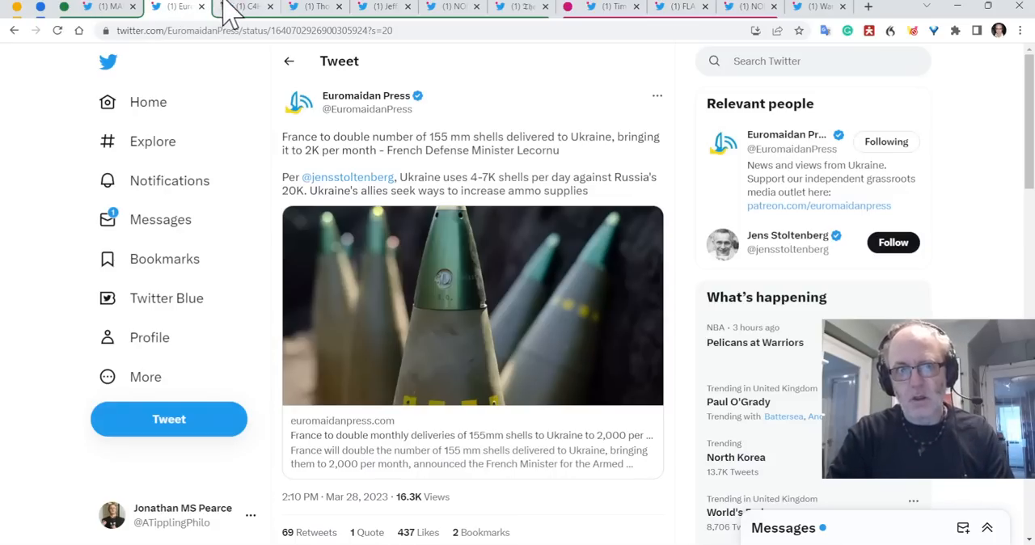
Switch to the C4H10FO2P AMX-10 RC tweet and play its embedded TikTok video.
click(240, 7)
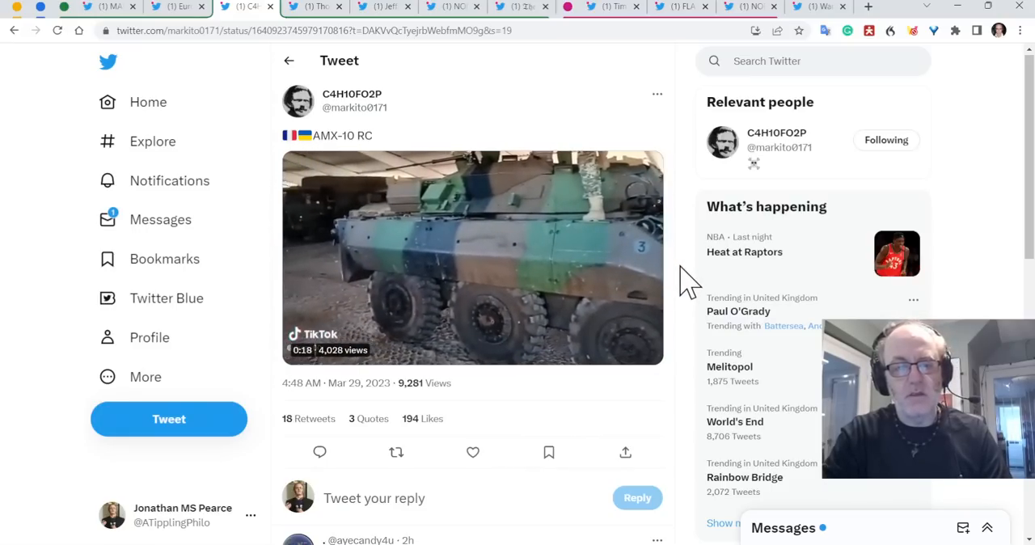
click(473, 257)
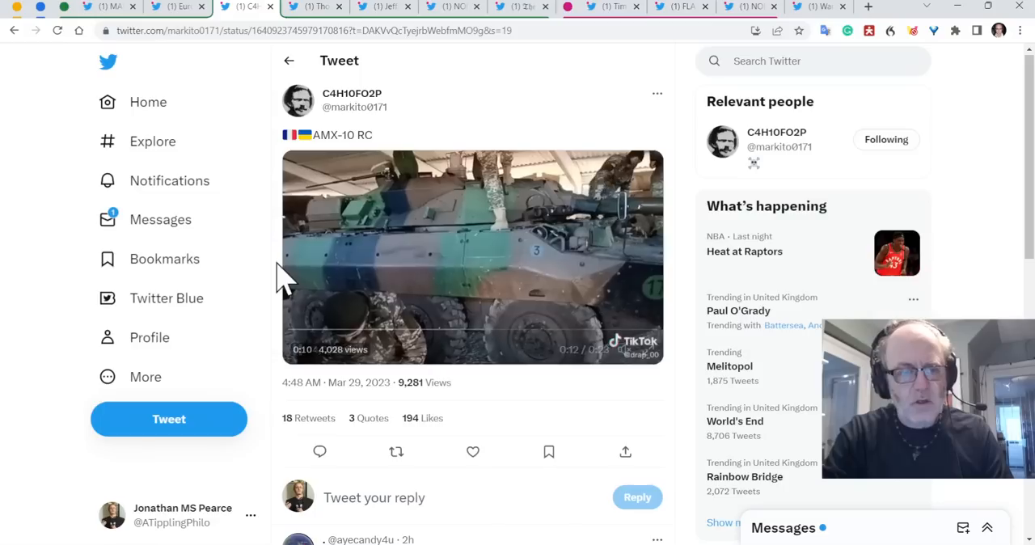
click(396, 267)
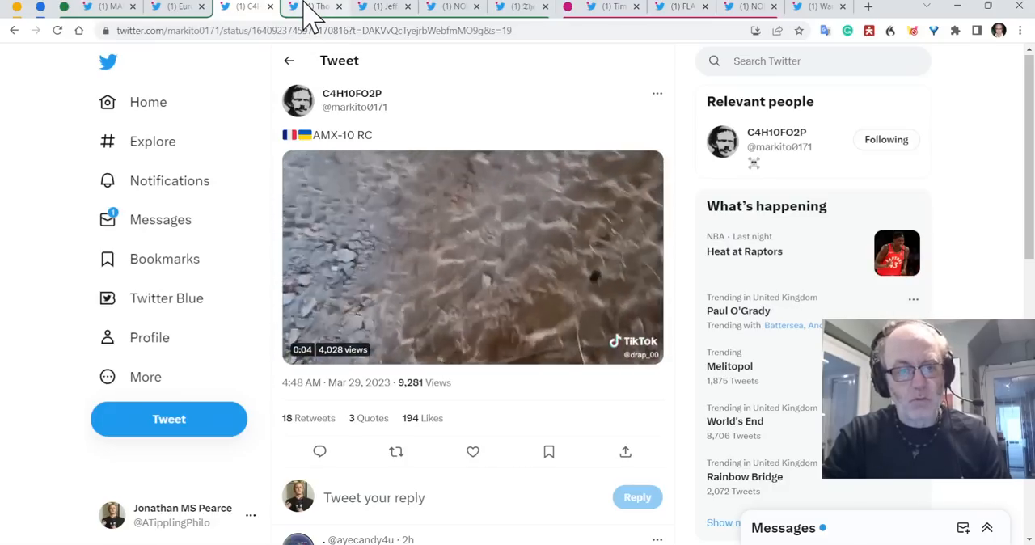
Switch to the Thomas C. Theiner Challenger 2 recovery vehicle tweet and scroll through it.
click(294, 6)
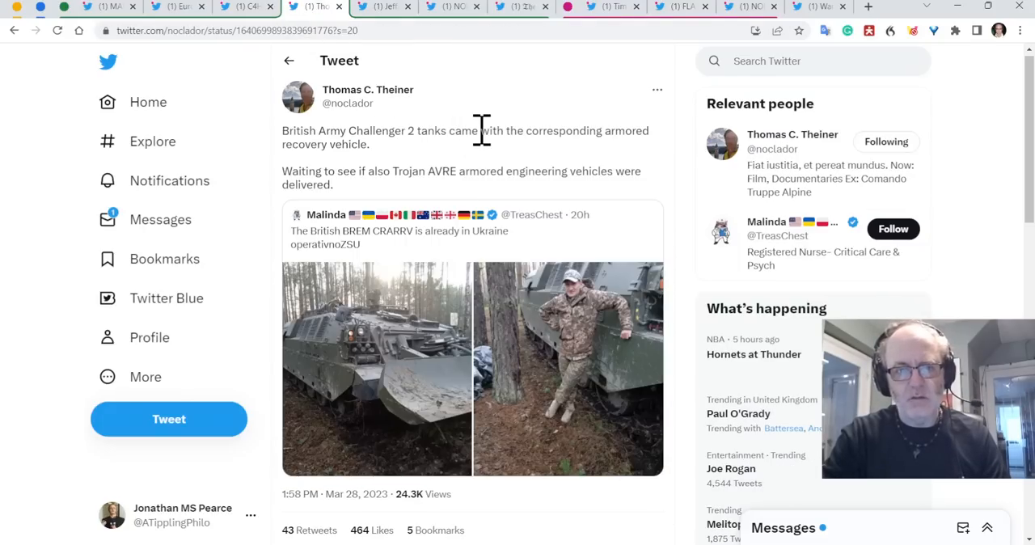
mouse_move(570, 174)
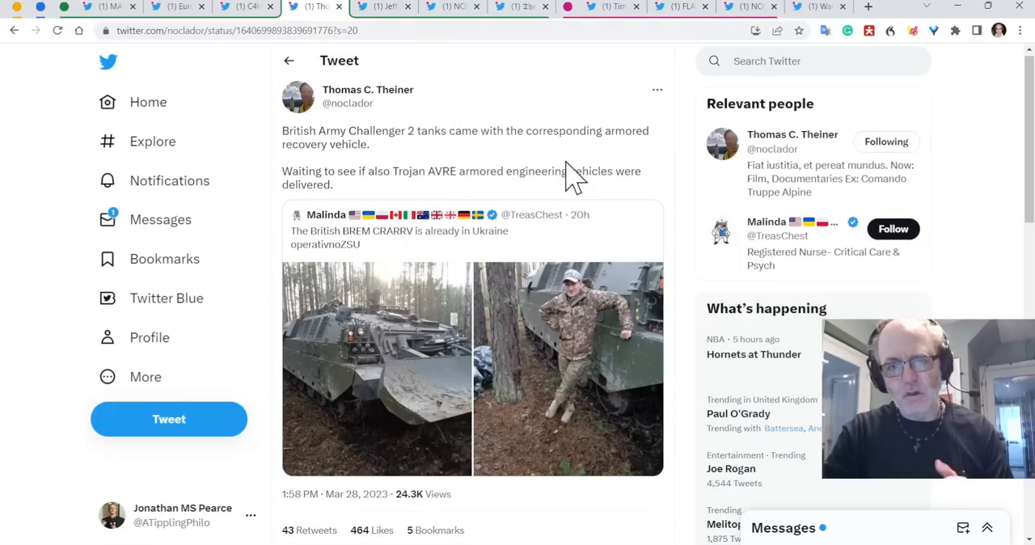
click(589, 162)
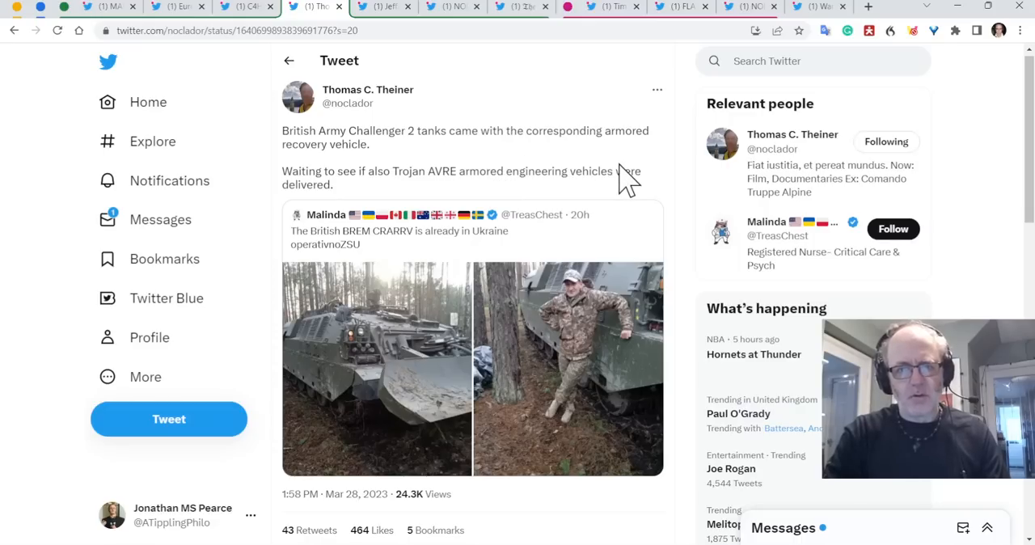
scroll(down, 3)
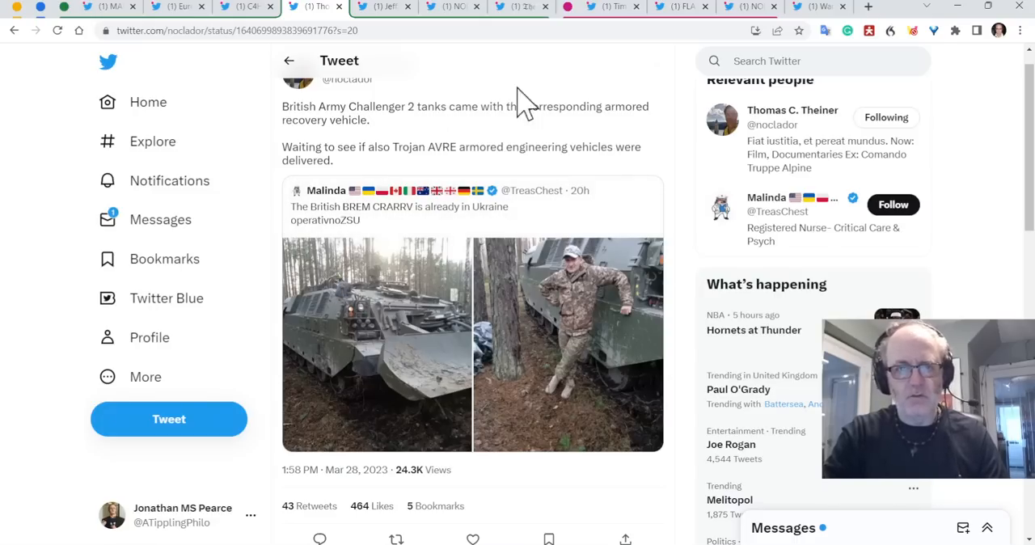
mouse_move(418, 105)
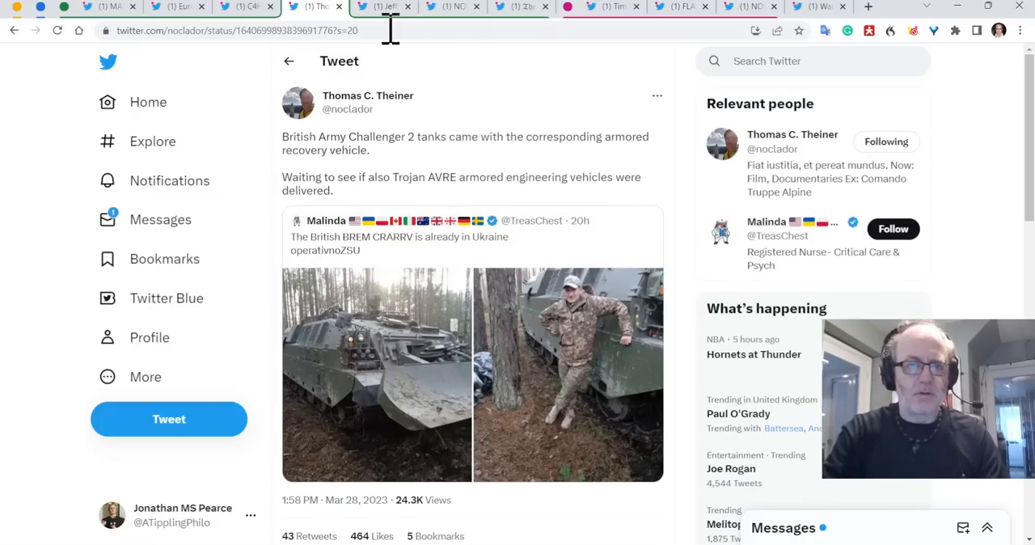
click(380, 7)
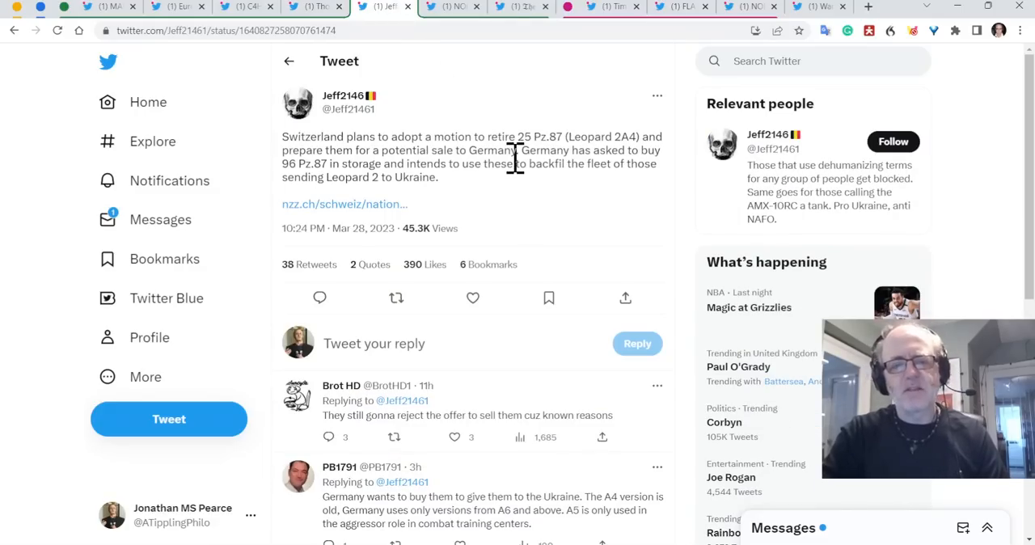
mouse_move(686, 251)
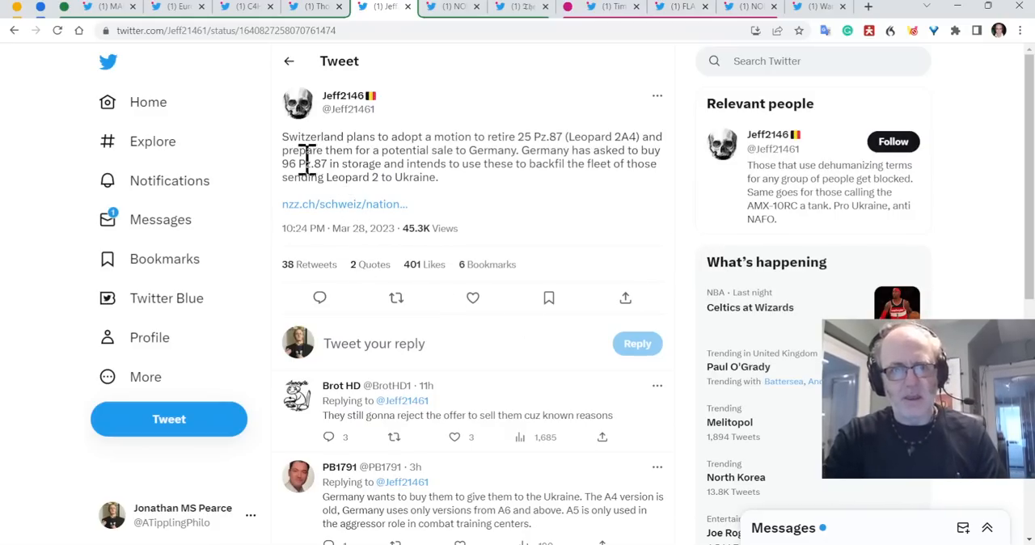
double_click(288, 163)
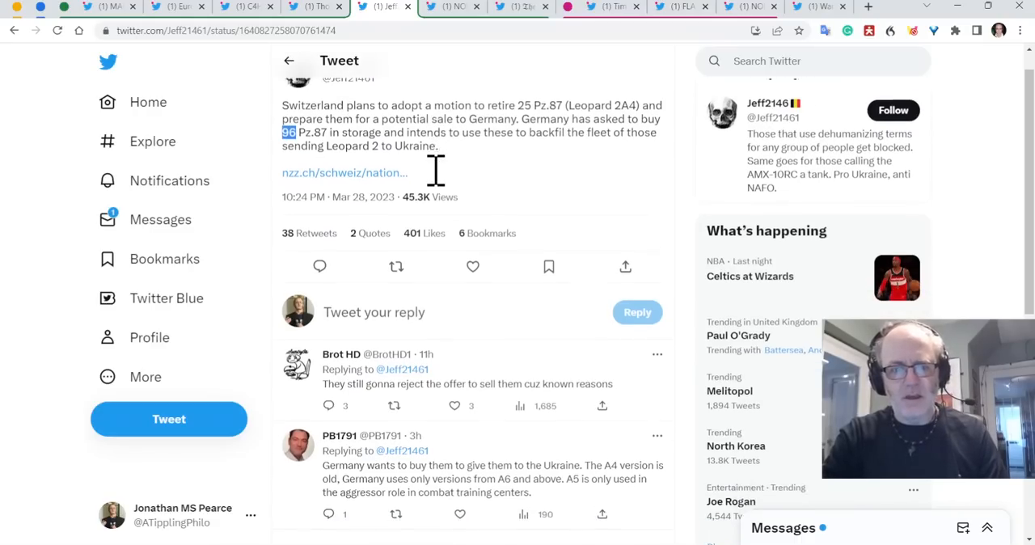
scroll(down, 3)
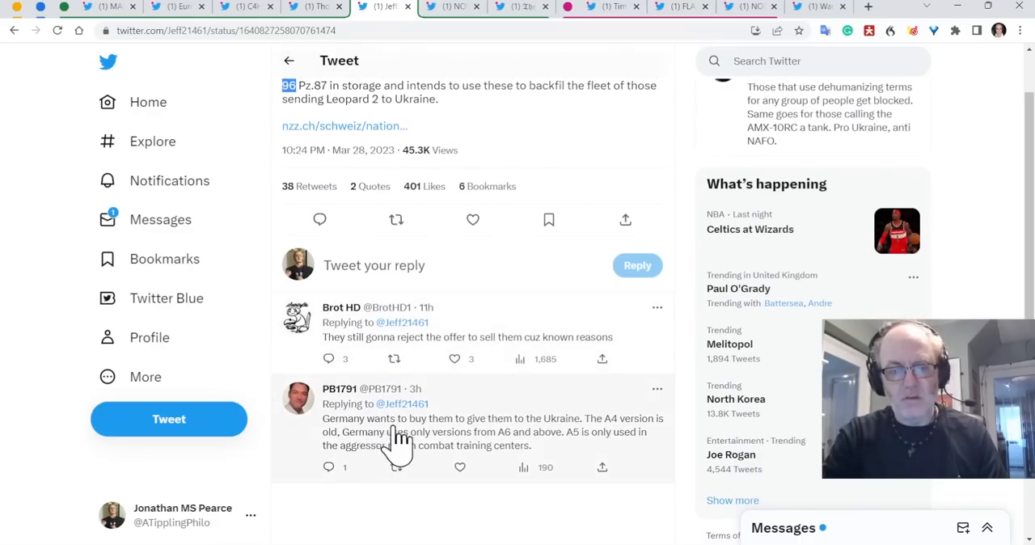
mouse_move(572, 450)
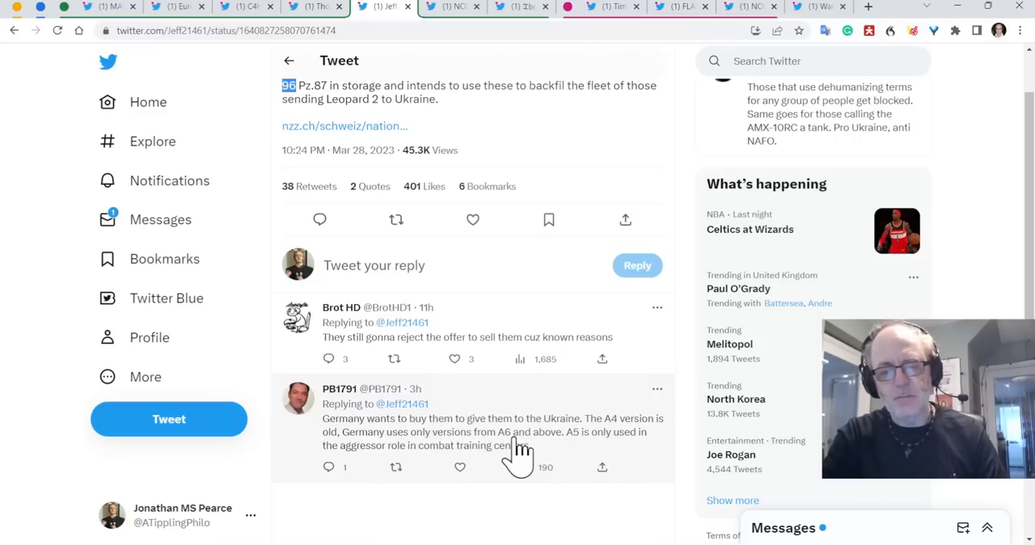
mouse_move(590, 465)
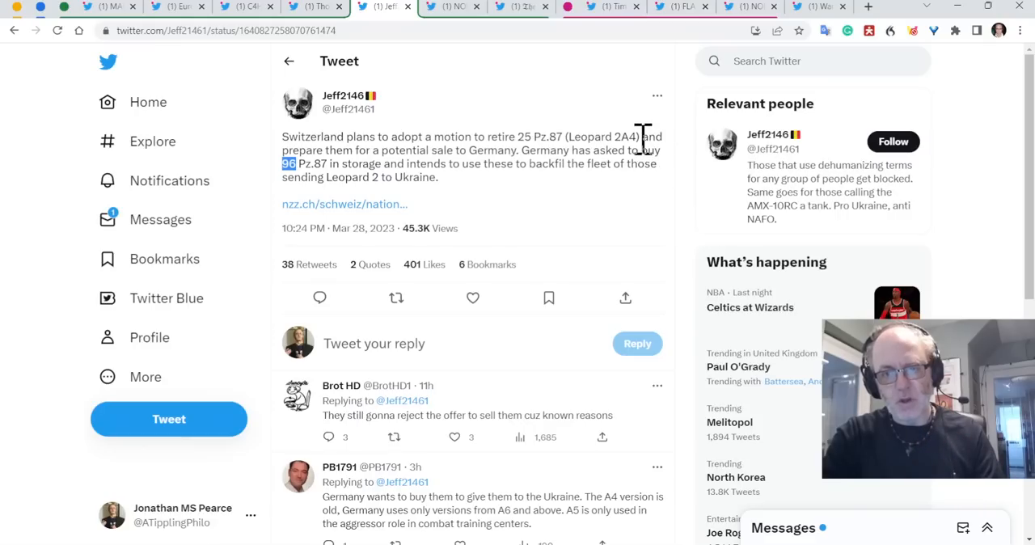
mouse_move(615, 142)
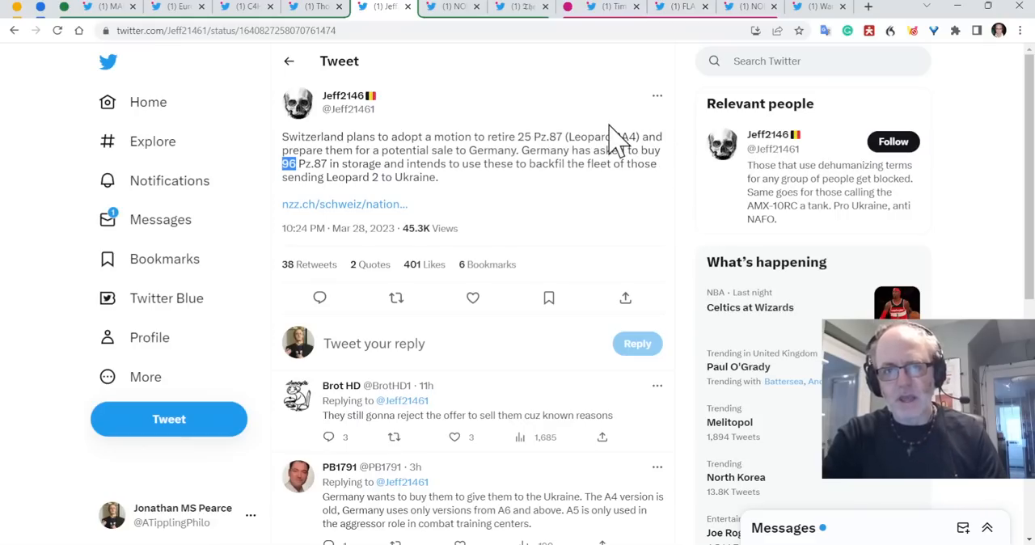
mouse_move(417, 142)
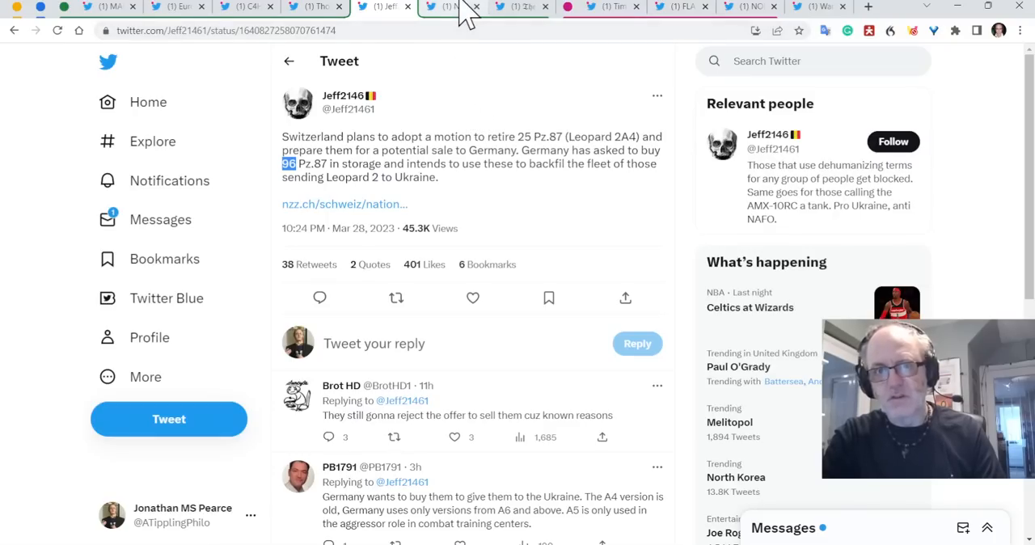
mouse_move(456, 13)
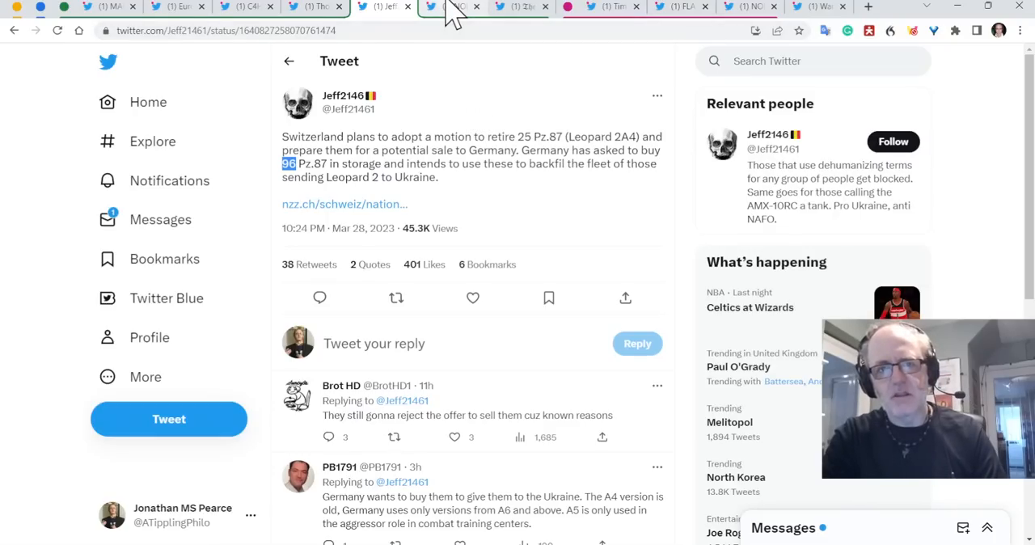
Switch to the NOEL reports tweet on Canada's $2.4 billion Ukraine loan and scroll down.
click(453, 7)
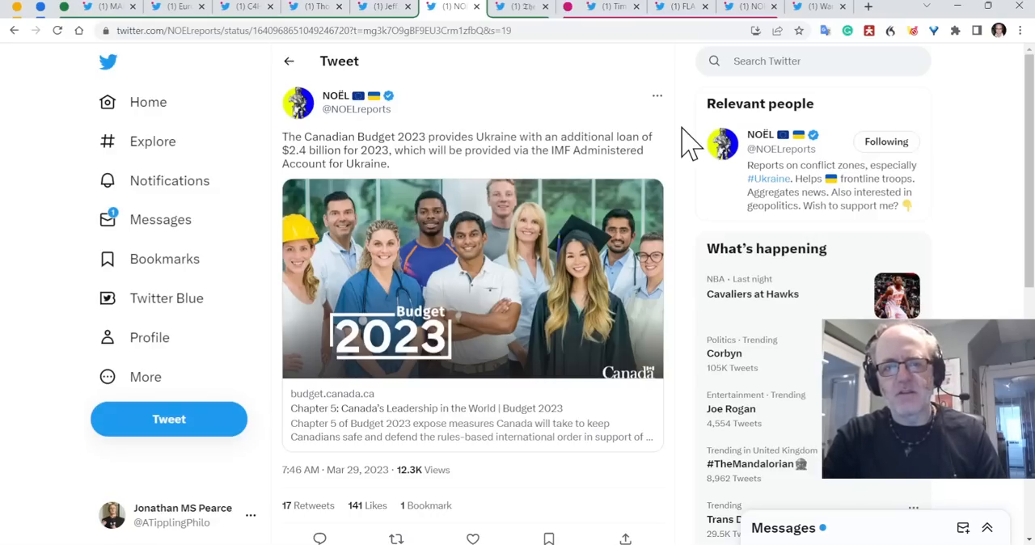
scroll(down, 3)
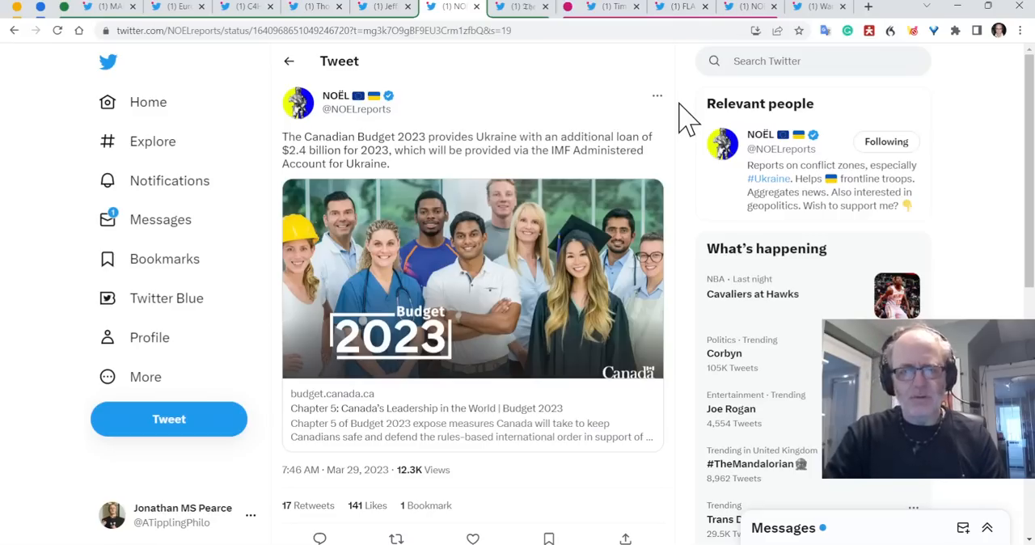
Switch to The Dead District's tweet on 50,000 Ukrainian kamikaze drones.
click(521, 7)
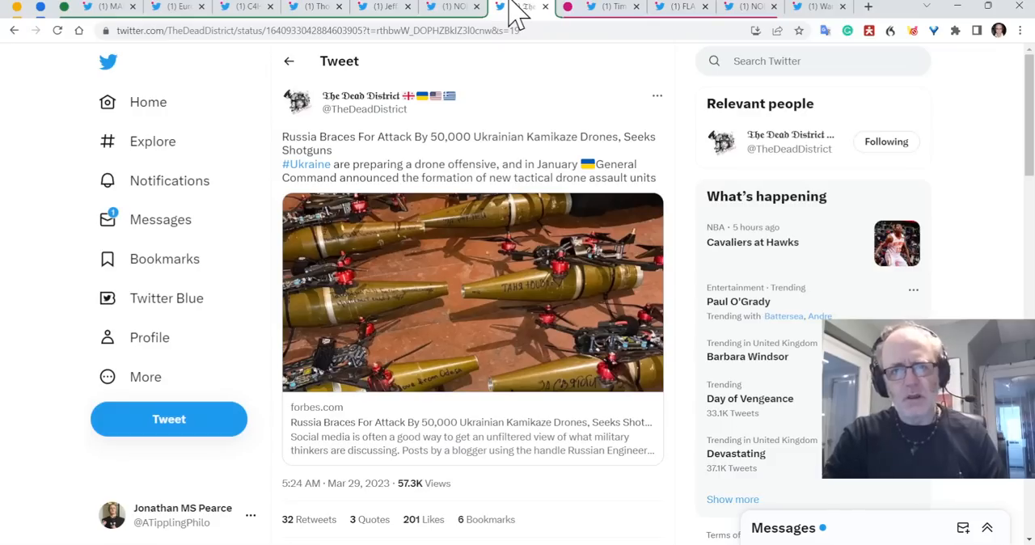
mouse_move(688, 114)
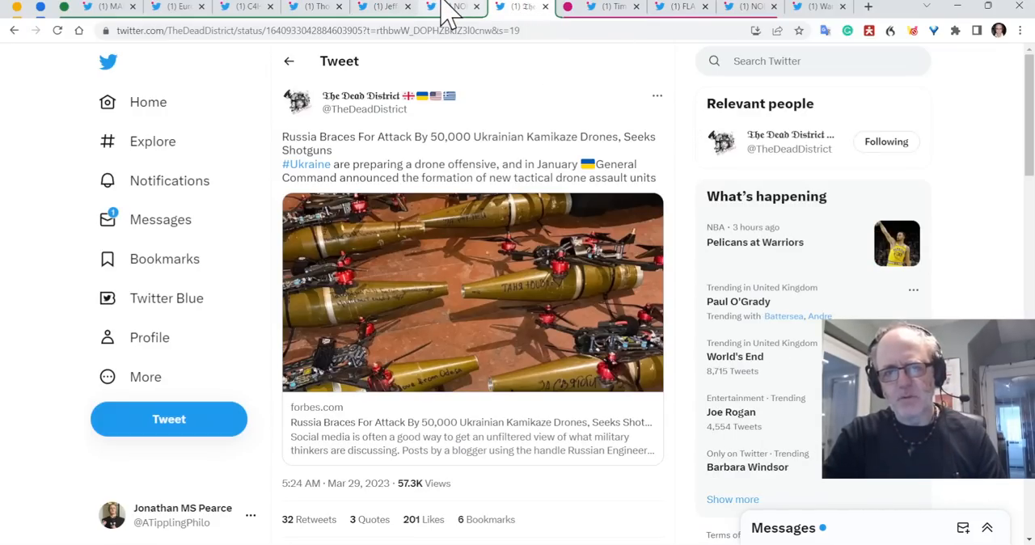
mouse_move(687, 133)
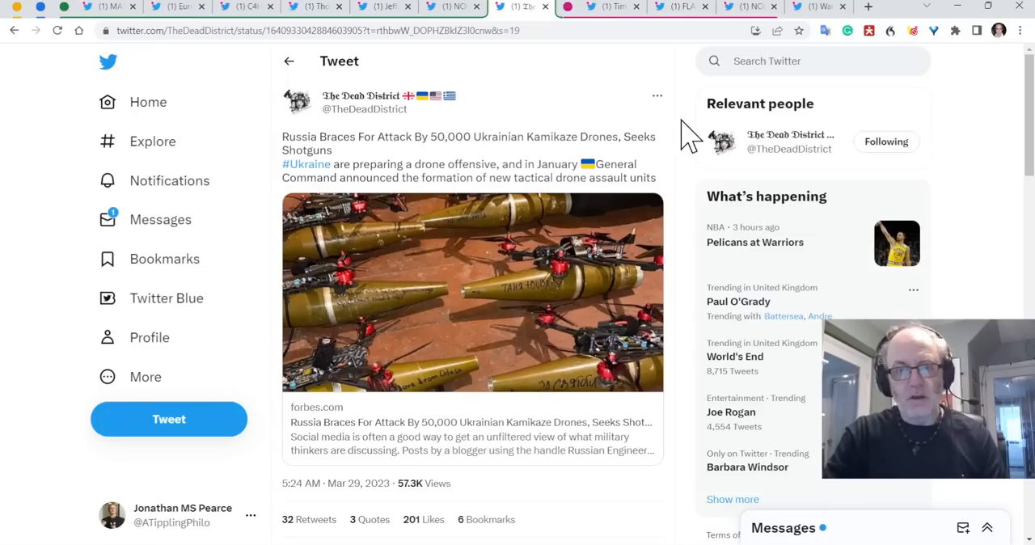
mouse_move(693, 212)
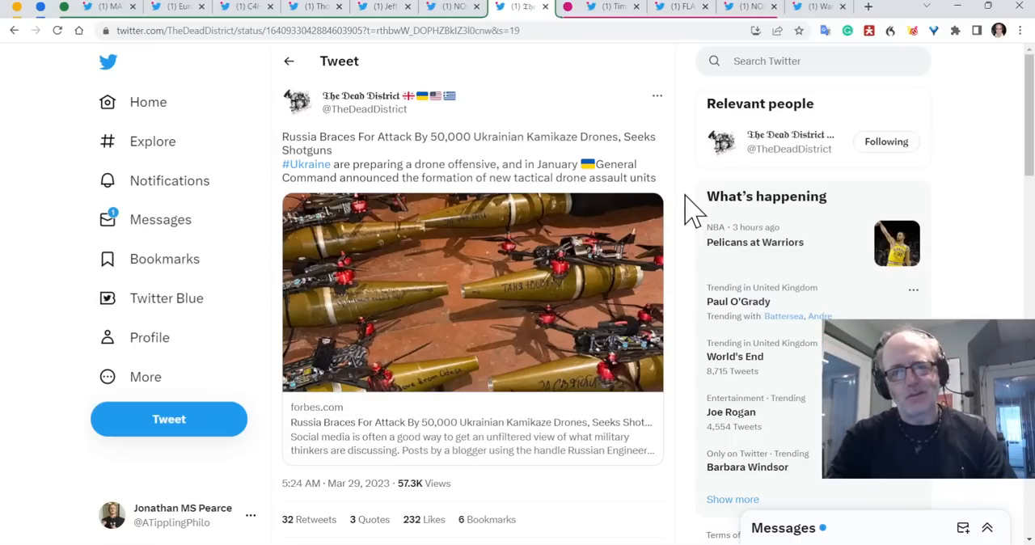
mouse_move(607, 35)
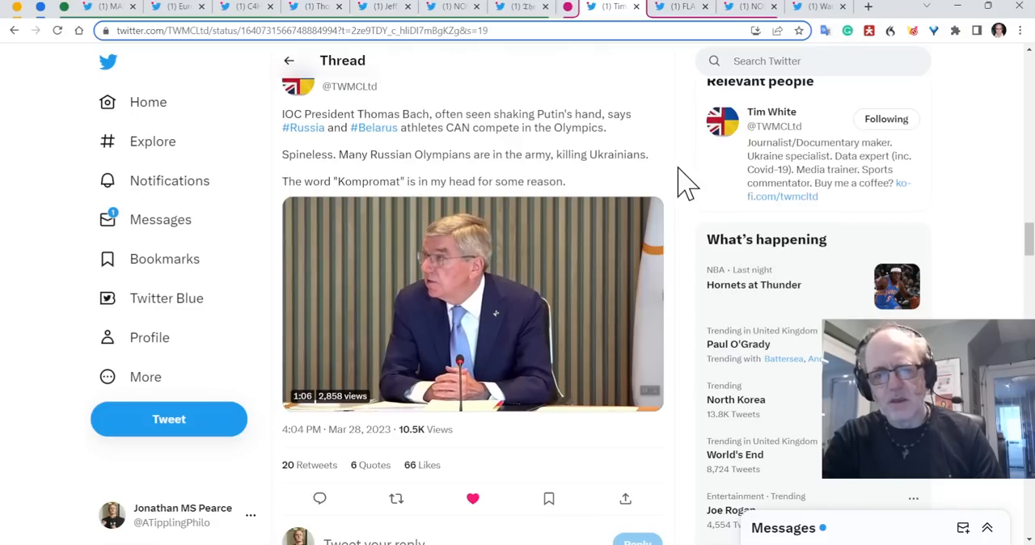
Read further down the Thomas Bach IOC thread, then move to the Zelenskyi Bakhmut tweet.
scroll(down, 3)
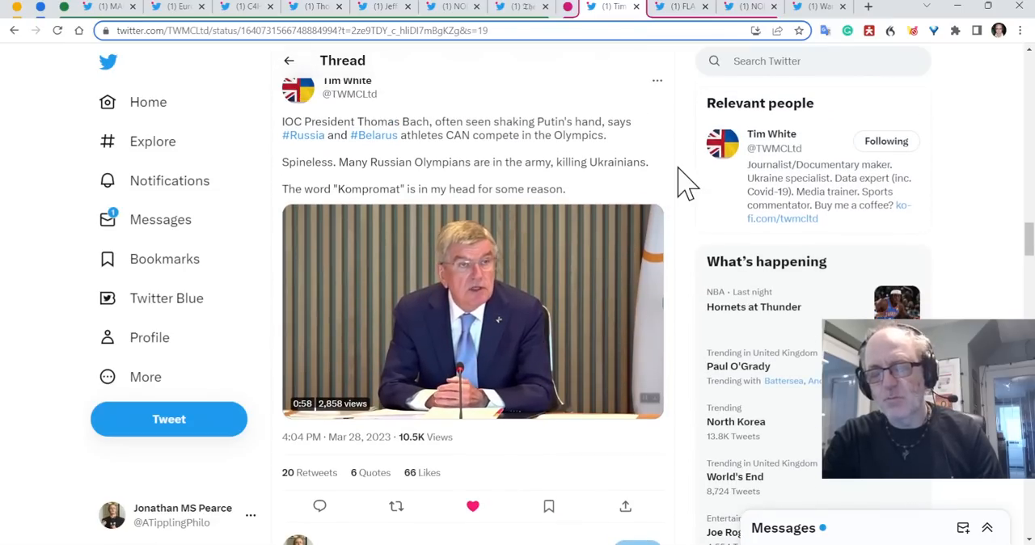
click(683, 7)
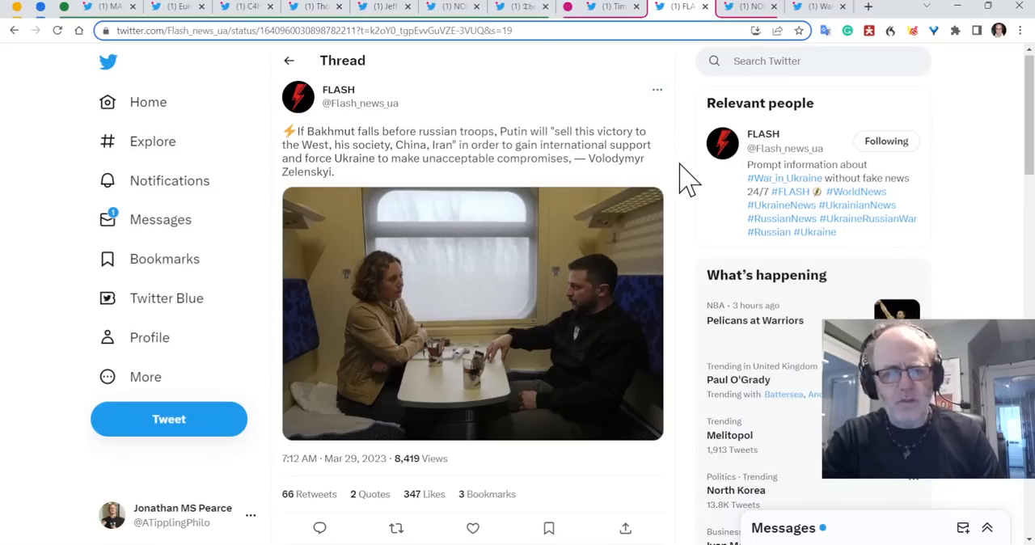
Read through the FLASH thread on Putin selling a Bakhmut victory to the West, China and Iran.
scroll(down, 3)
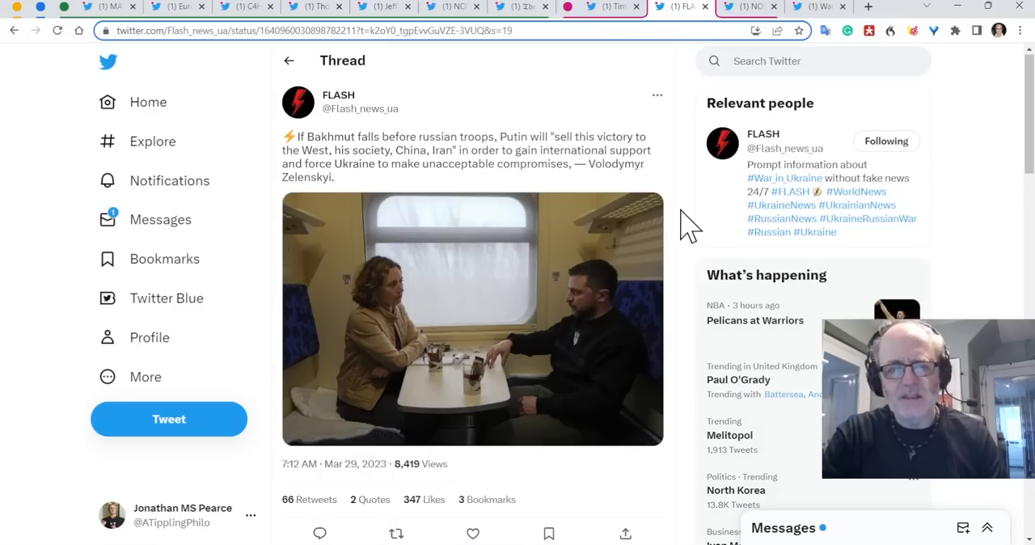
scroll(down, 3)
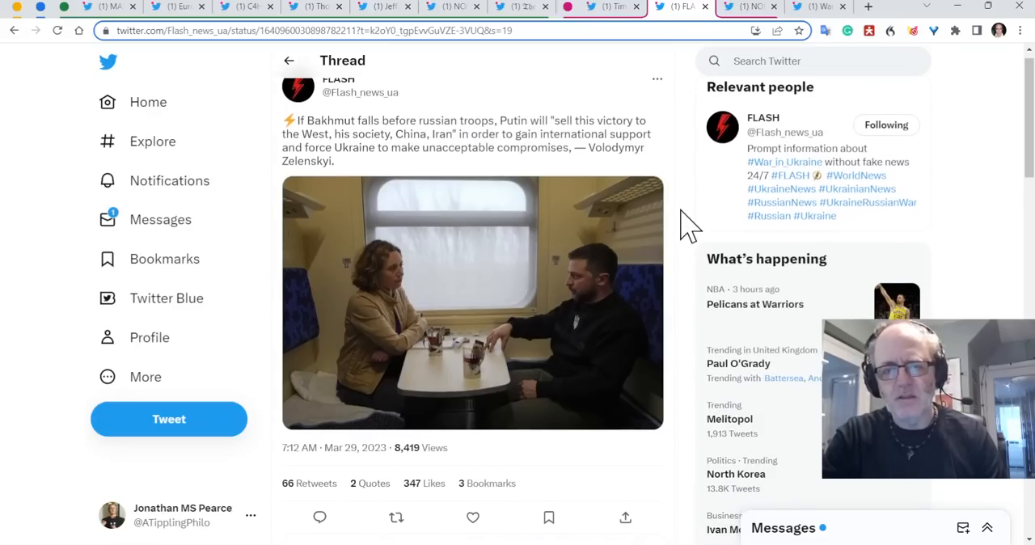
scroll(down, 3)
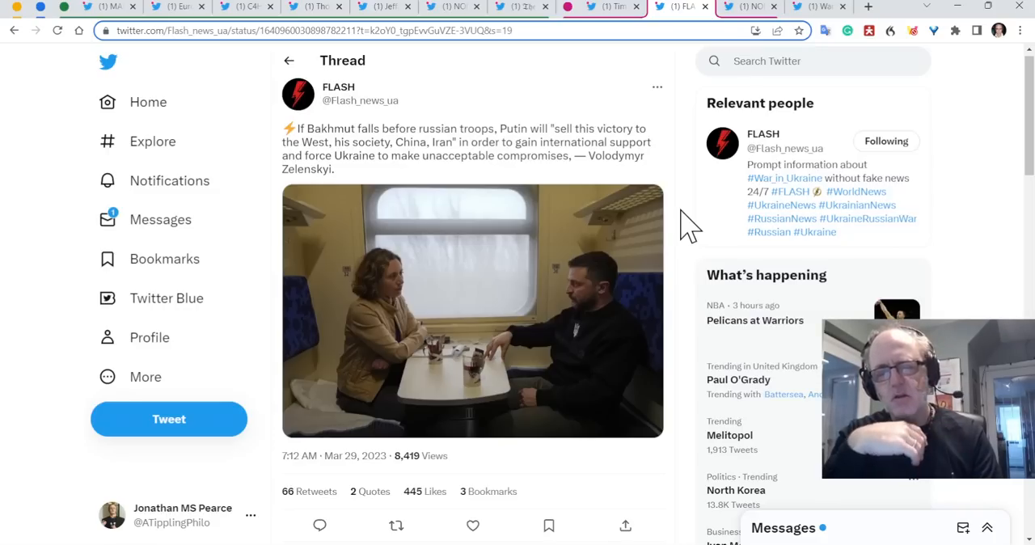
click(473, 526)
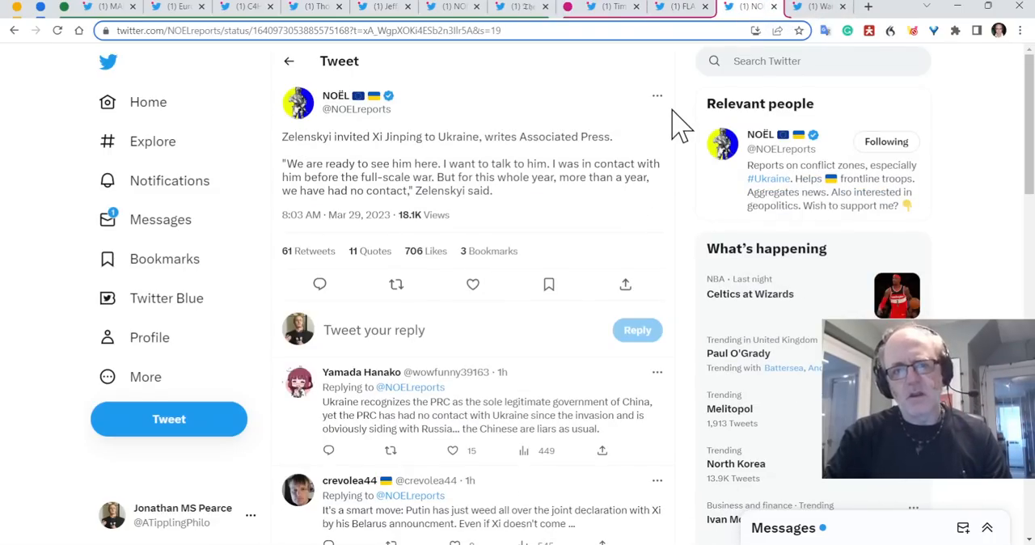
scroll(down, 3)
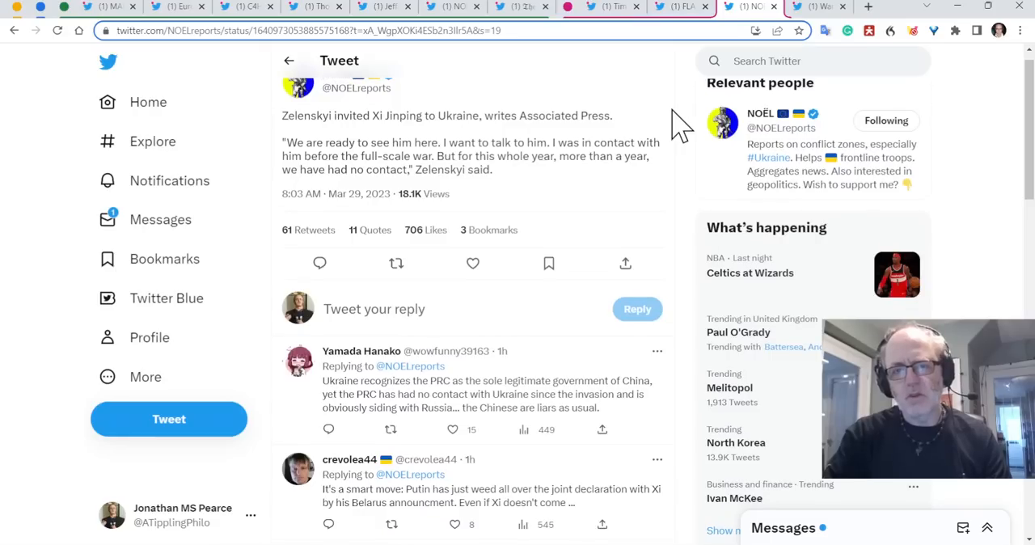
mouse_move(676, 175)
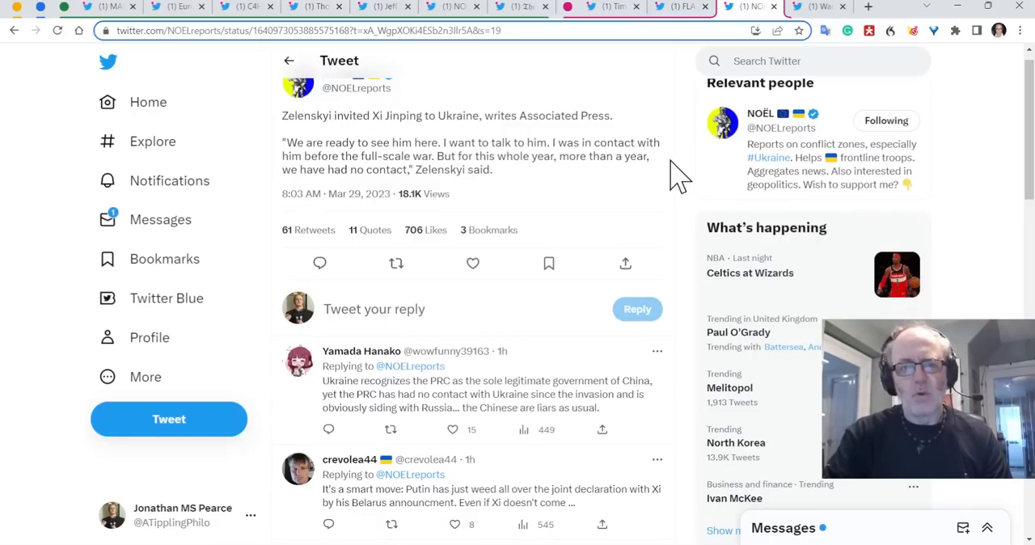